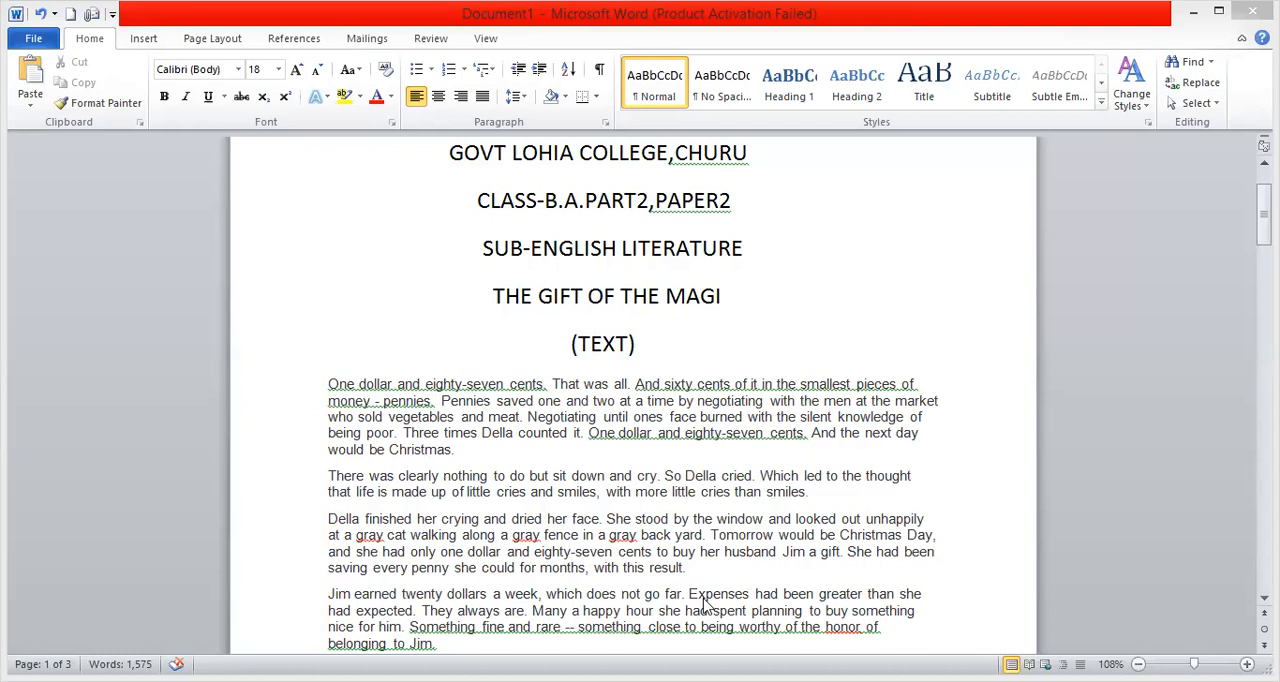
mouse_move(280, 324)
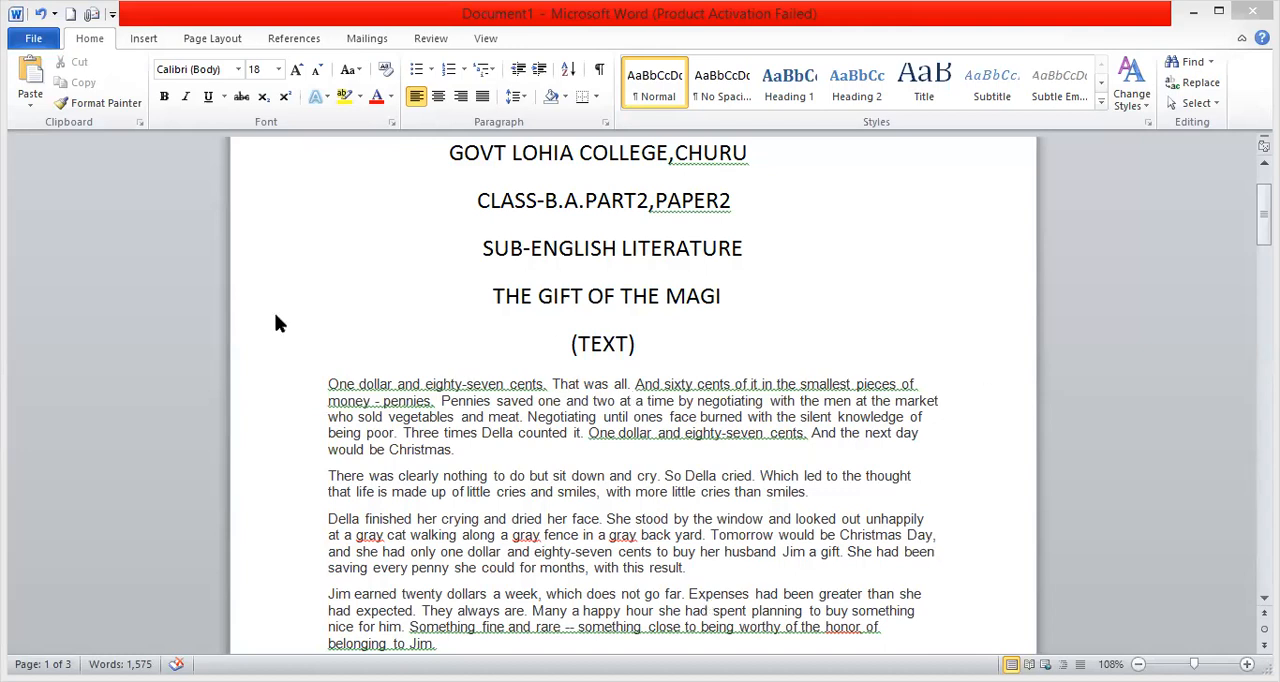
mouse_move(350, 398)
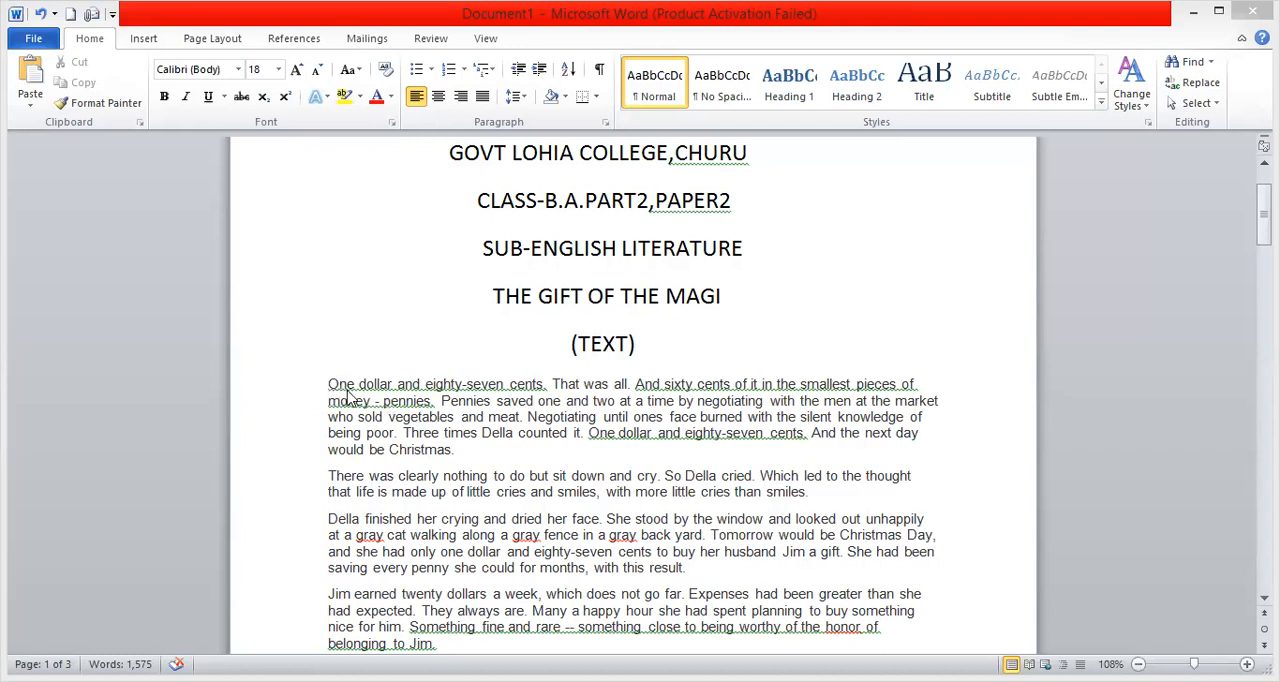
mouse_move(392, 394)
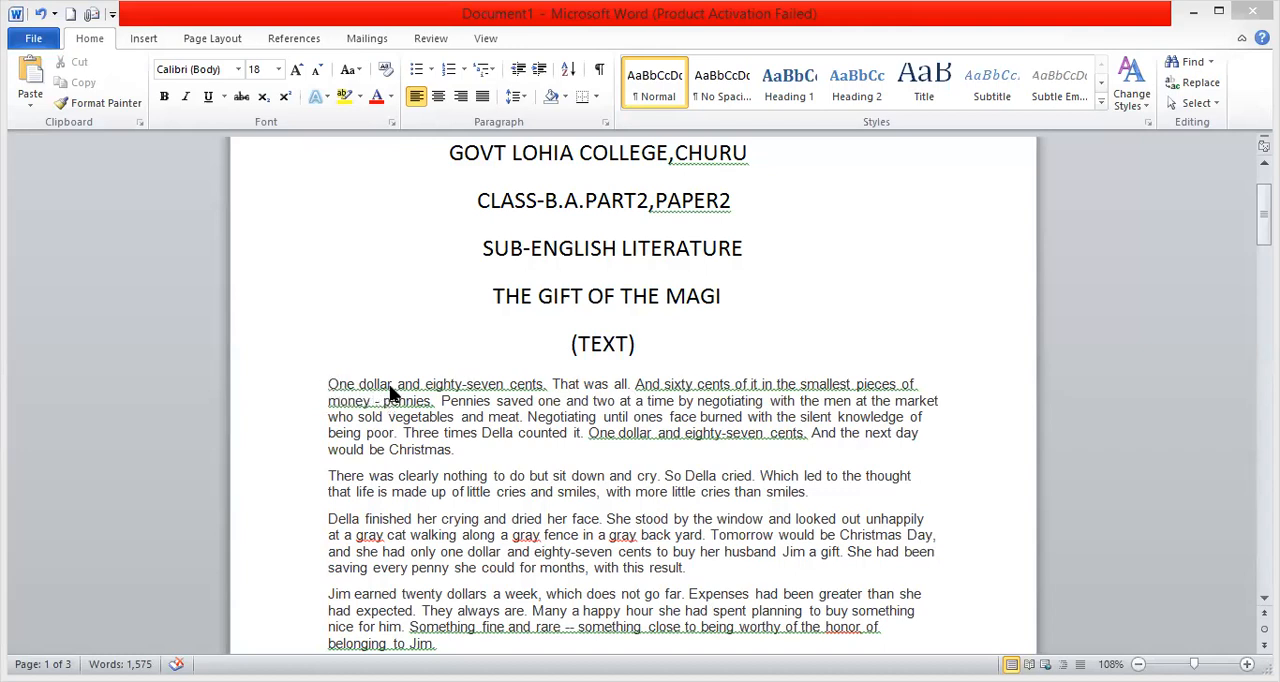
mouse_move(490, 390)
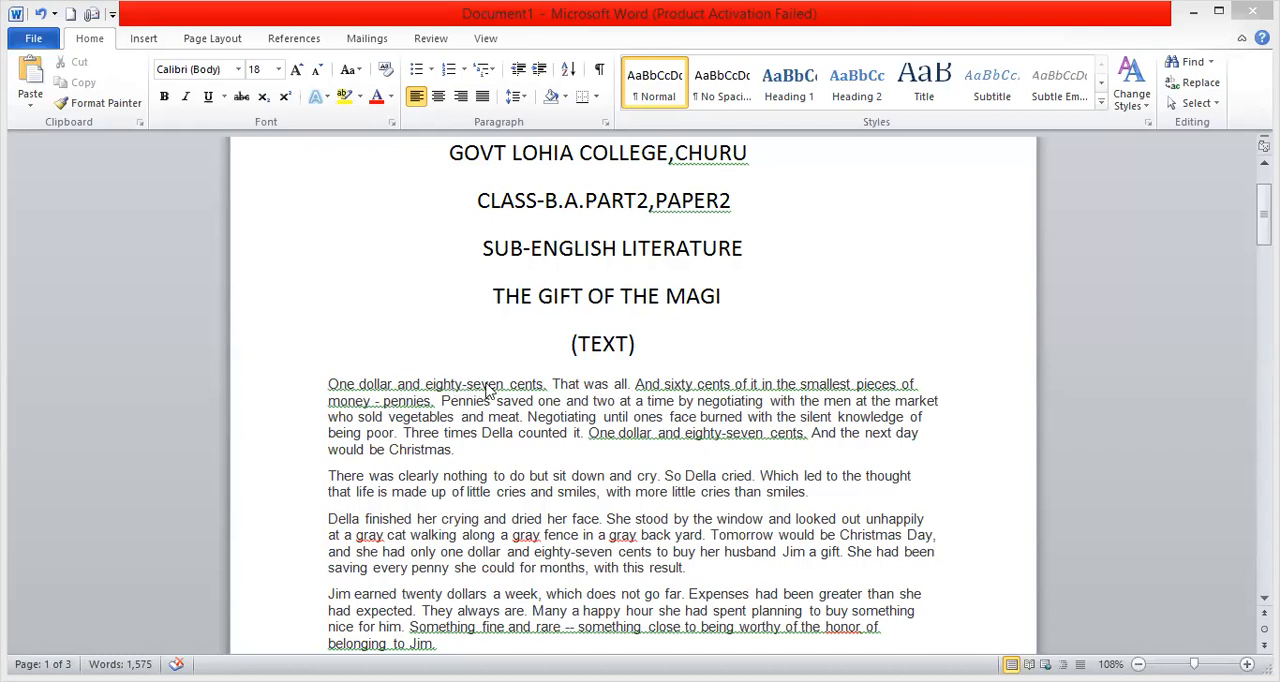
mouse_move(538, 394)
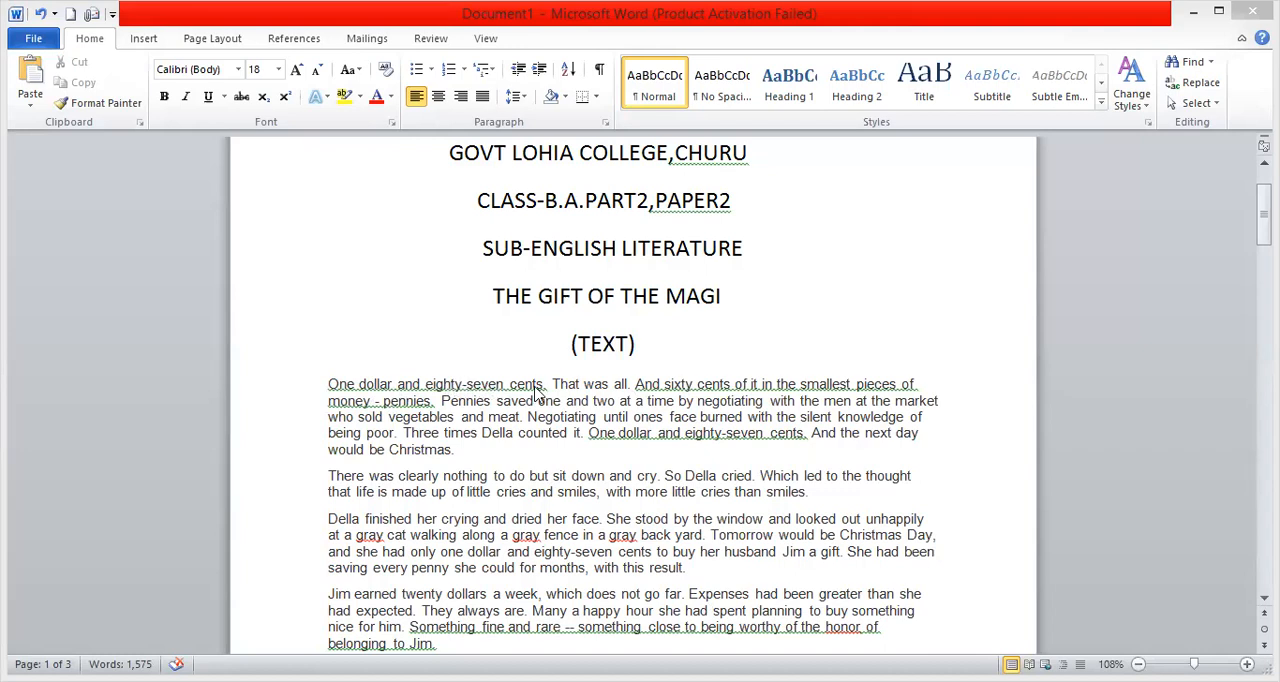
mouse_move(632, 394)
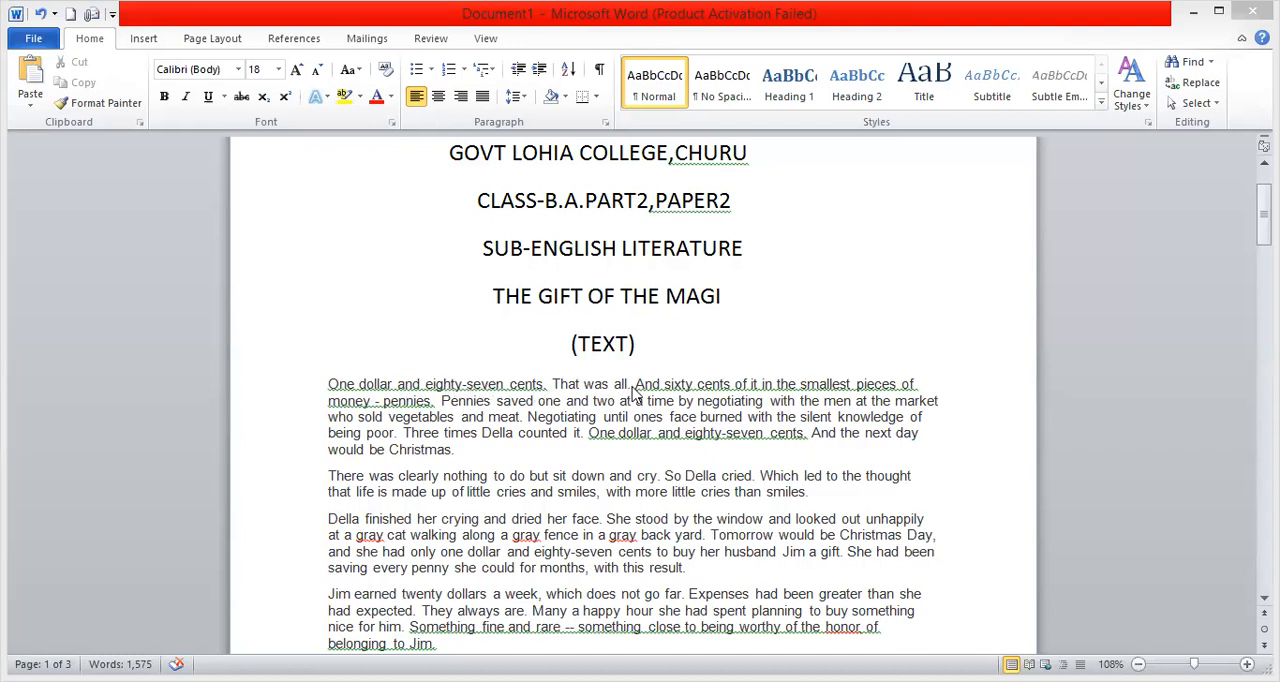
mouse_move(764, 394)
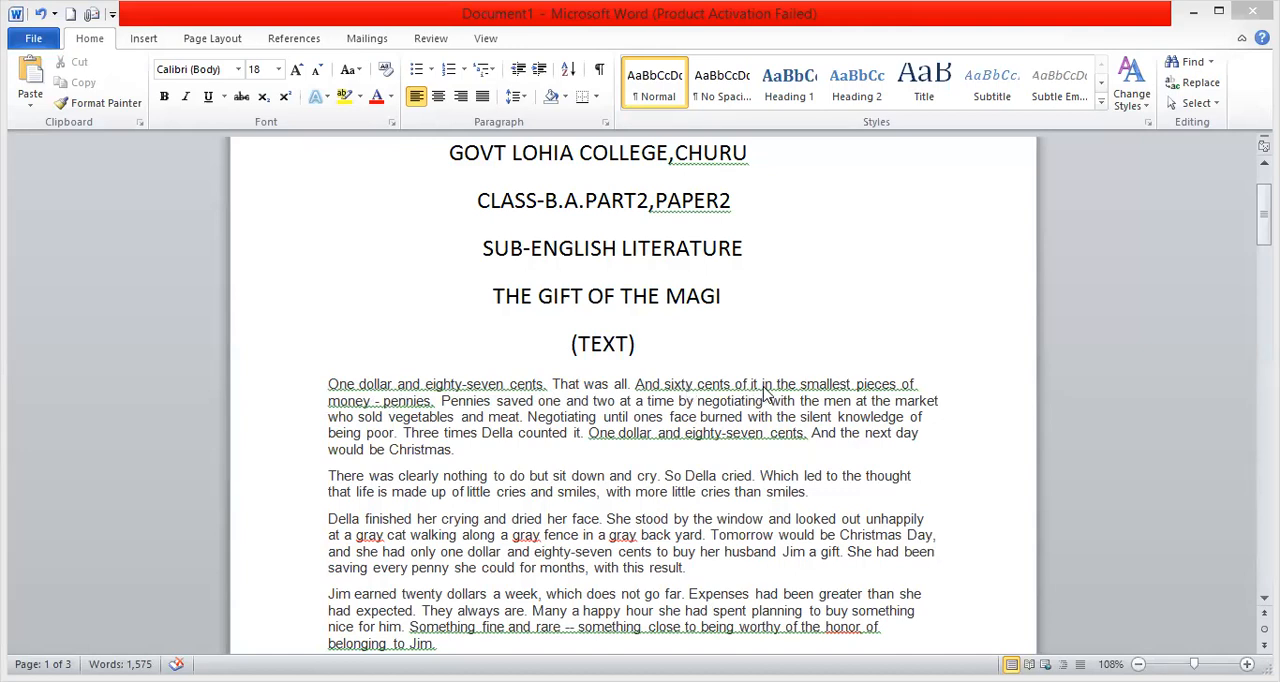
mouse_move(944, 390)
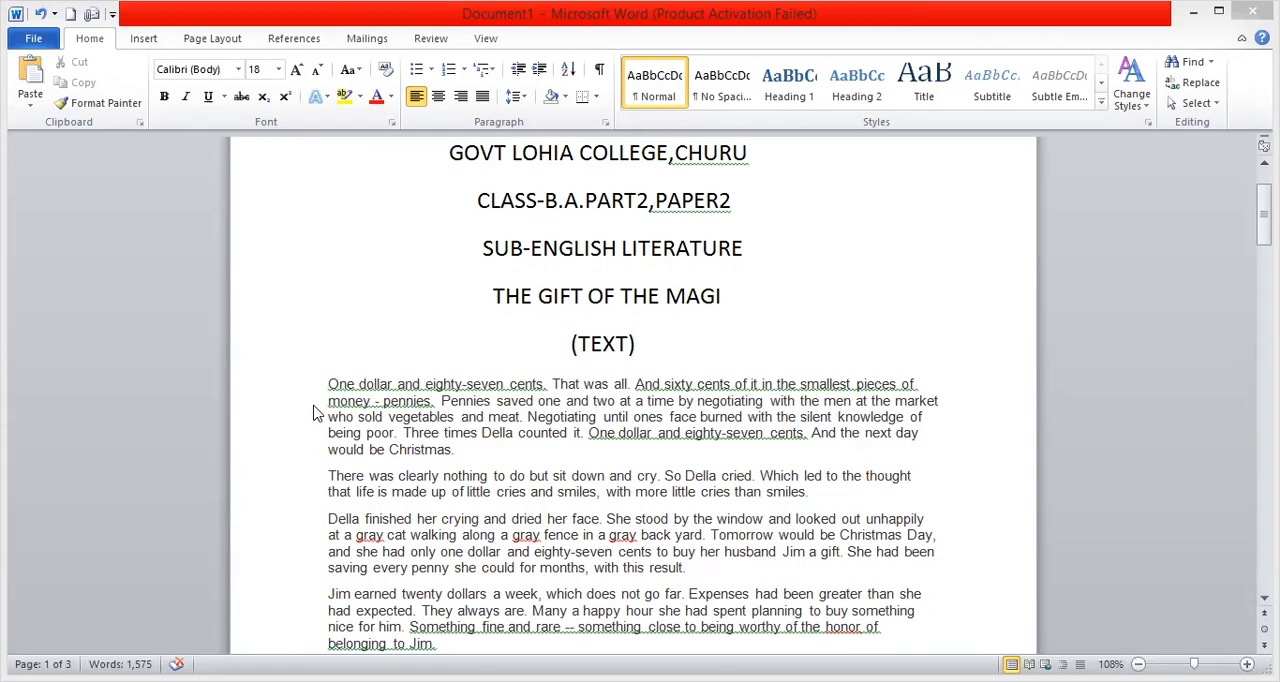
mouse_move(496, 412)
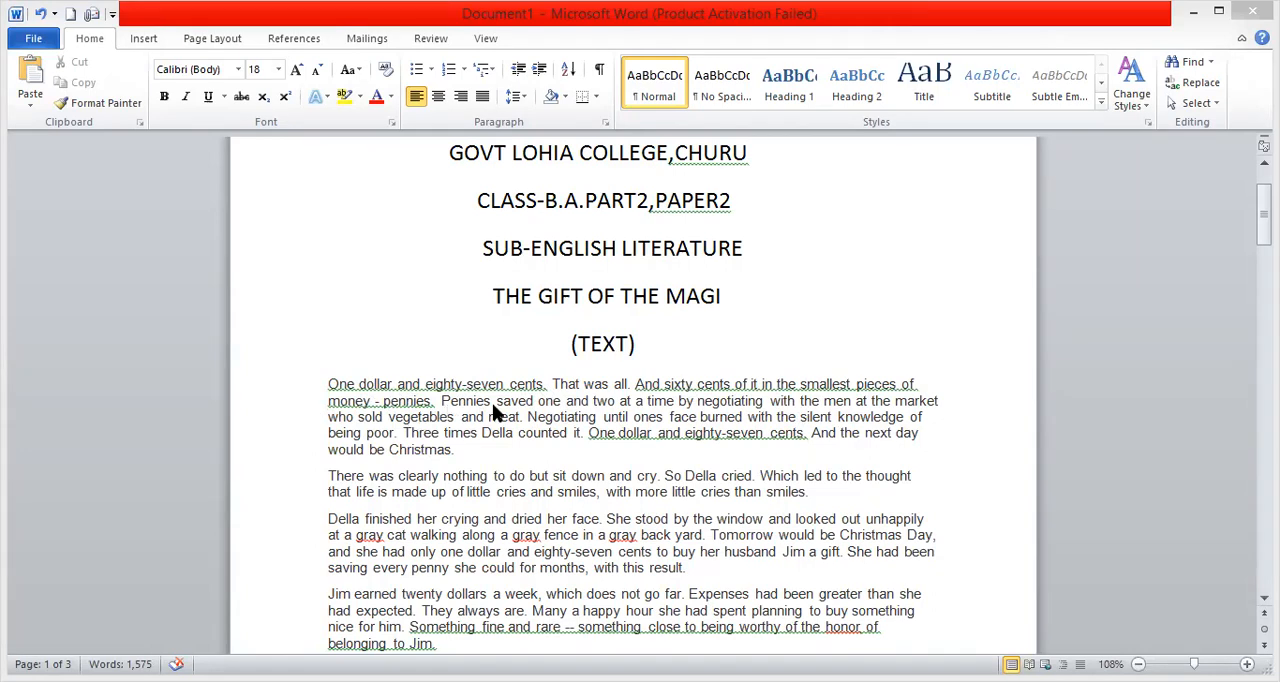
mouse_move(616, 420)
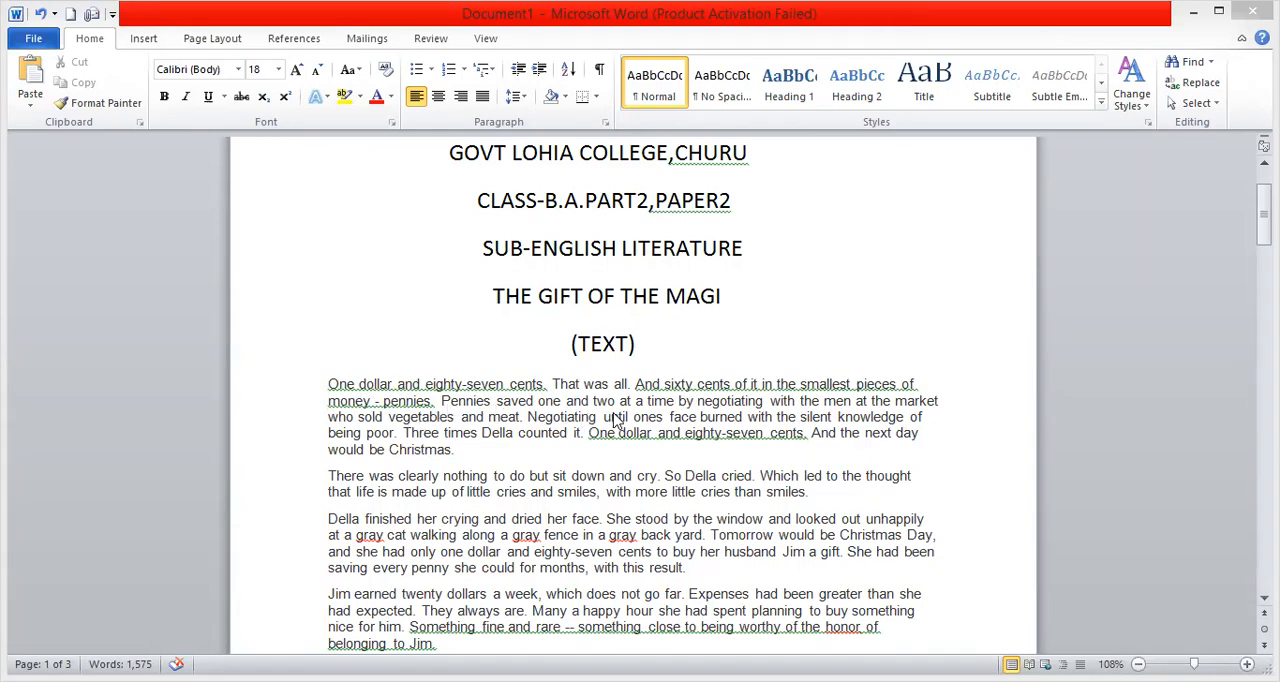
mouse_move(730, 414)
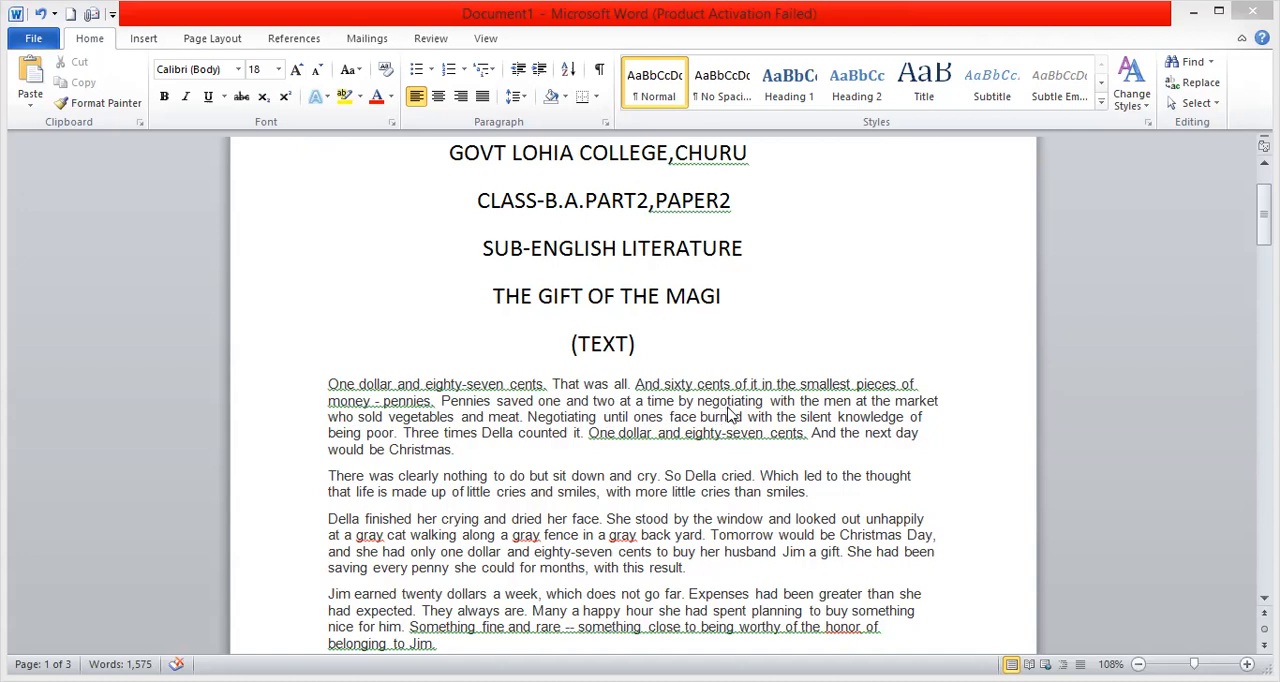
mouse_move(878, 412)
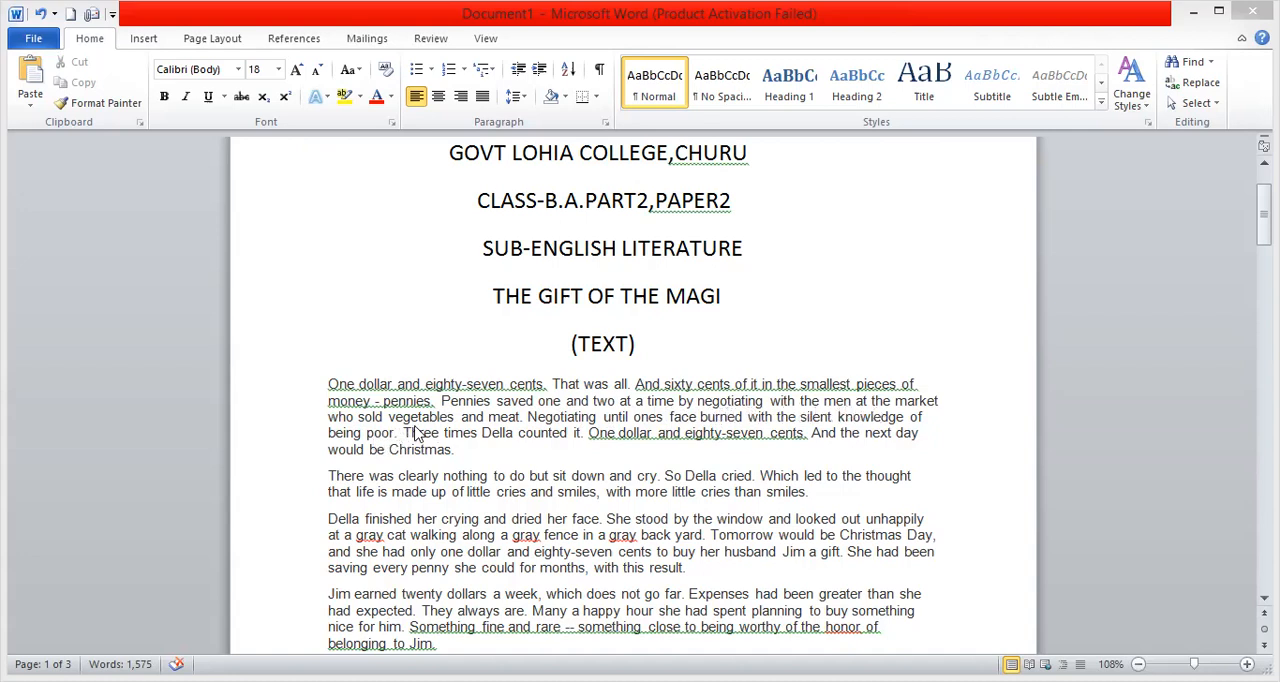
mouse_move(520, 420)
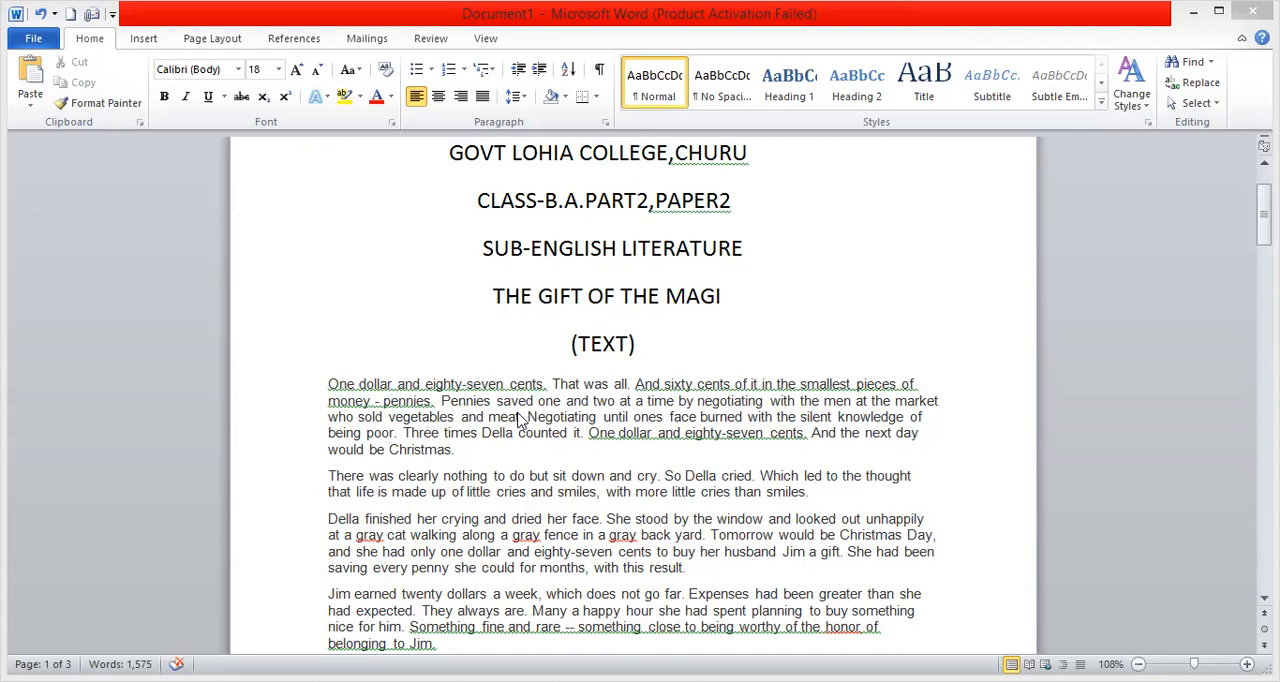
mouse_move(648, 430)
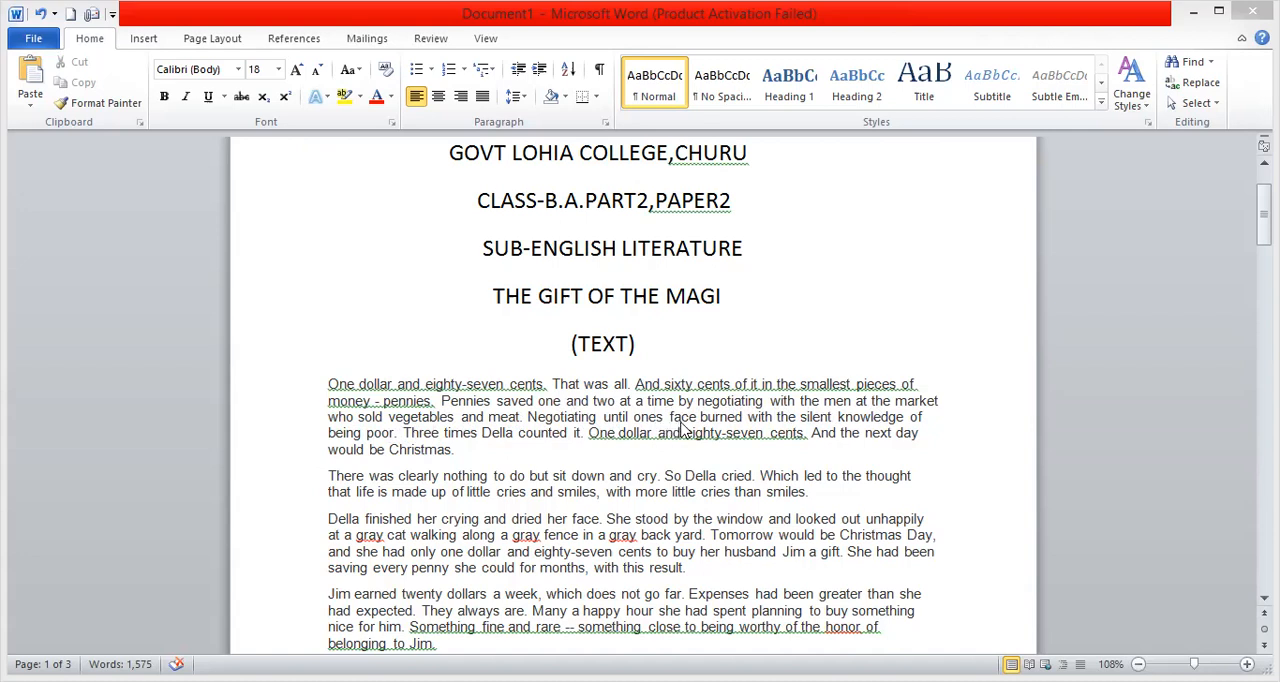
mouse_move(820, 428)
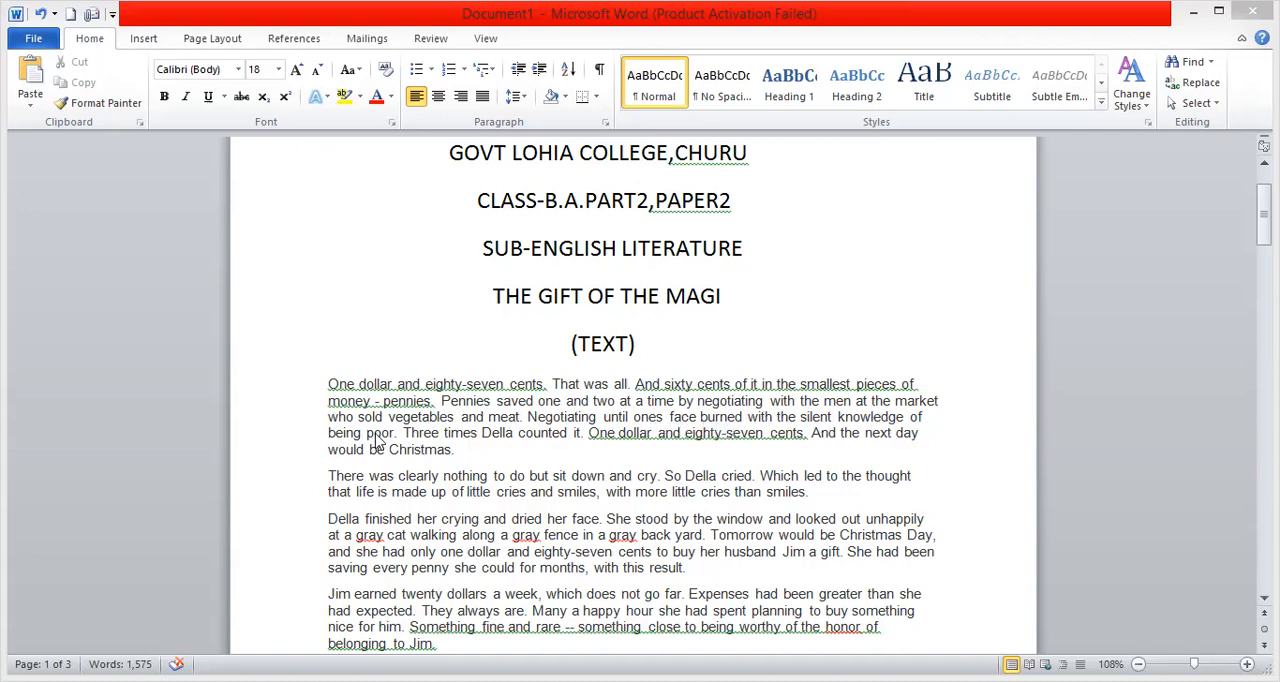
mouse_move(478, 440)
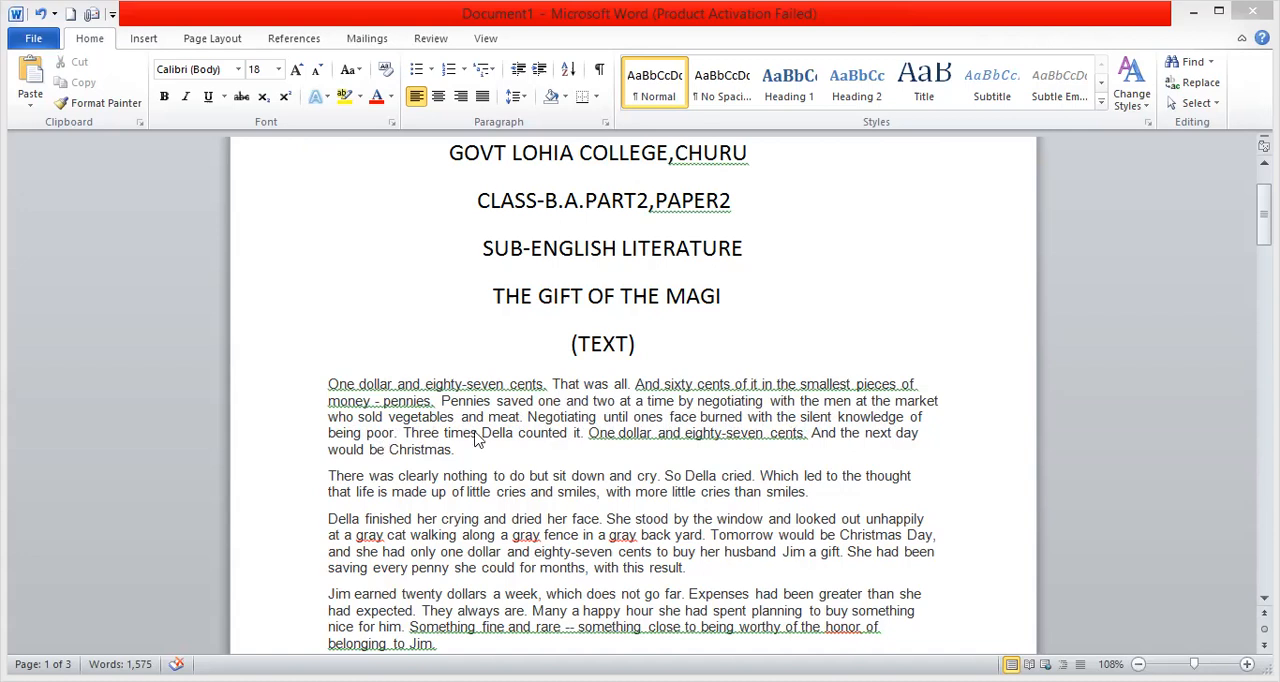
mouse_move(544, 444)
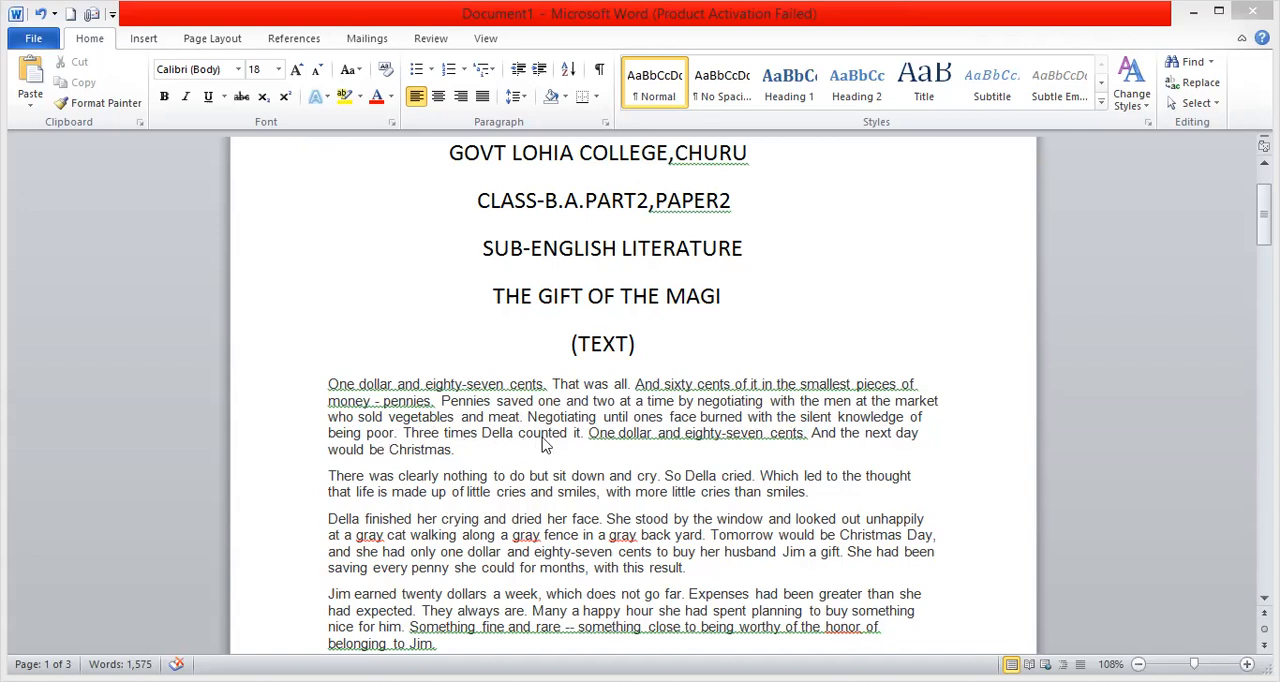
mouse_move(588, 442)
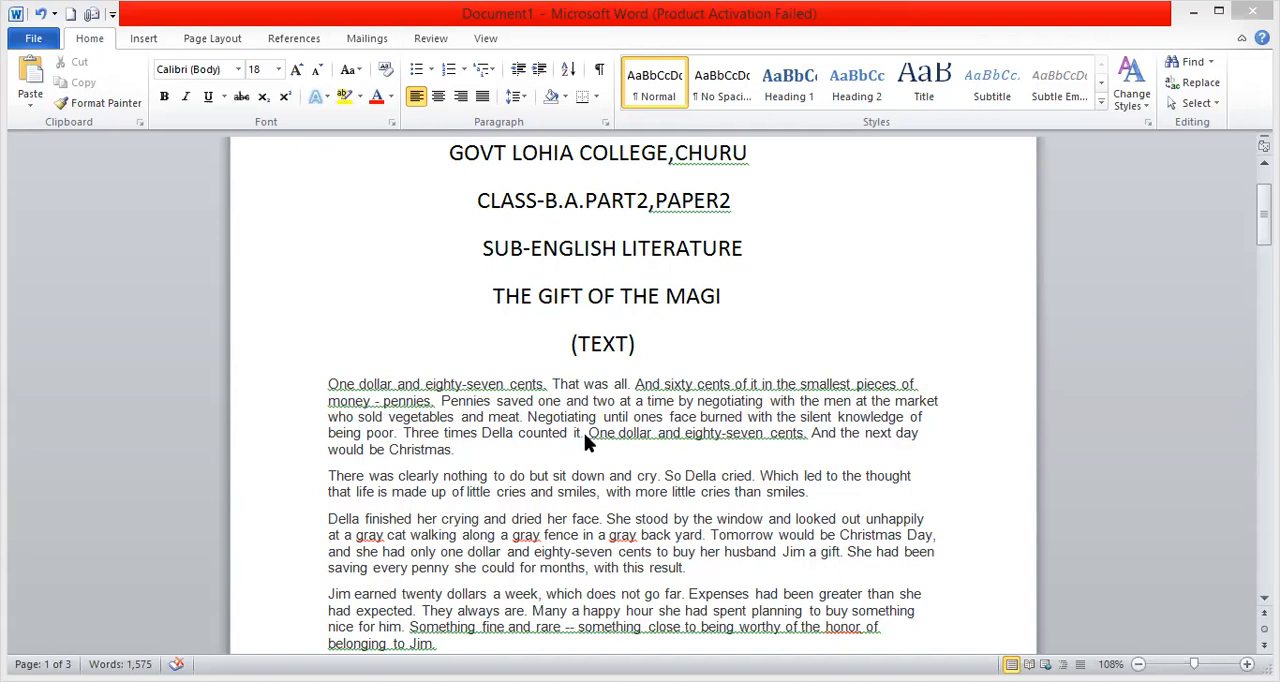
mouse_move(788, 436)
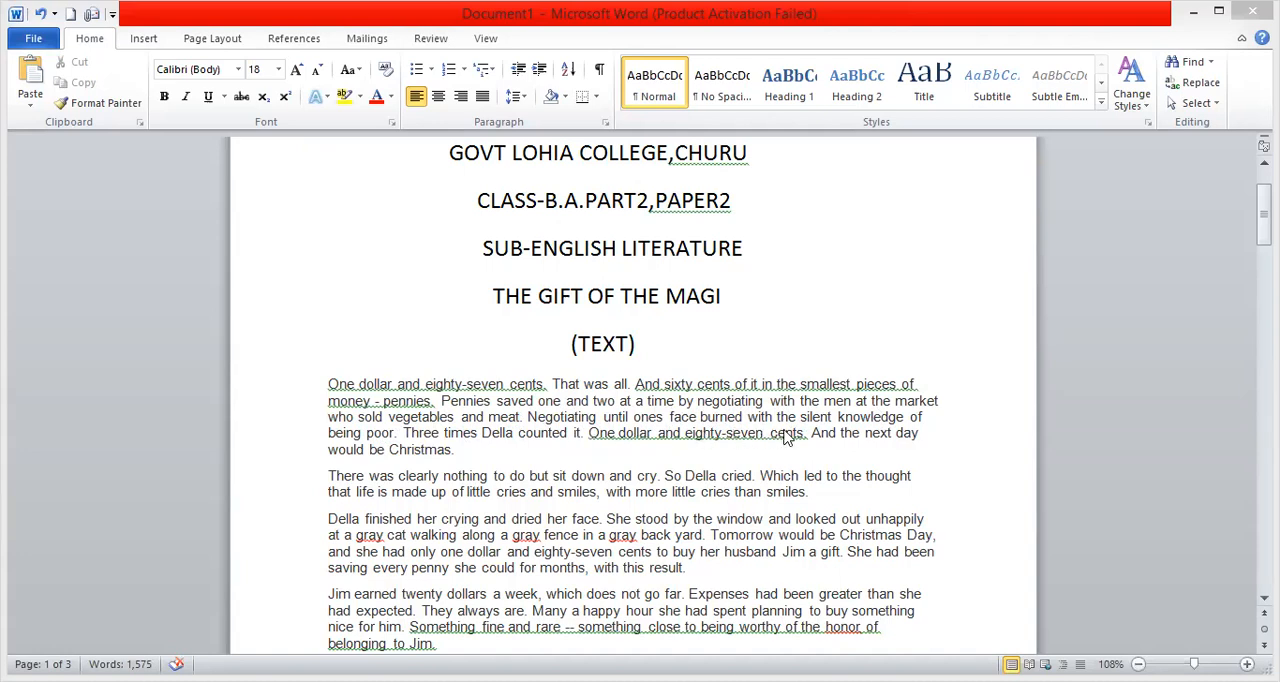
mouse_move(584, 470)
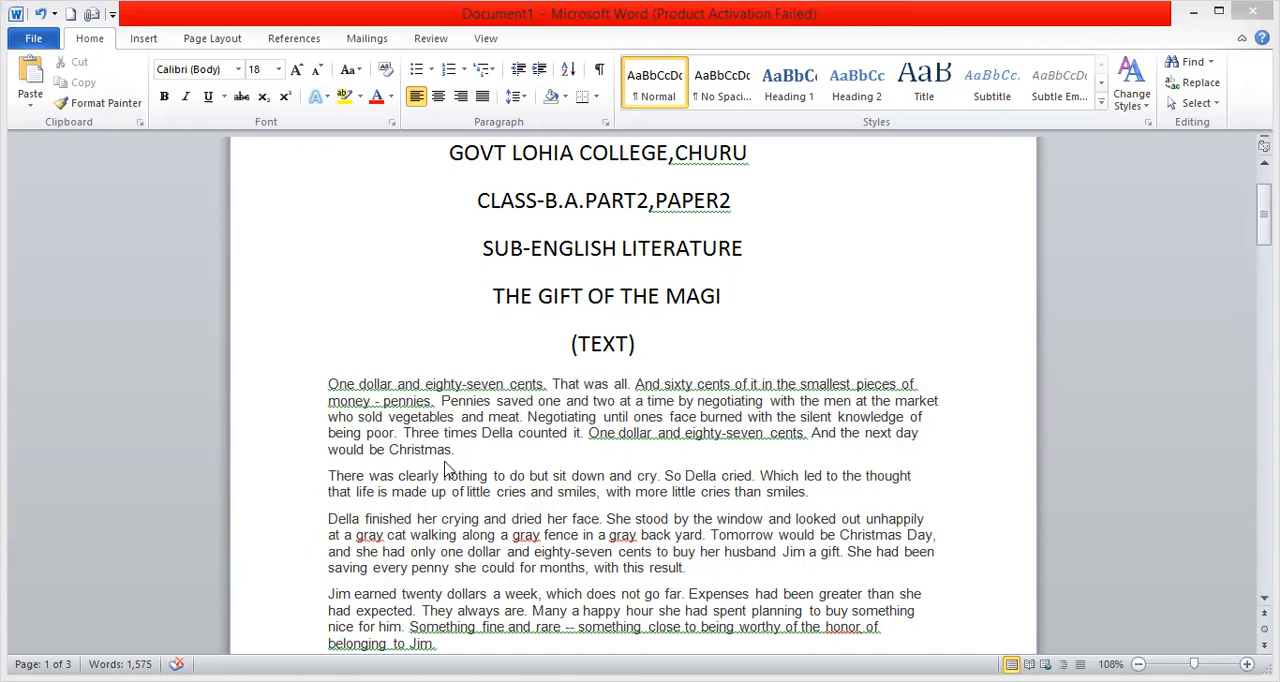
mouse_move(488, 400)
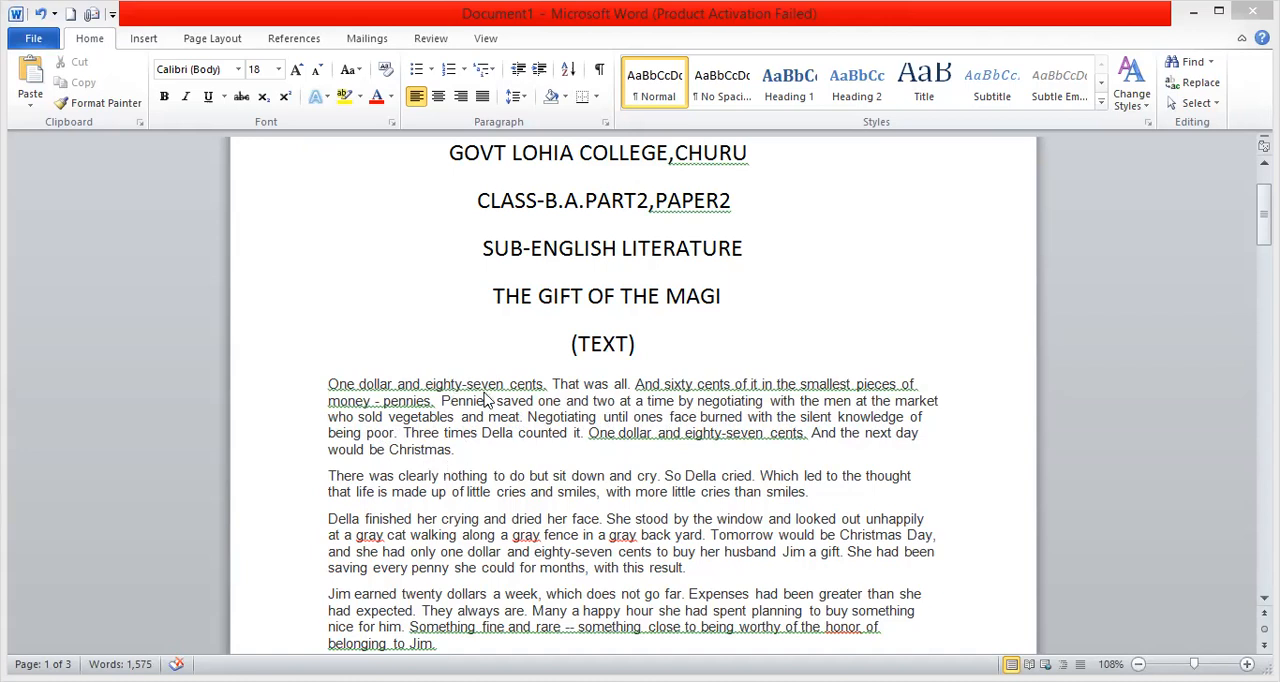
mouse_move(444, 398)
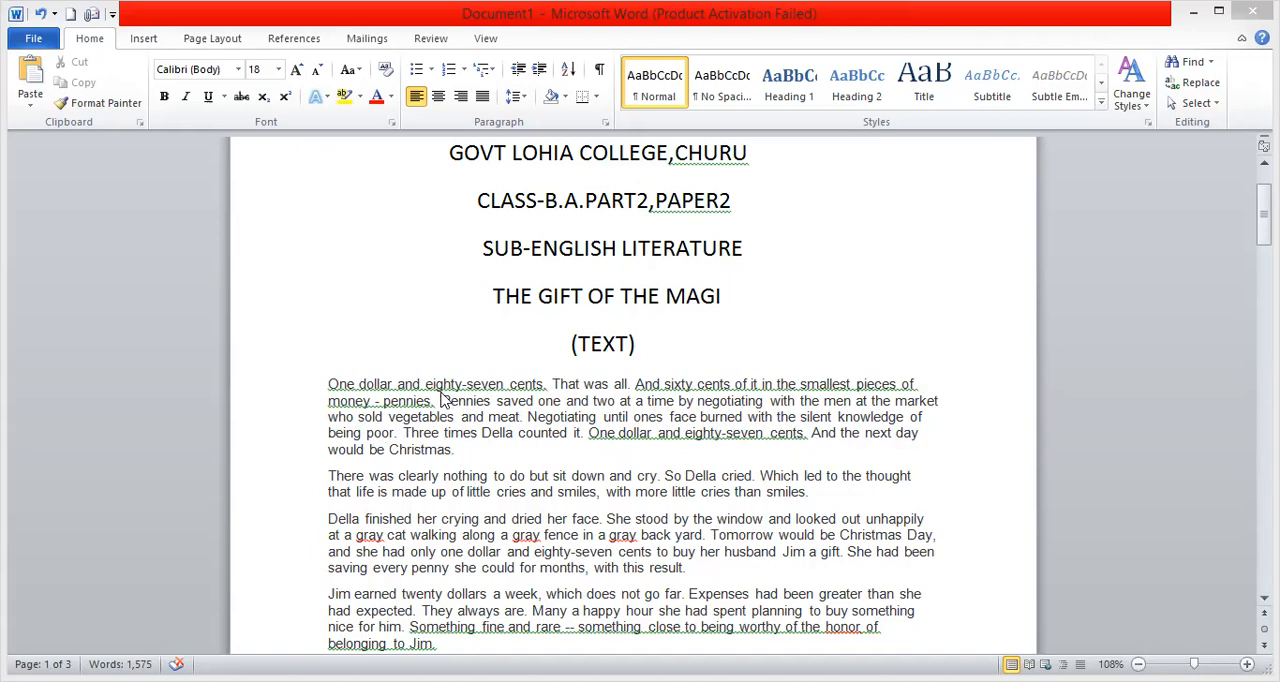
mouse_move(478, 424)
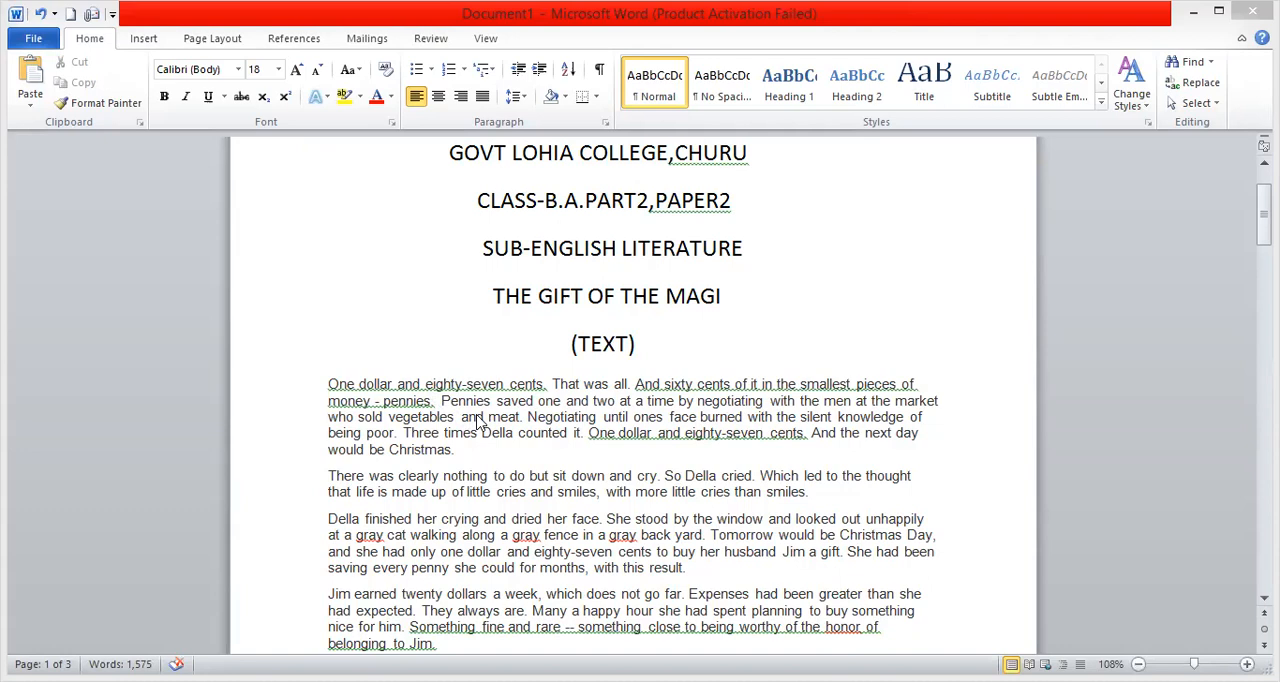
mouse_move(410, 400)
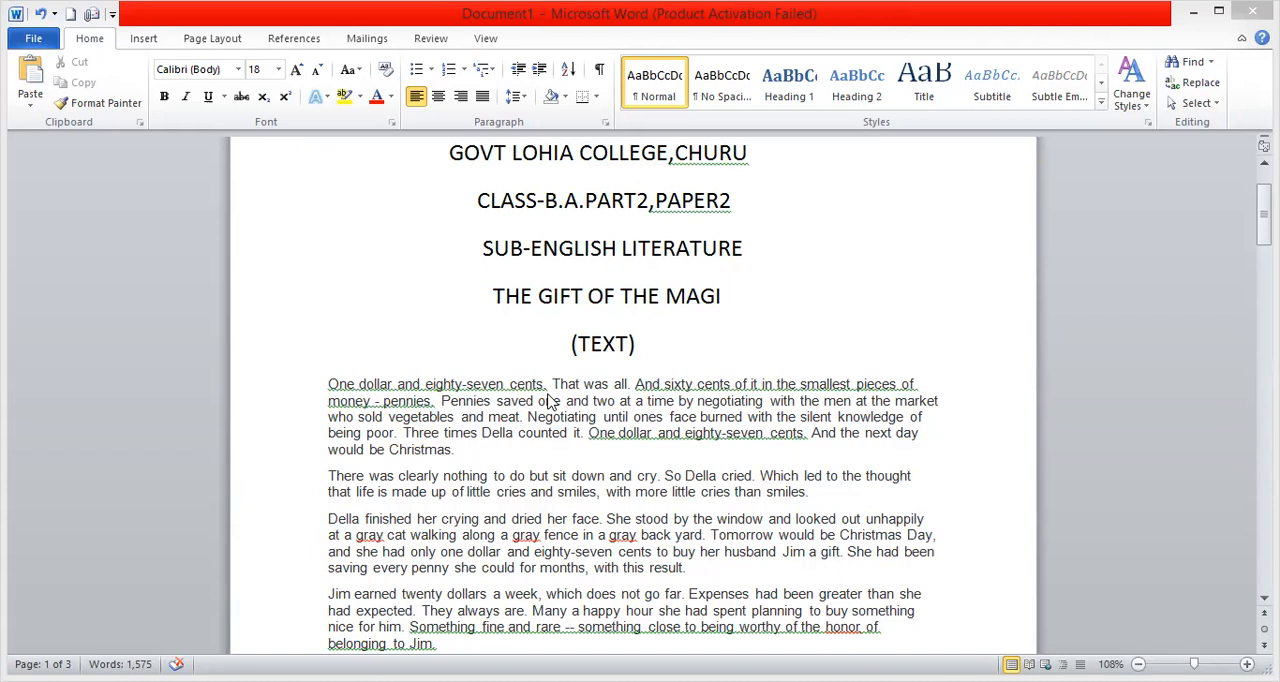
mouse_move(510, 400)
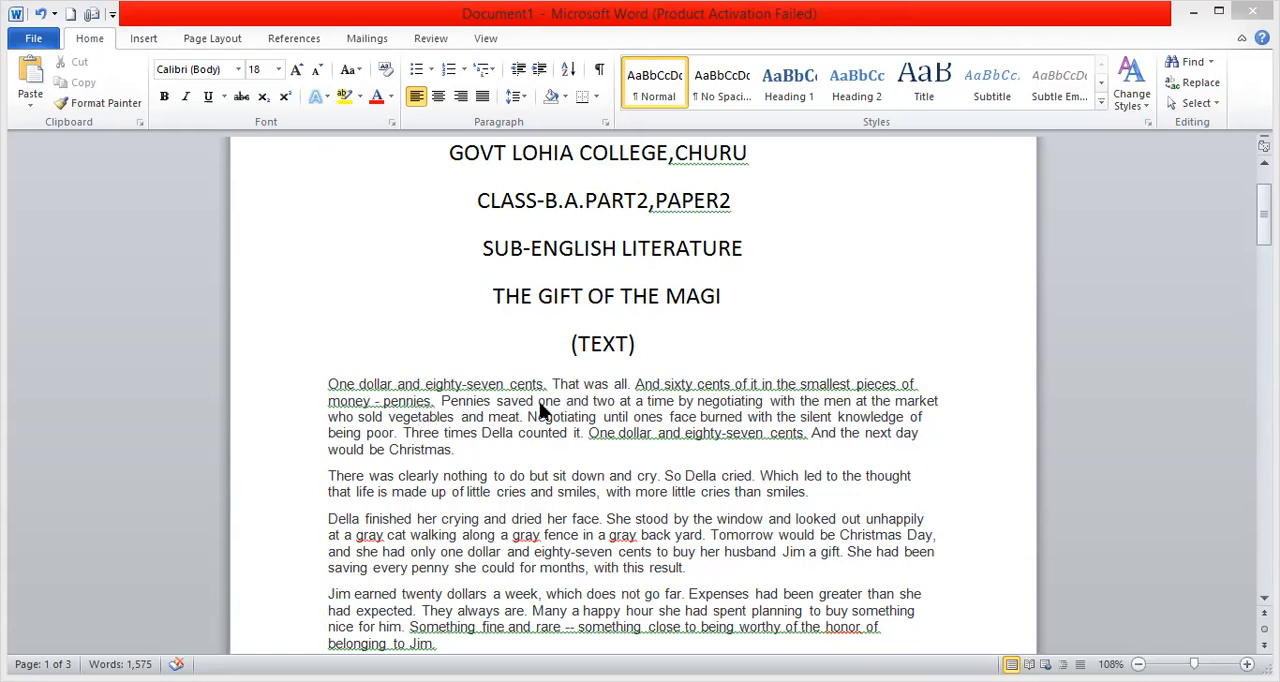
mouse_move(756, 404)
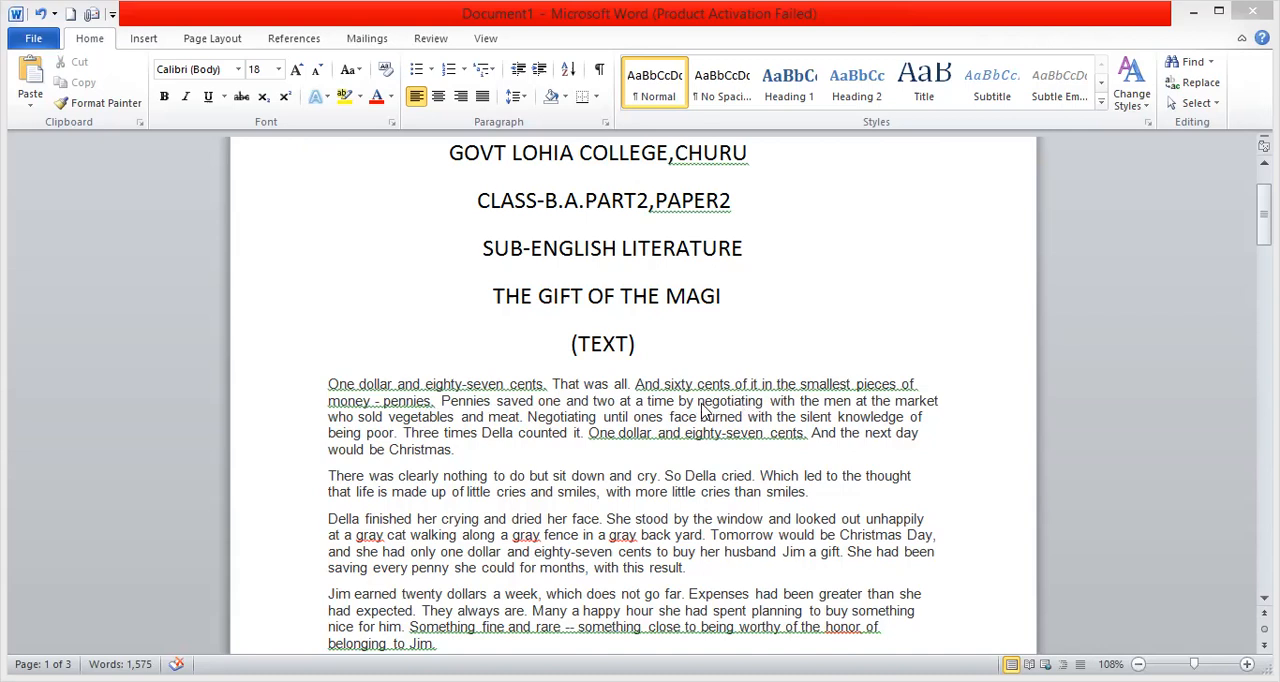
mouse_move(456, 428)
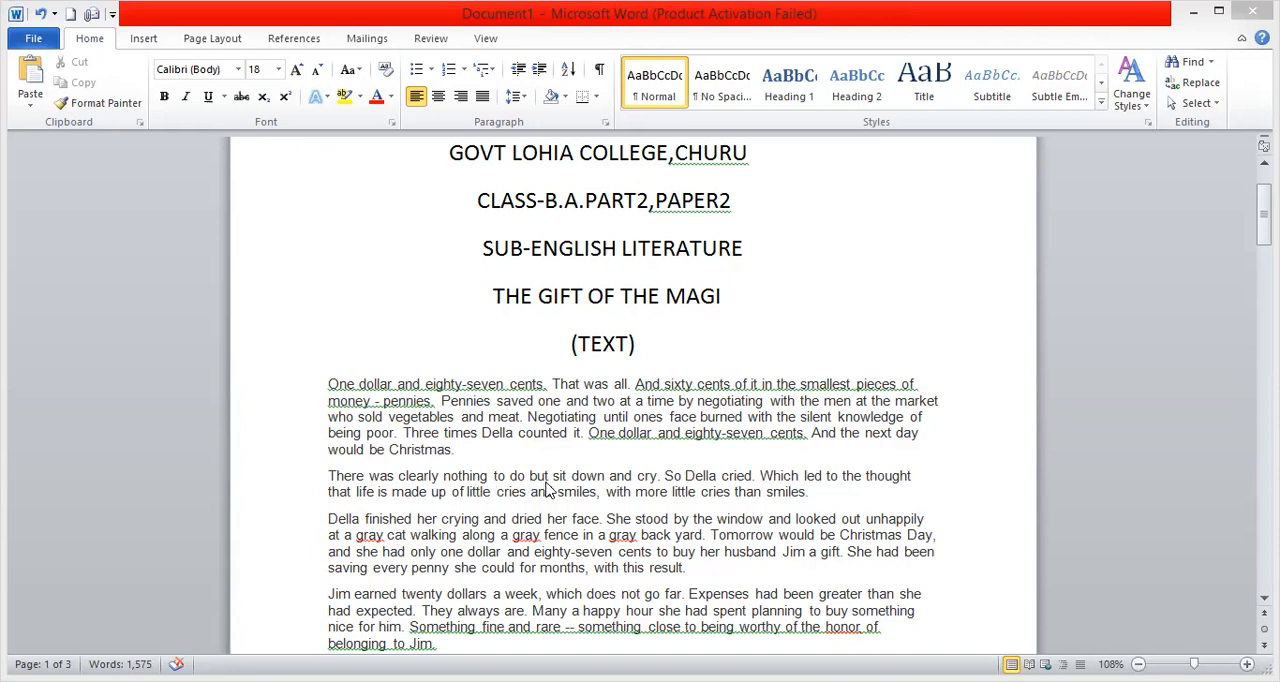
mouse_move(588, 484)
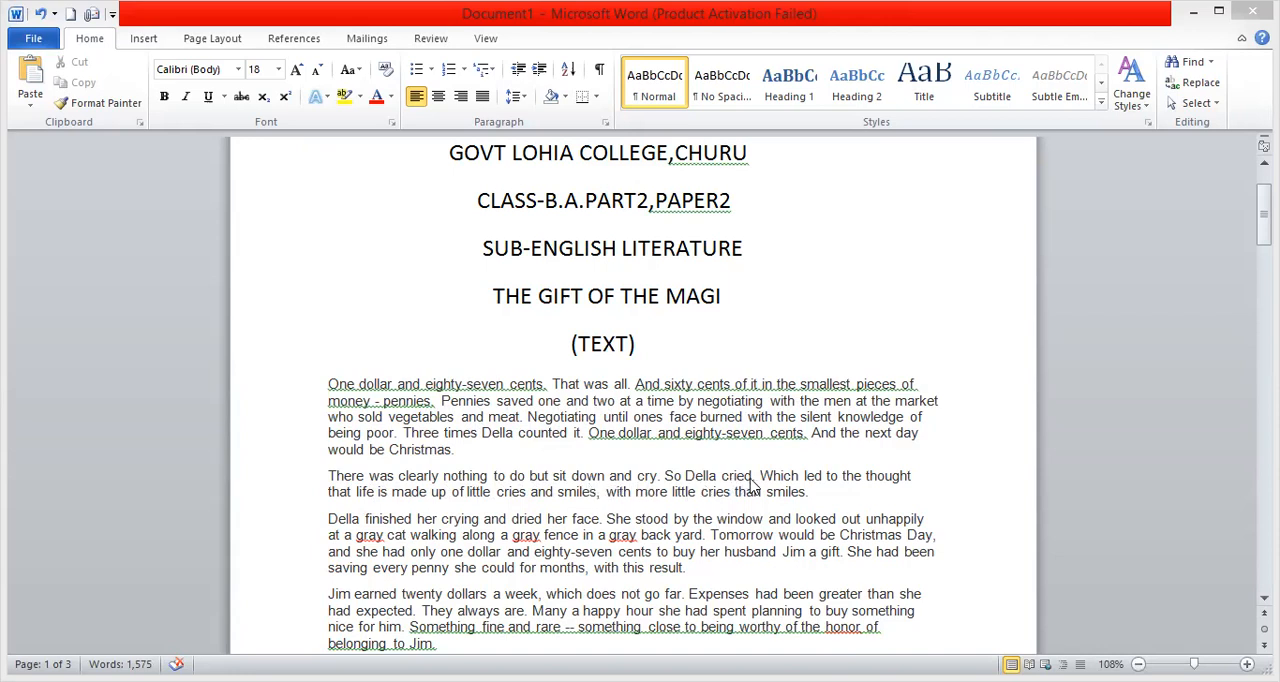
mouse_move(864, 482)
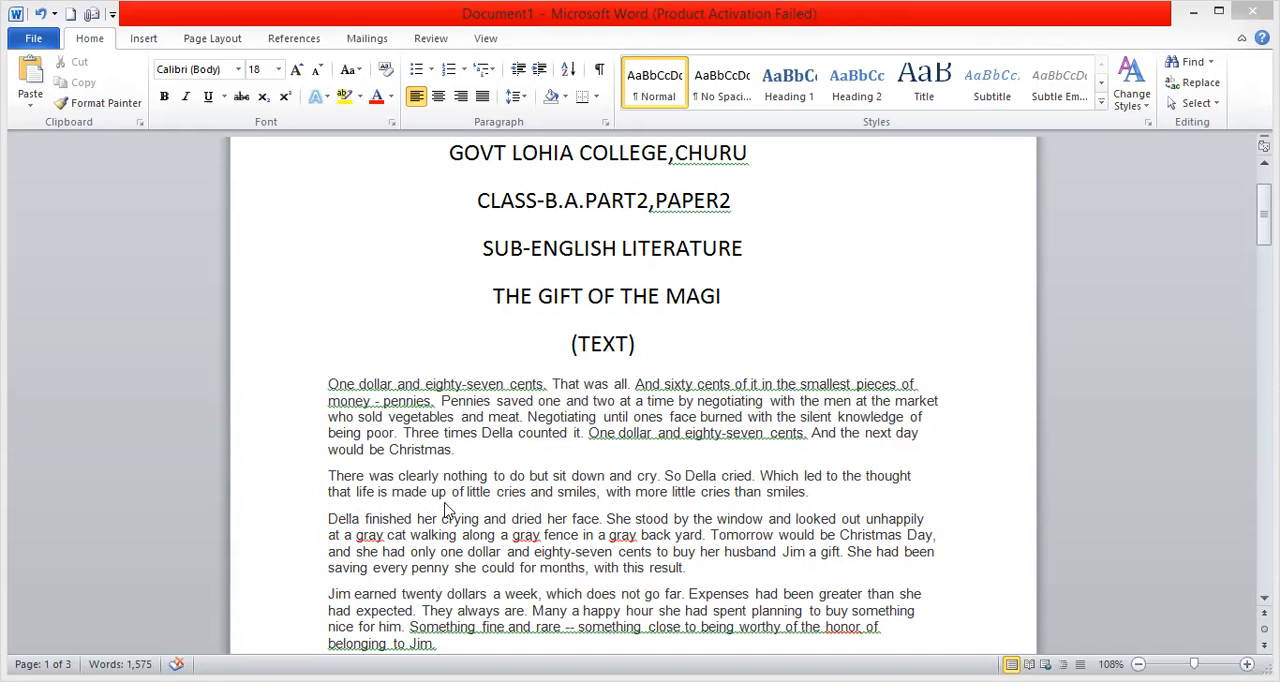
mouse_move(508, 504)
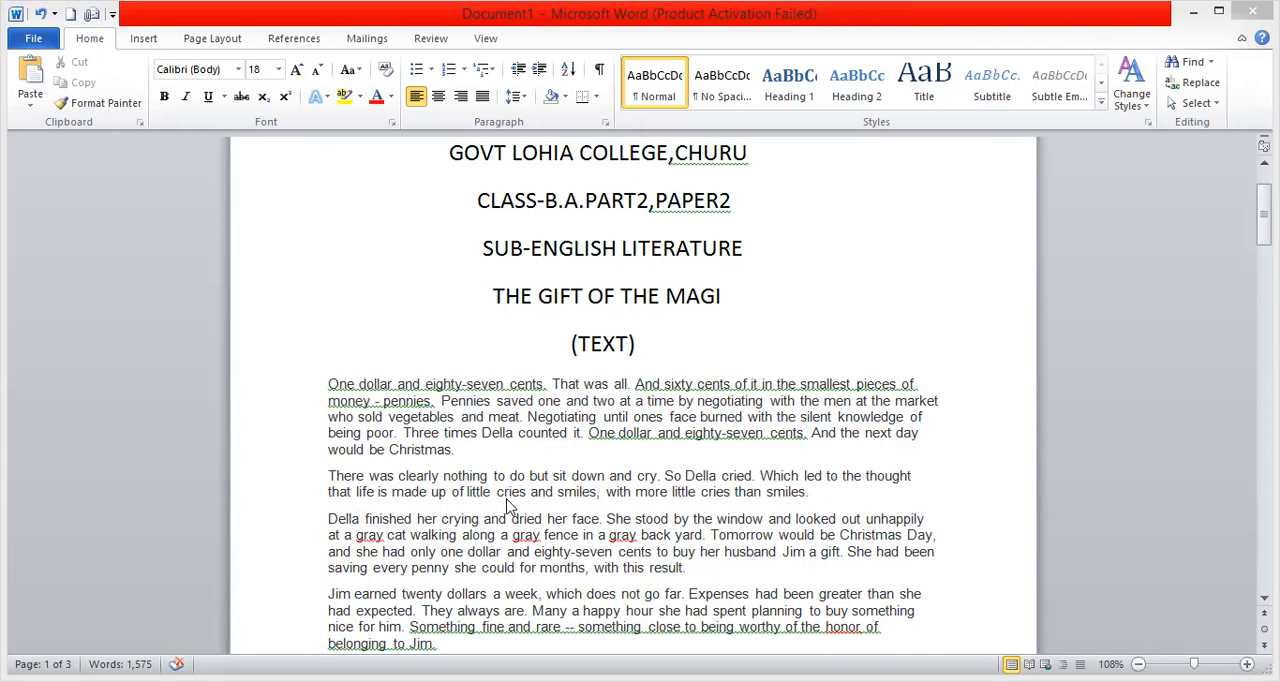
mouse_move(652, 500)
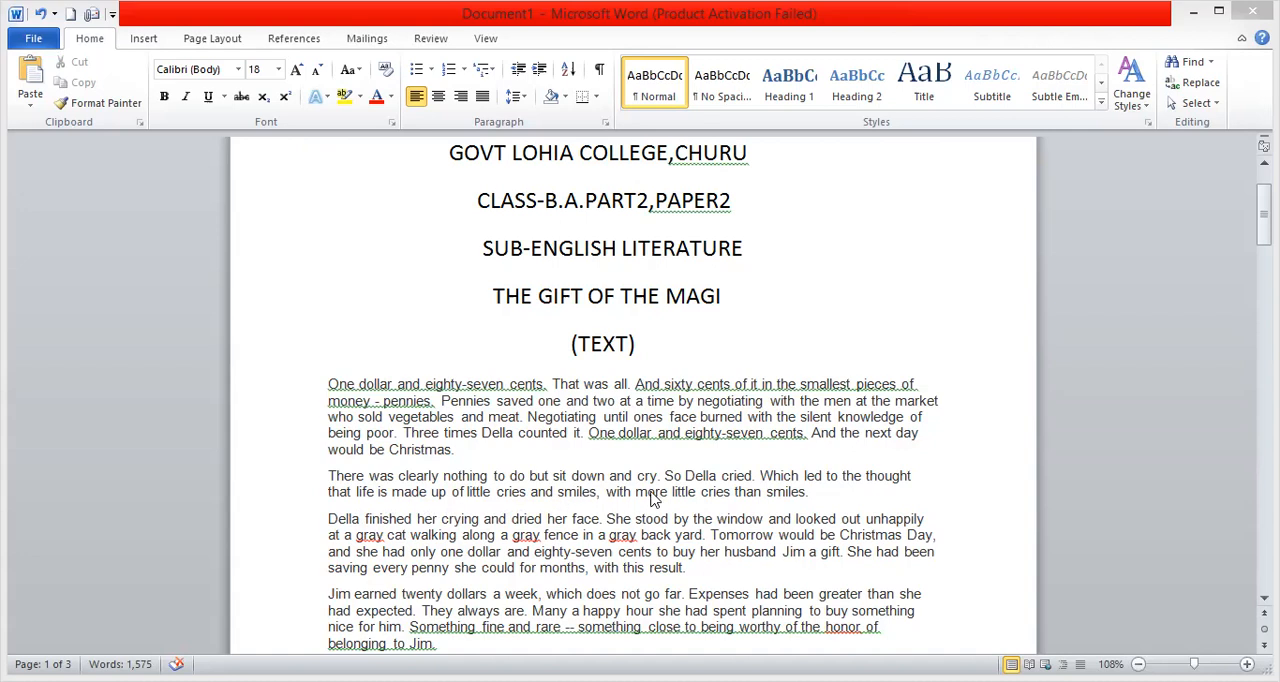
mouse_move(600, 504)
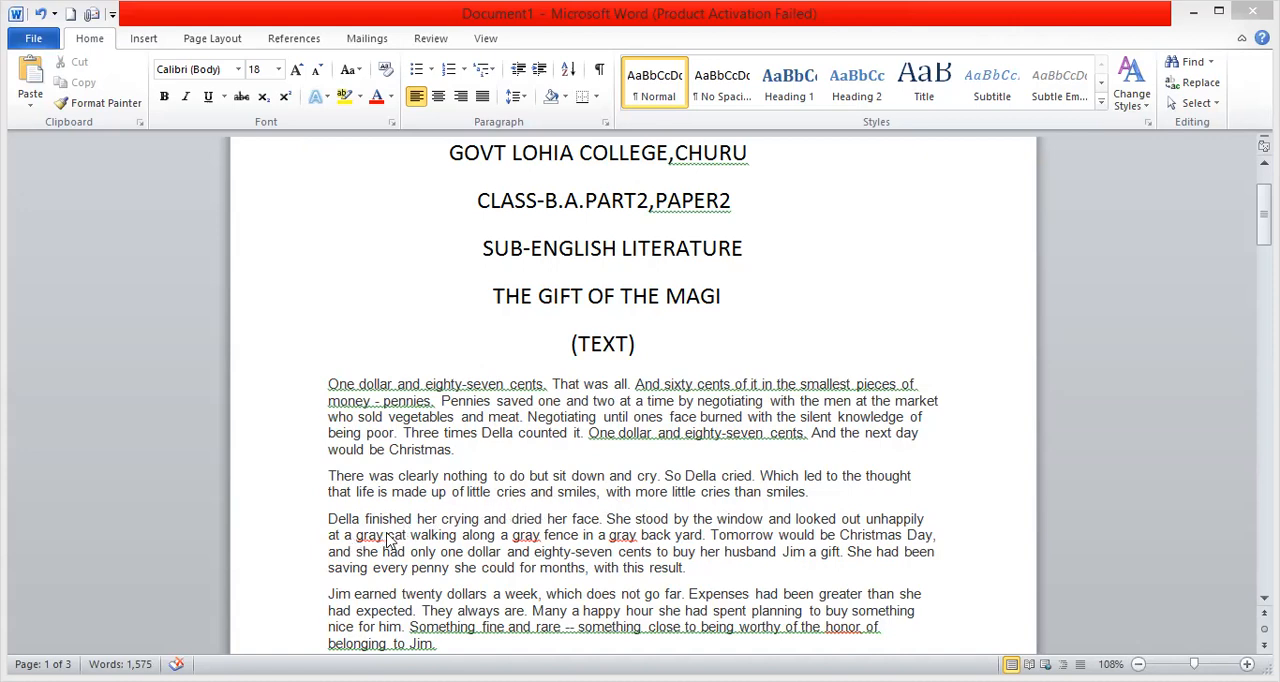
mouse_move(476, 532)
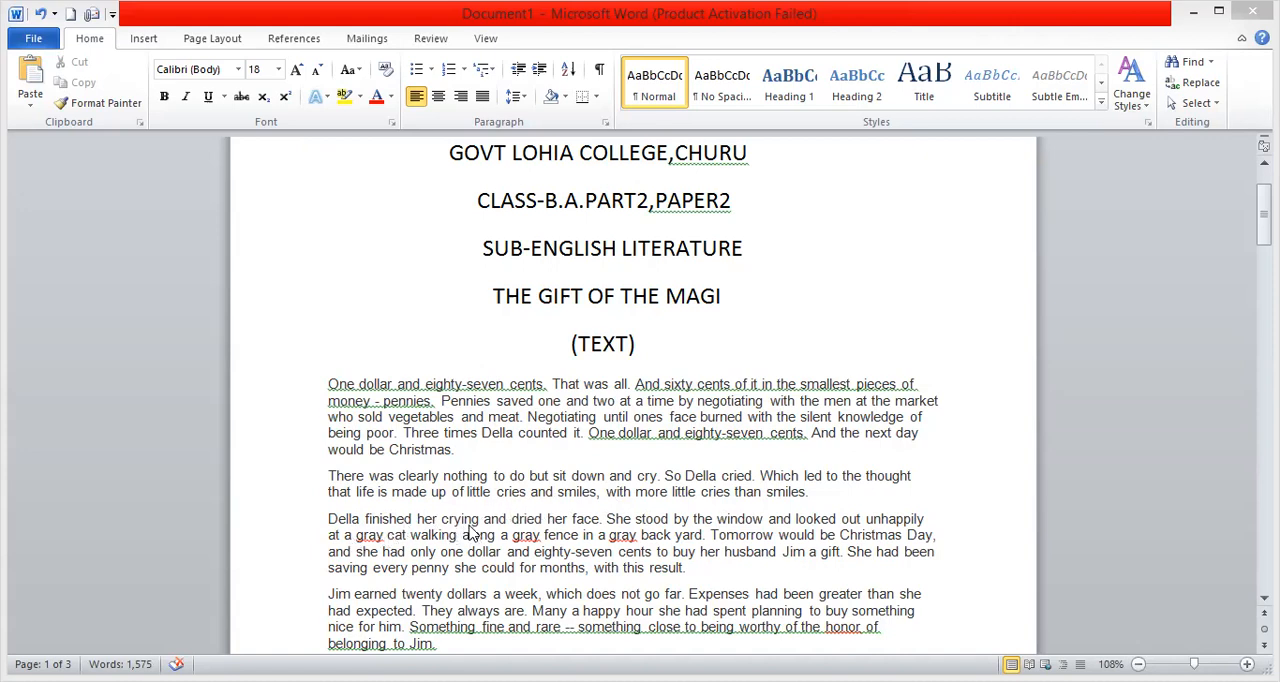
mouse_move(518, 534)
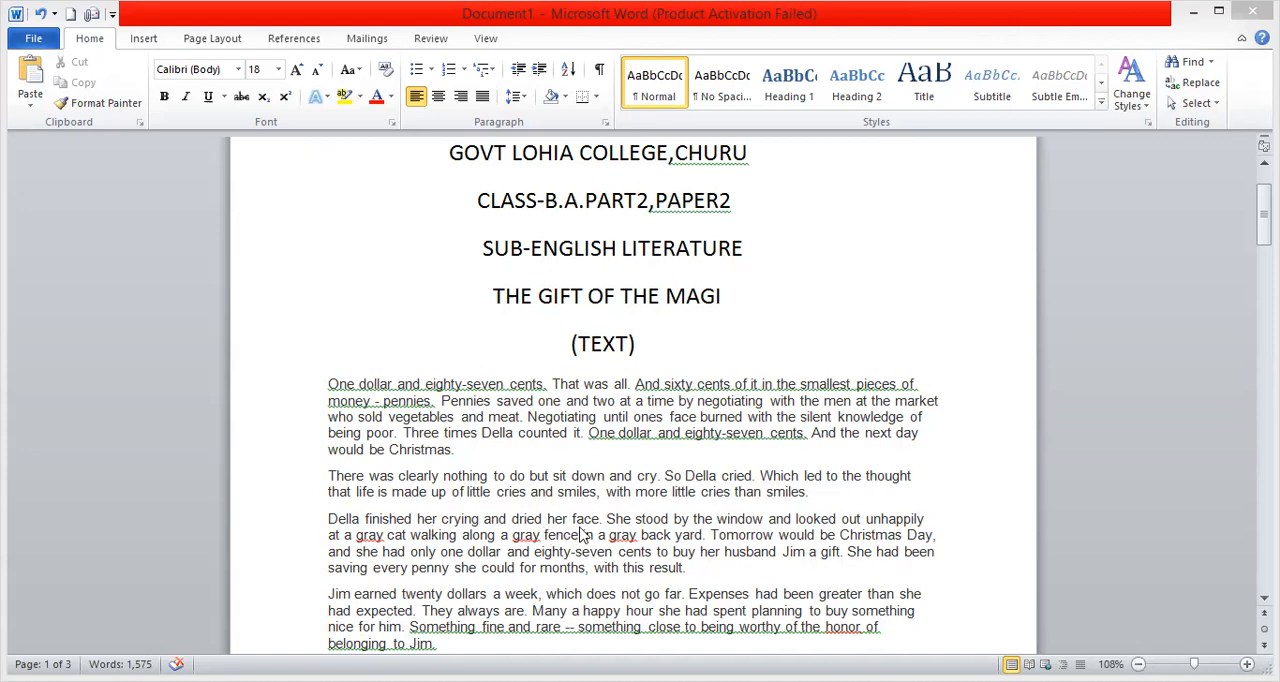
mouse_move(688, 532)
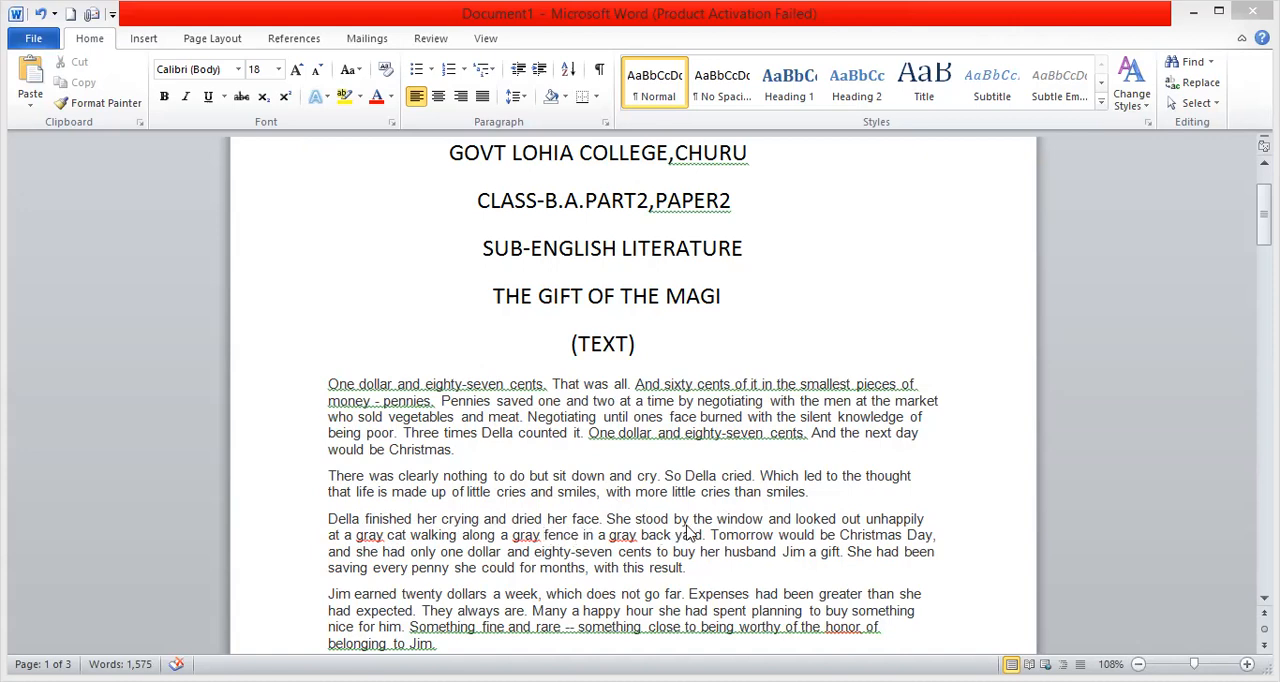
mouse_move(742, 532)
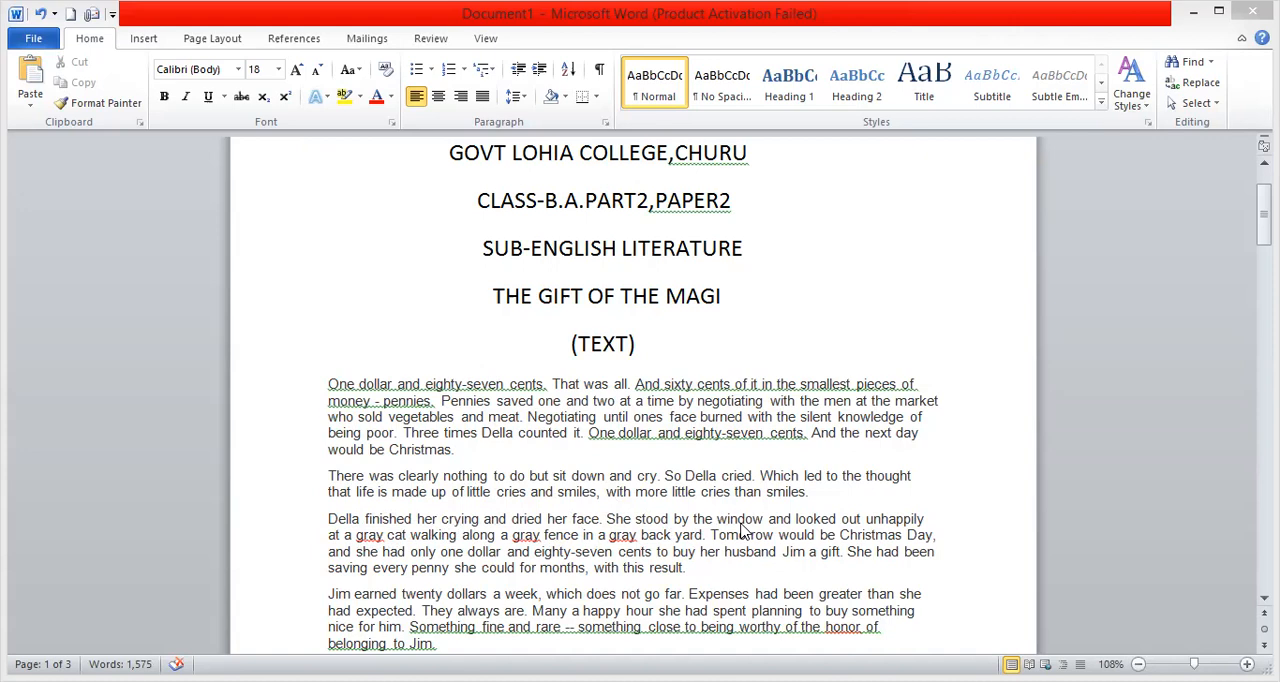
mouse_move(808, 528)
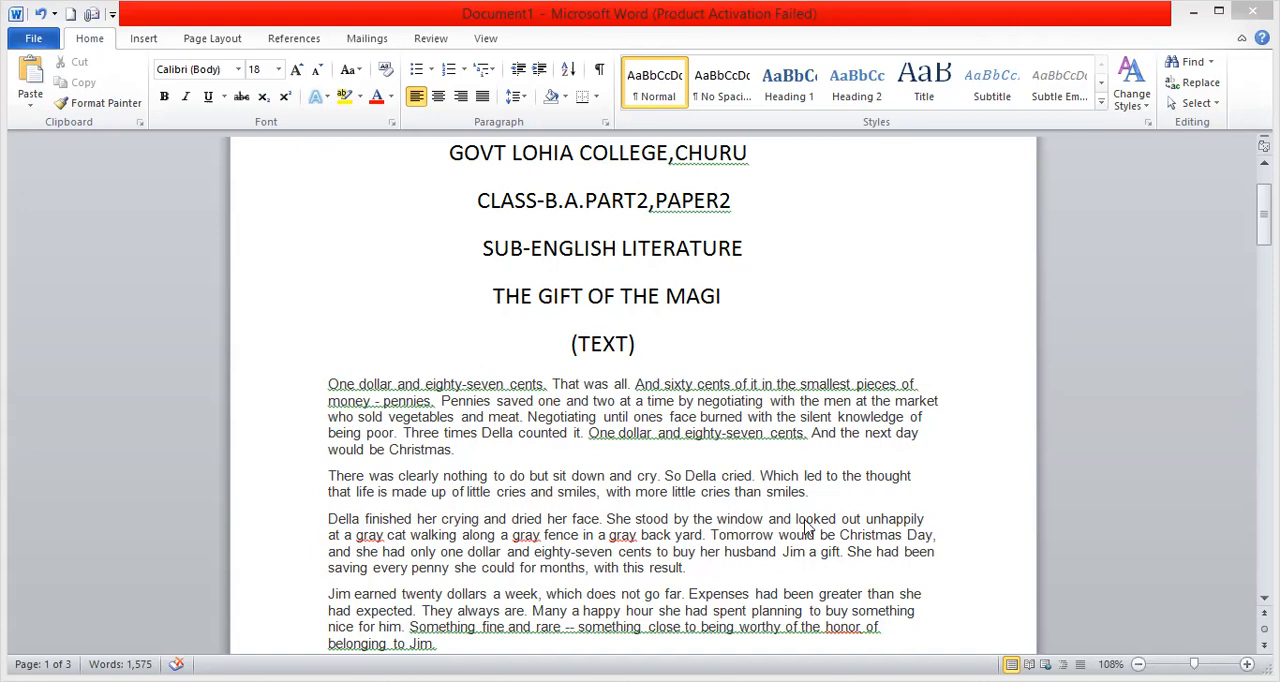
mouse_move(730, 524)
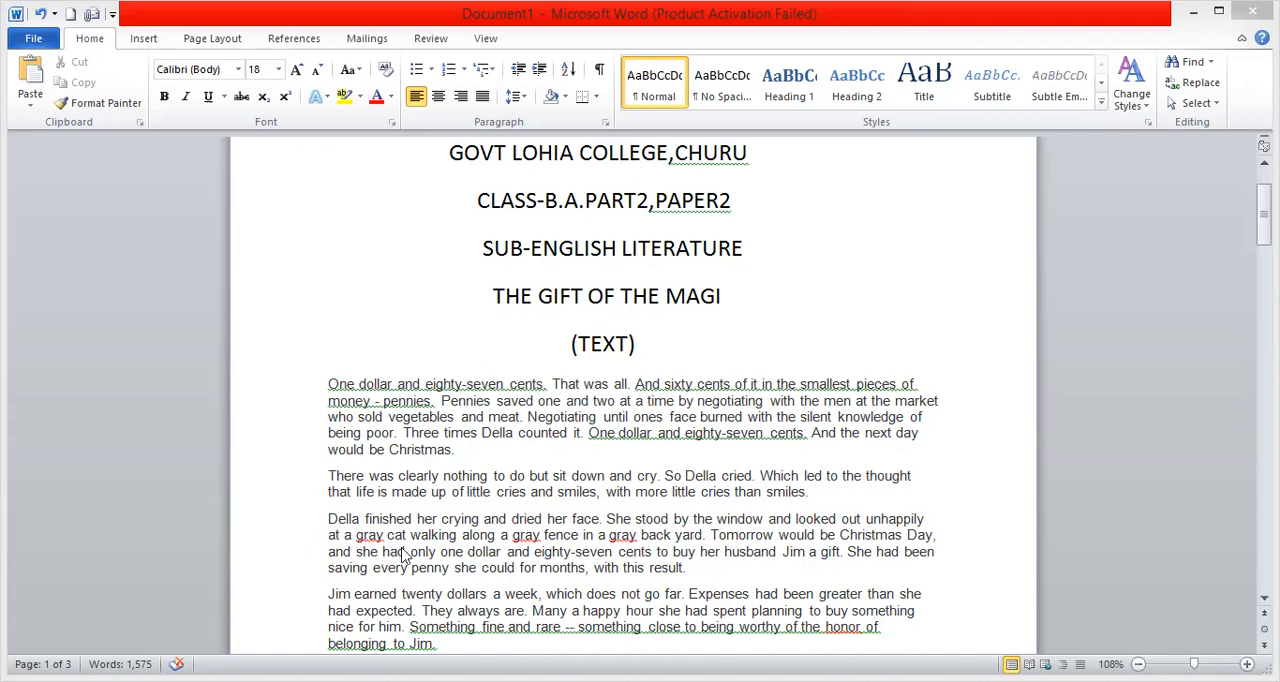
mouse_move(512, 558)
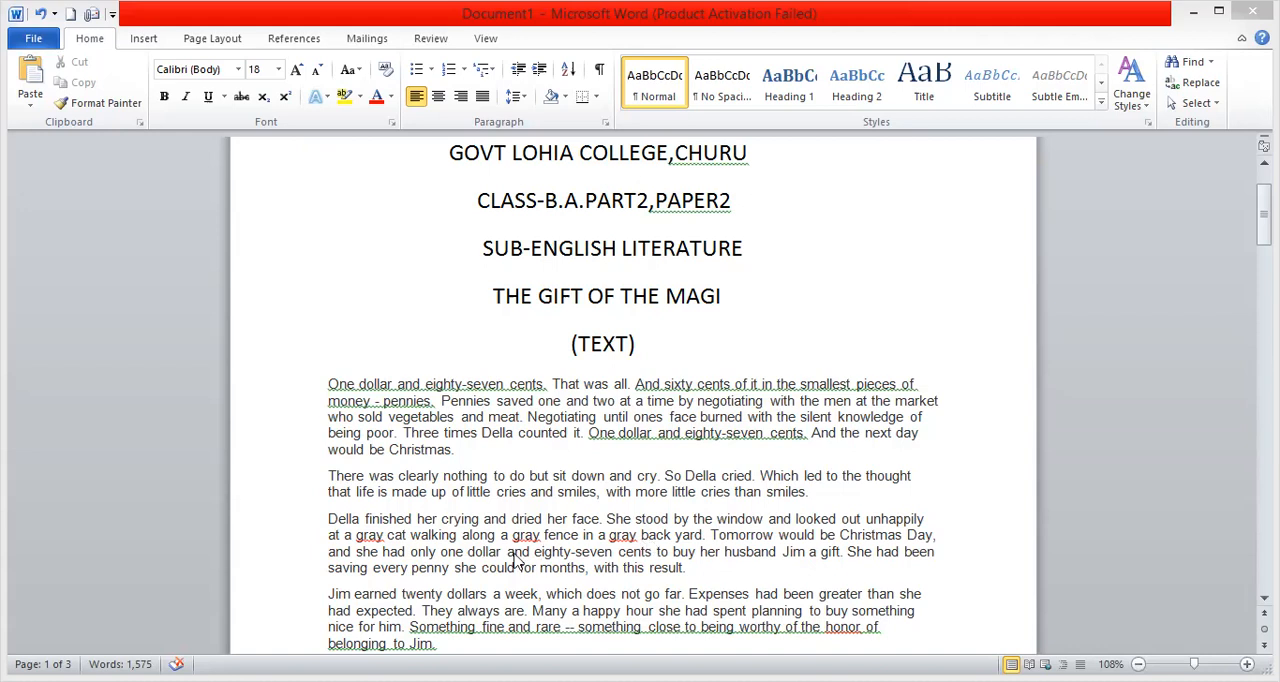
mouse_move(644, 560)
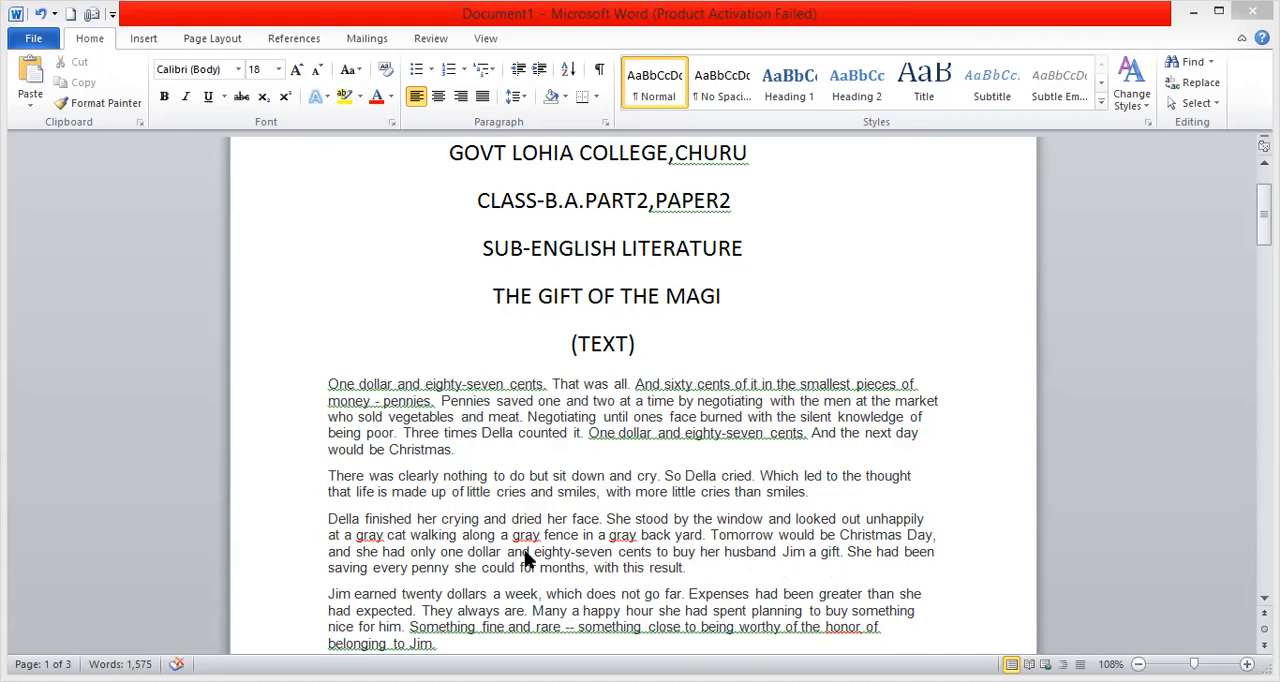
mouse_move(638, 562)
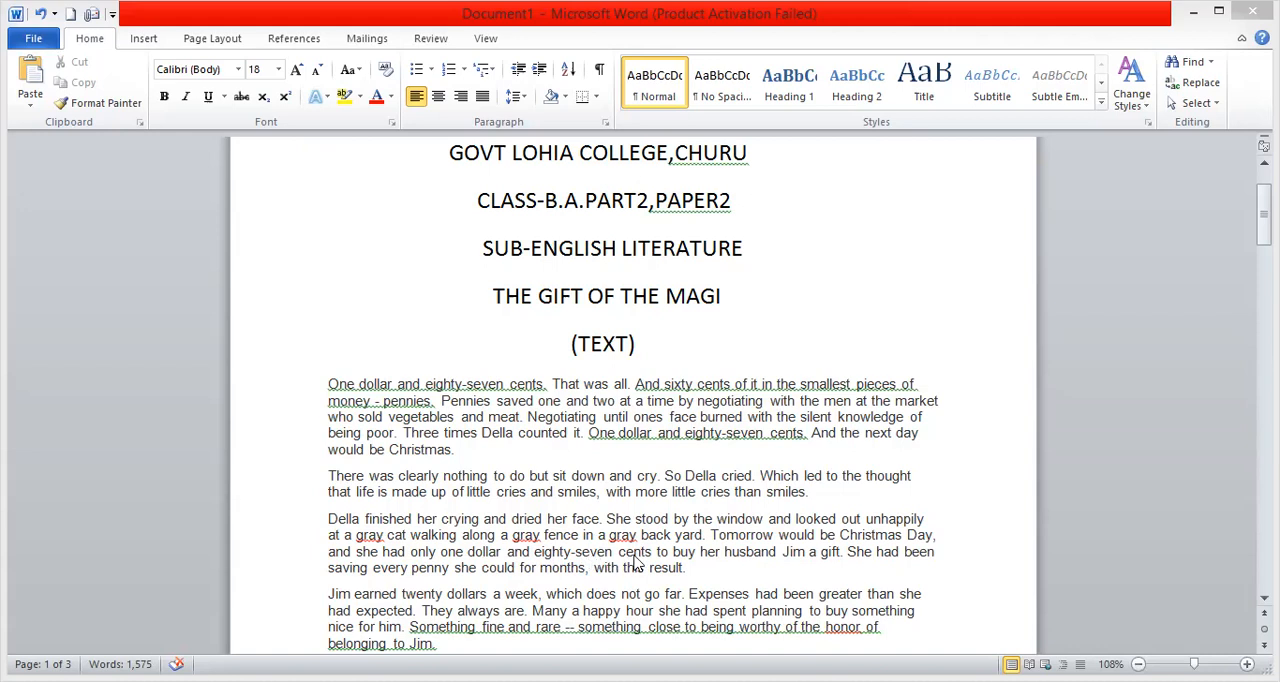
mouse_move(864, 572)
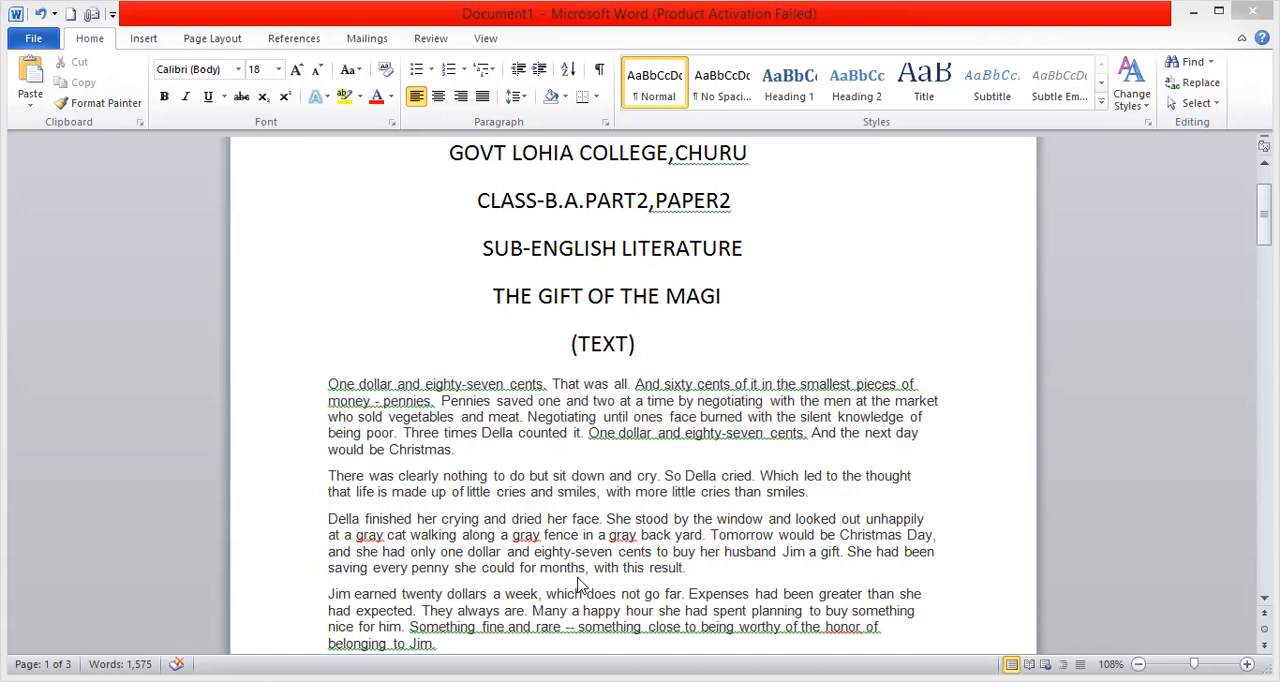
mouse_move(652, 584)
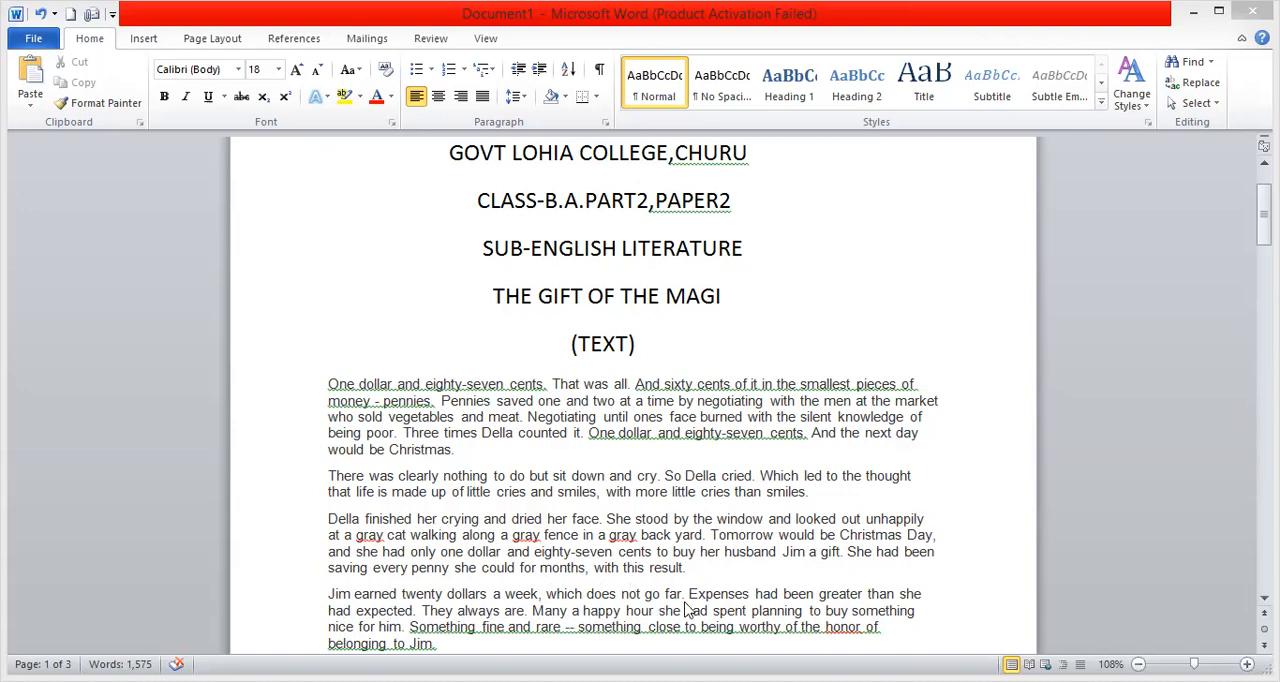
mouse_move(670, 608)
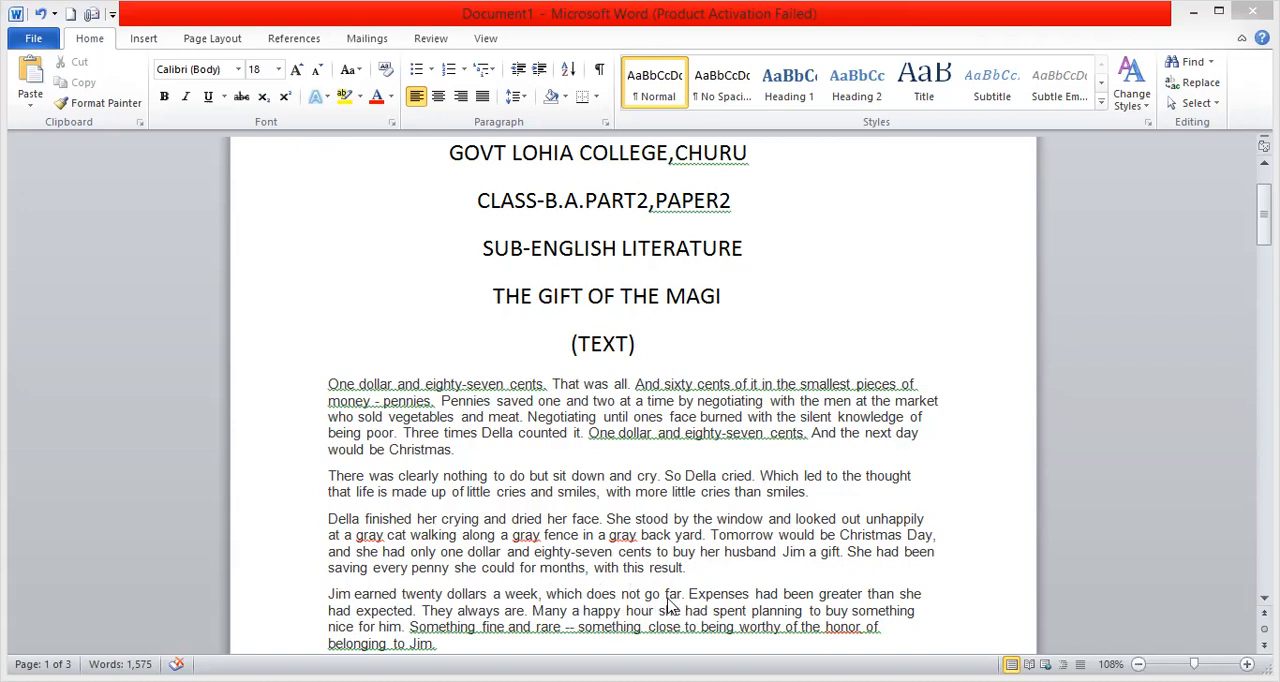
mouse_move(684, 608)
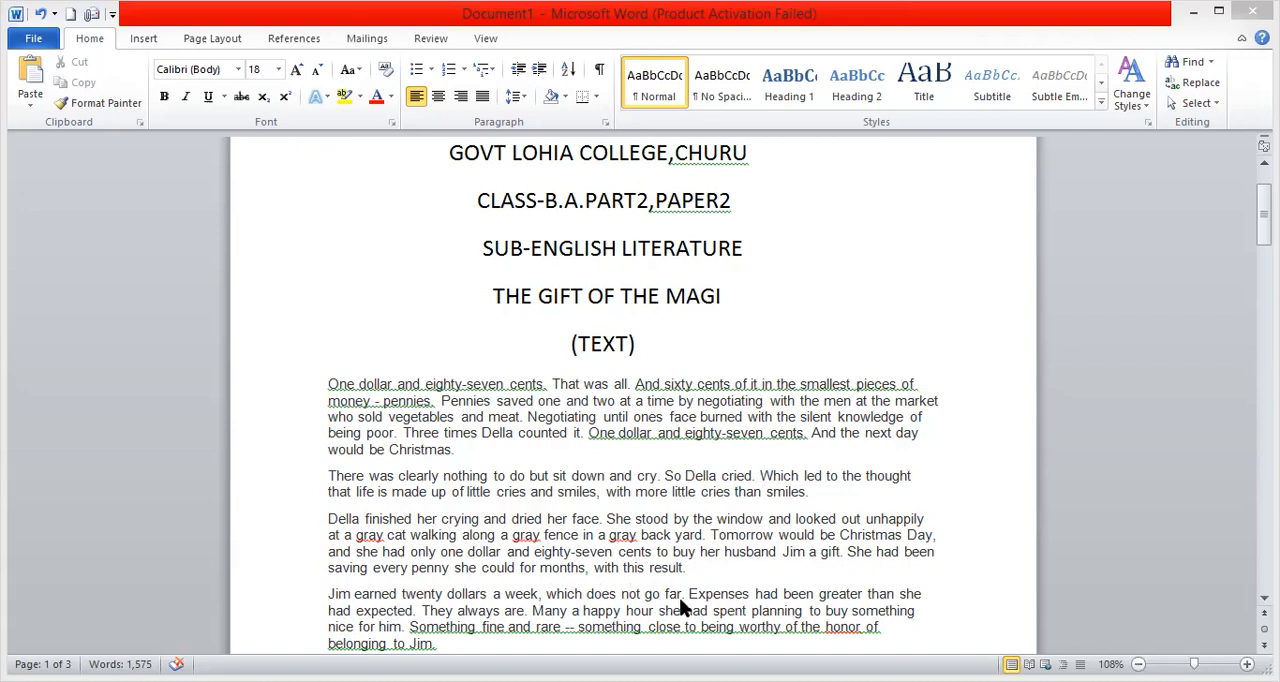
mouse_move(708, 604)
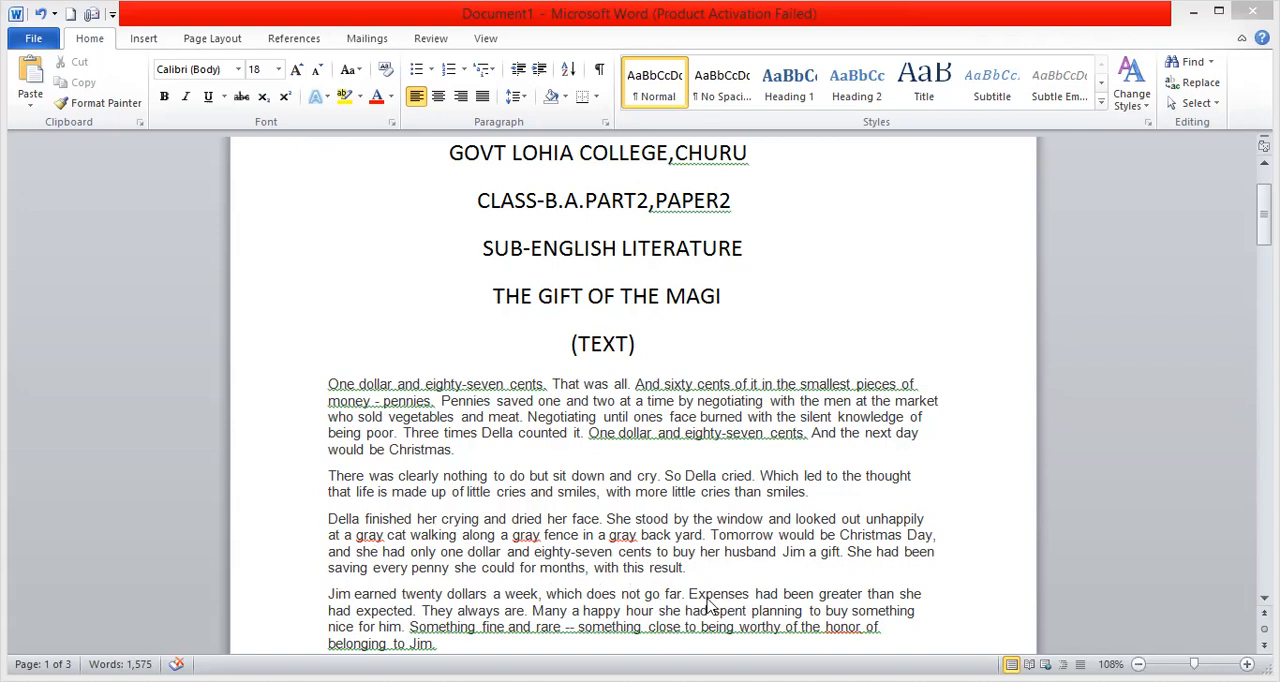
mouse_move(864, 610)
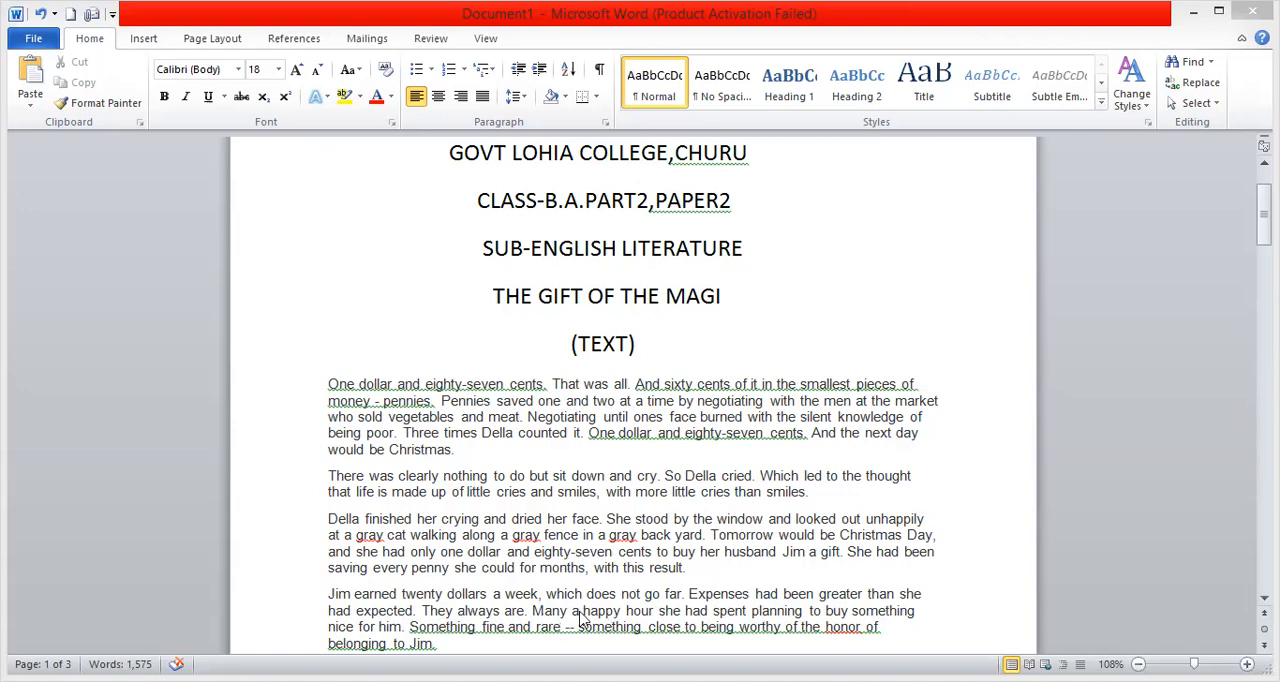
mouse_move(712, 624)
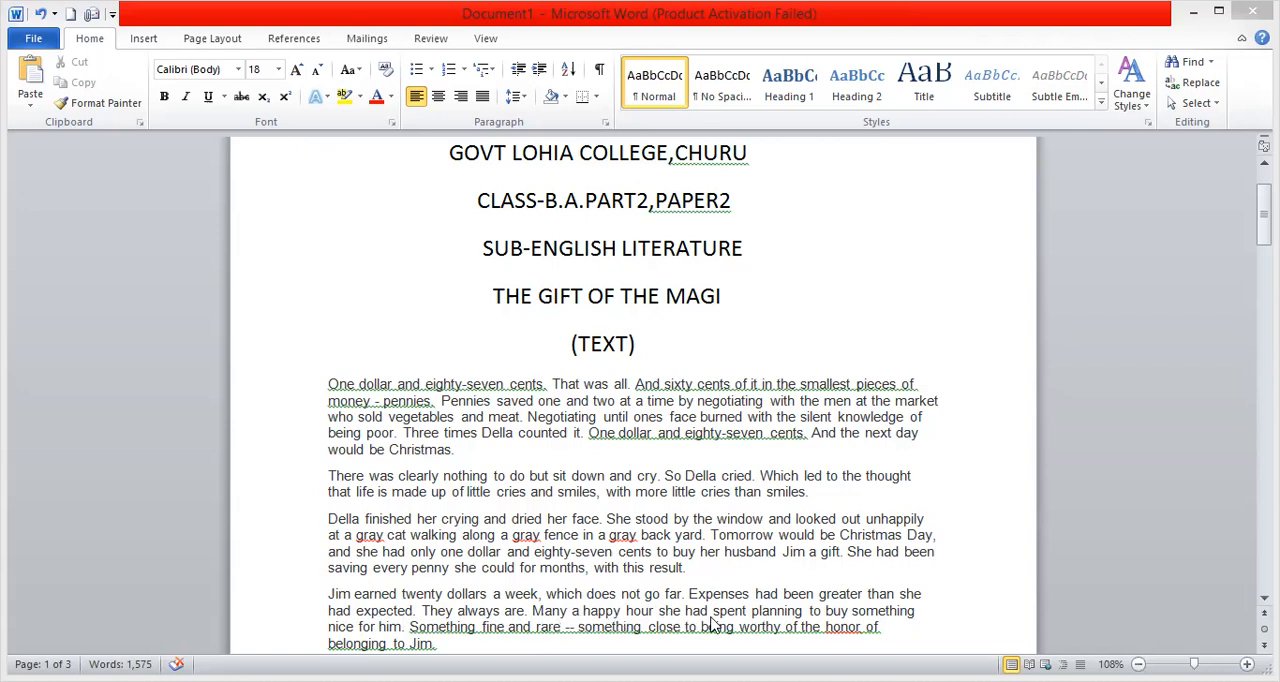
mouse_move(836, 614)
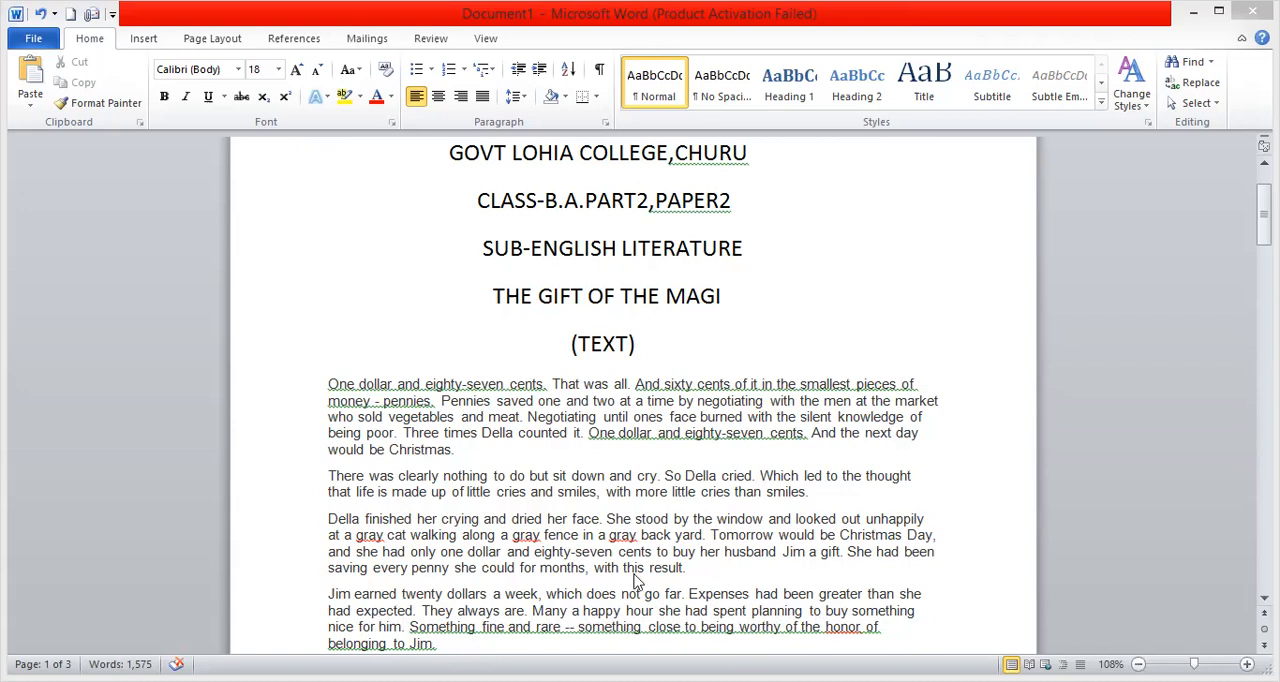
mouse_move(928, 612)
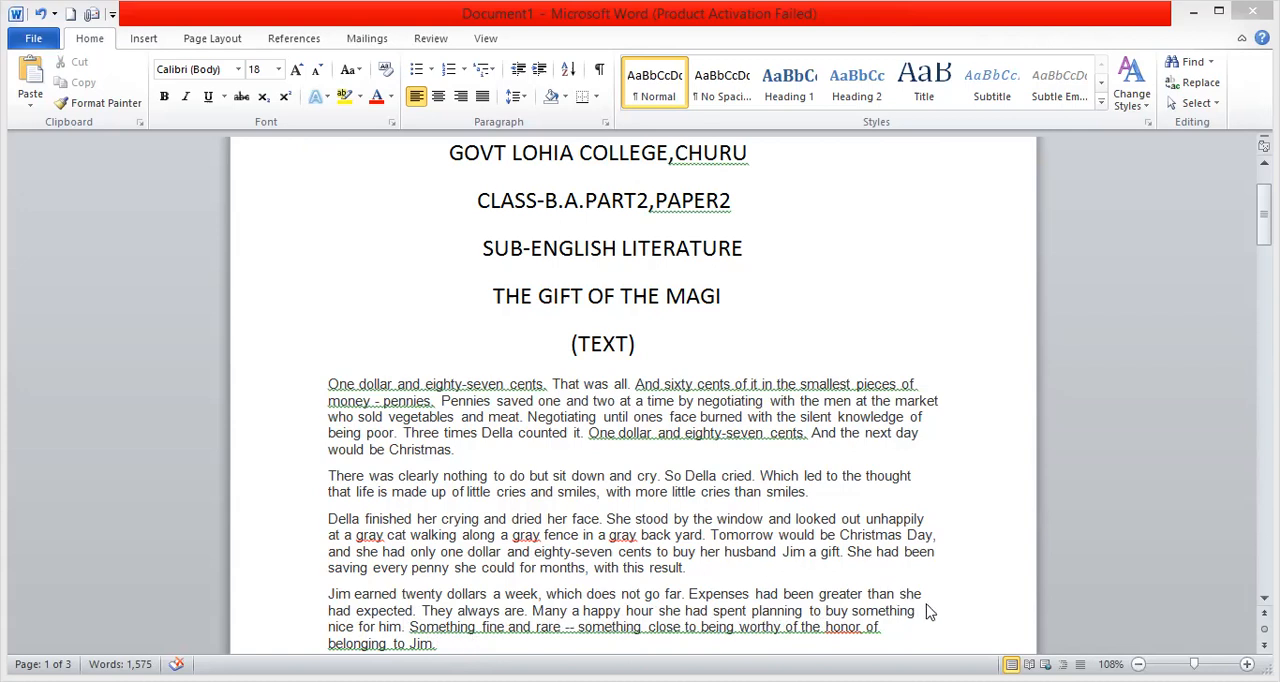
- Place the insertion point after the title and scroll to the mirror and two-possessions paragraphs
left_click(744, 152)
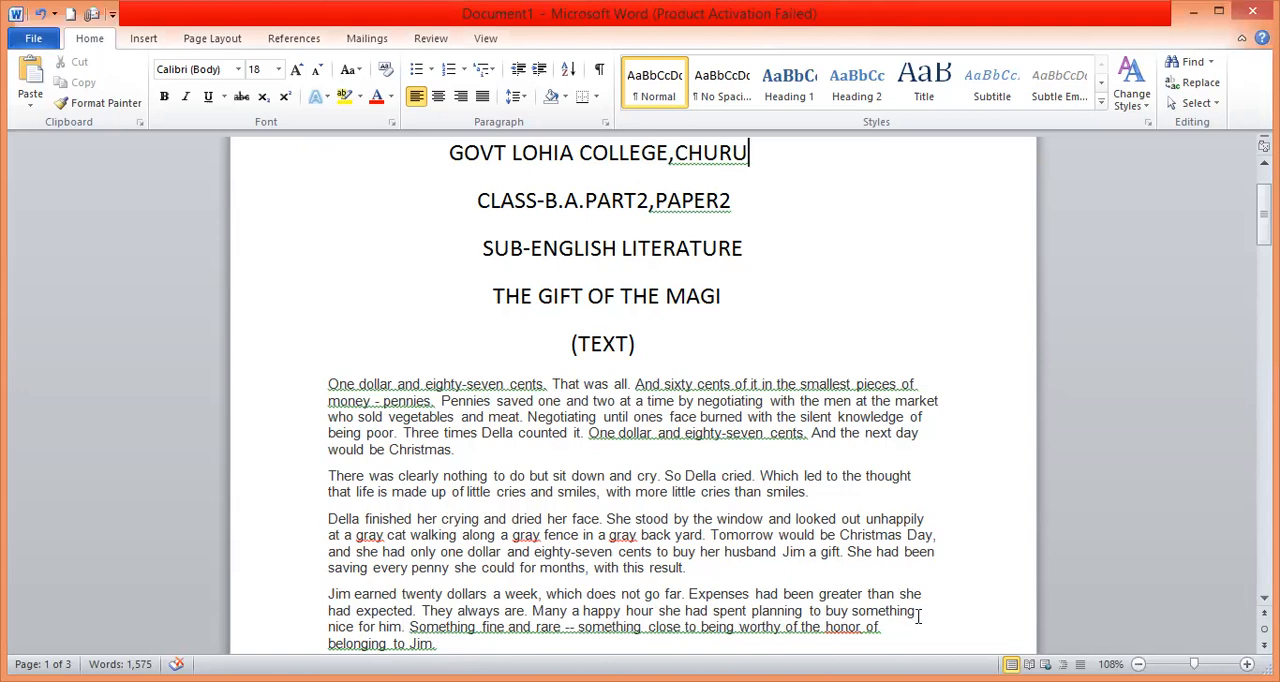
left_click(722, 296)
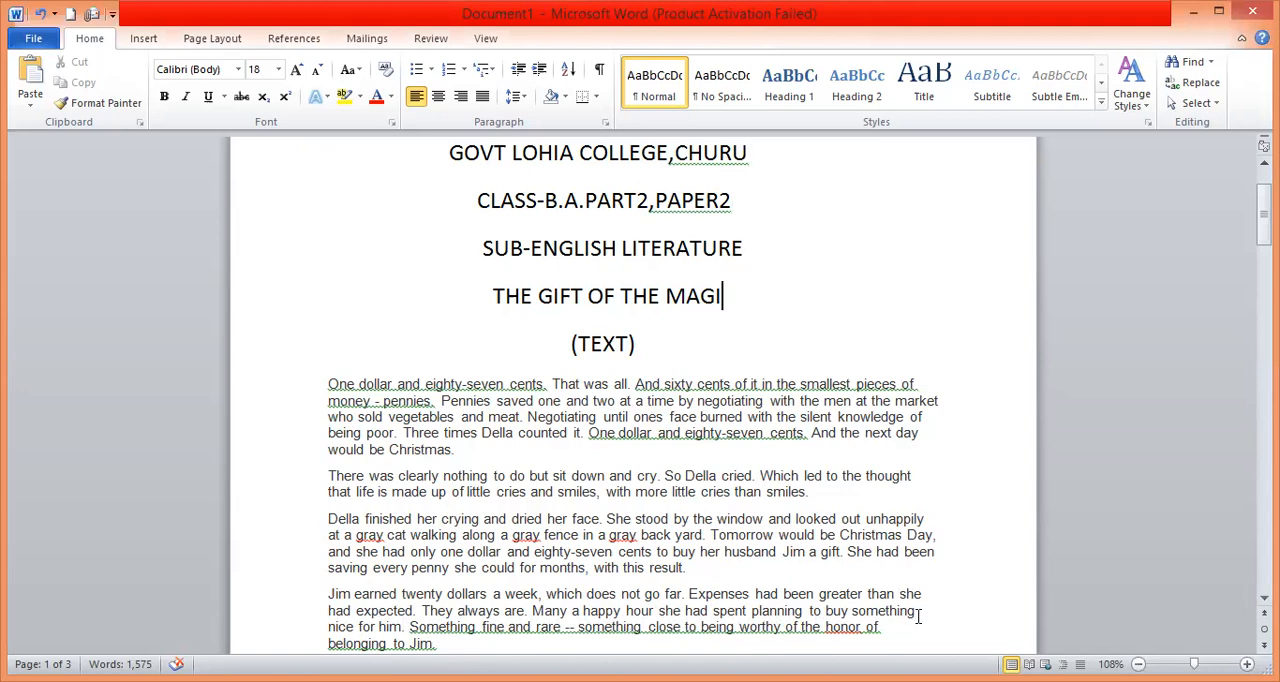
scroll("down", 3)
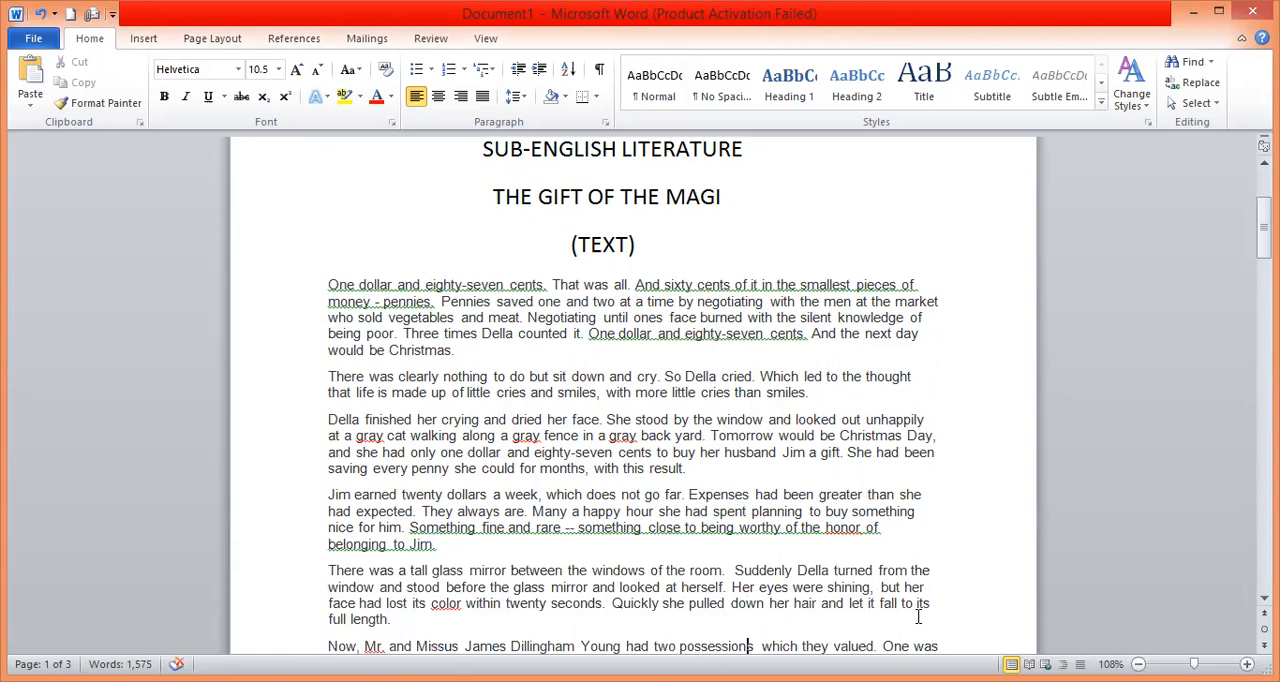
scroll("down", 3)
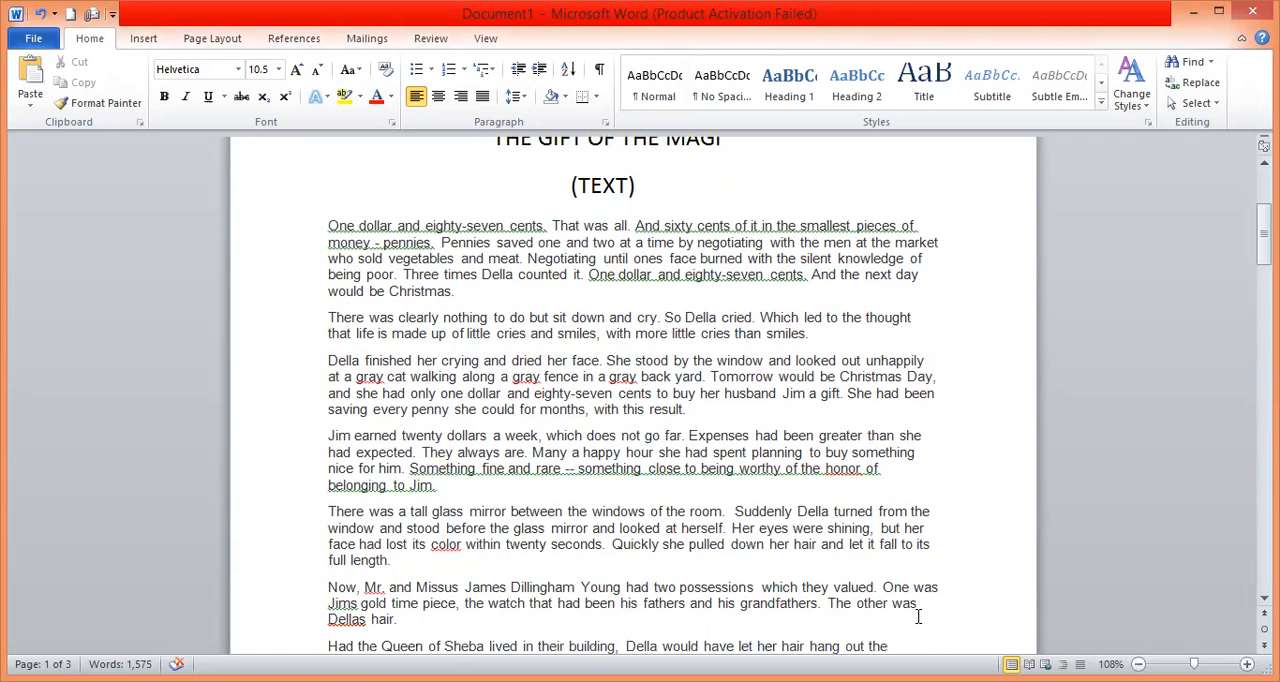
mouse_move(728, 494)
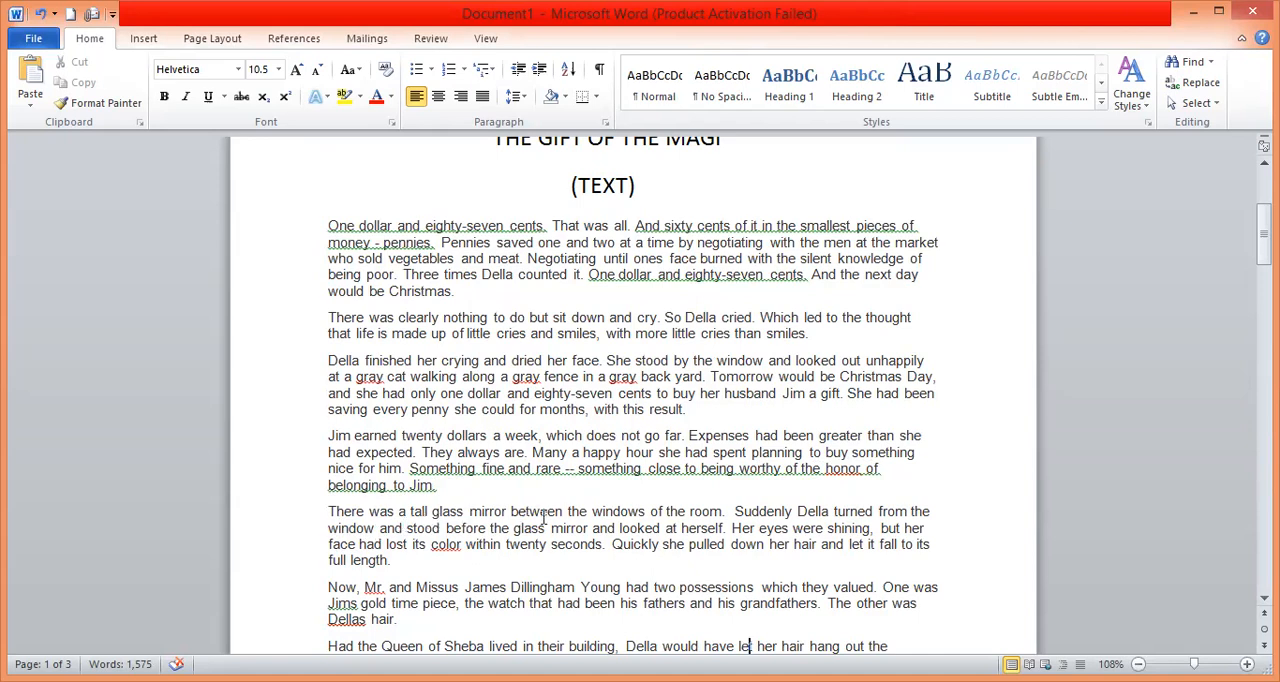
mouse_move(688, 508)
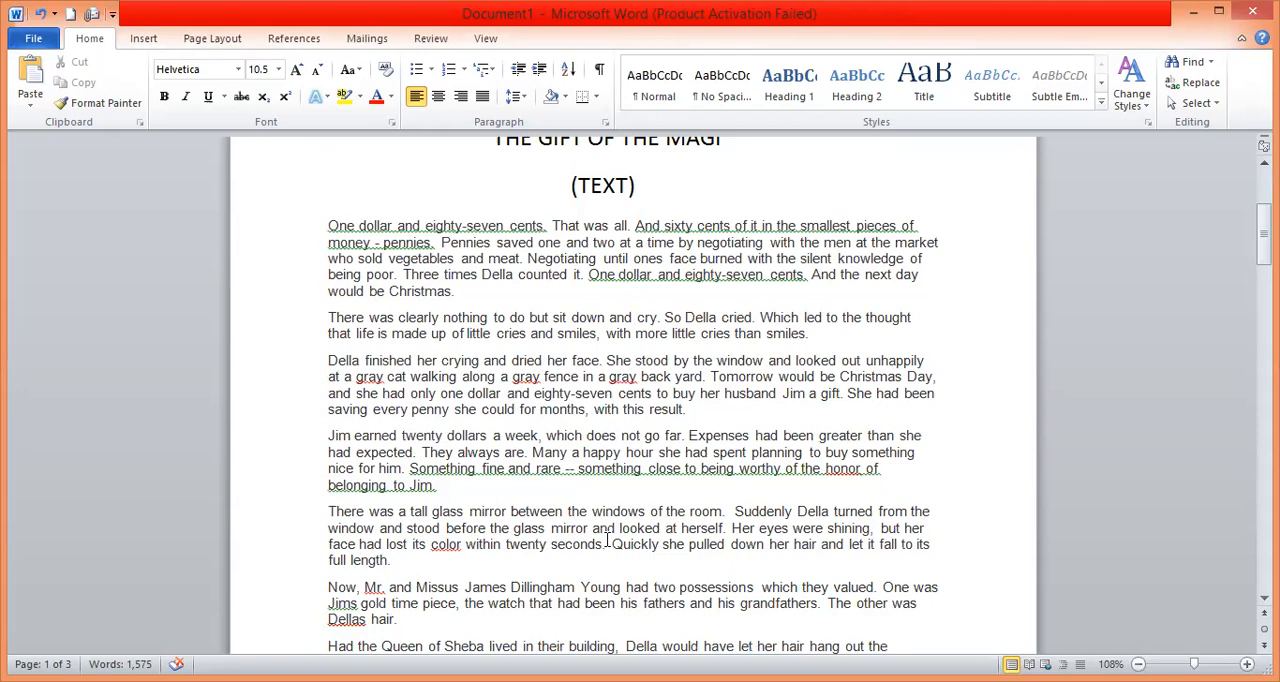
mouse_move(704, 548)
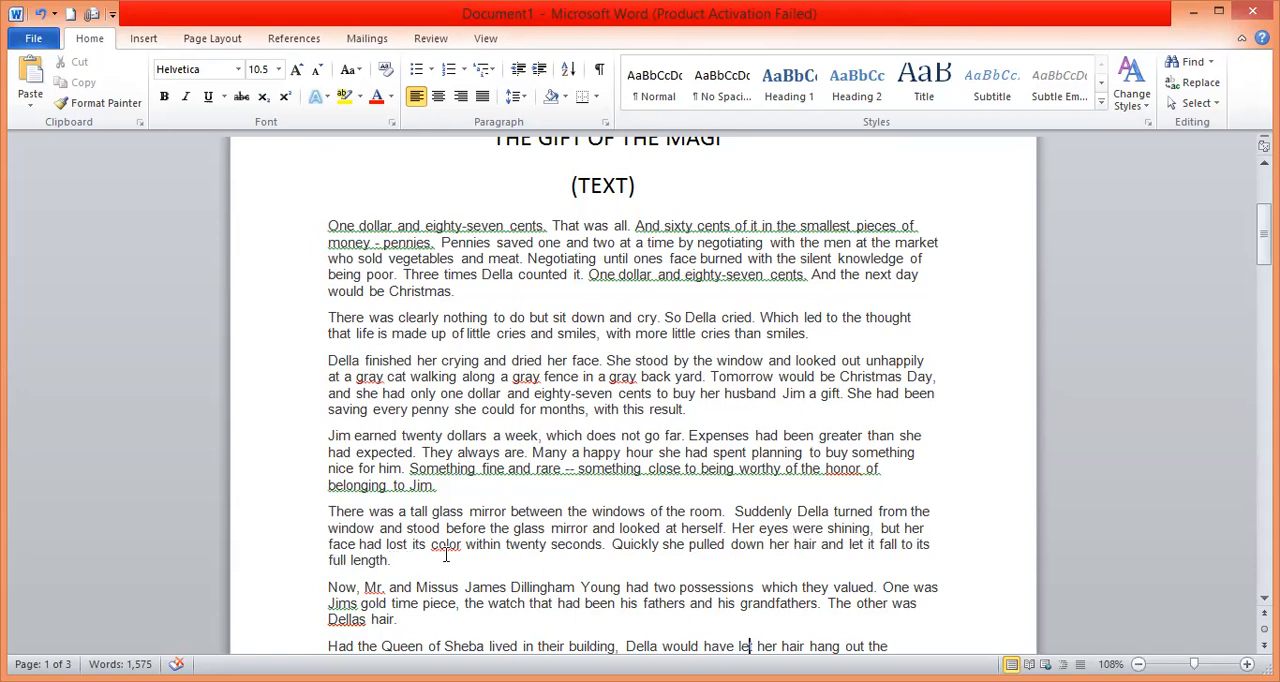
mouse_move(556, 544)
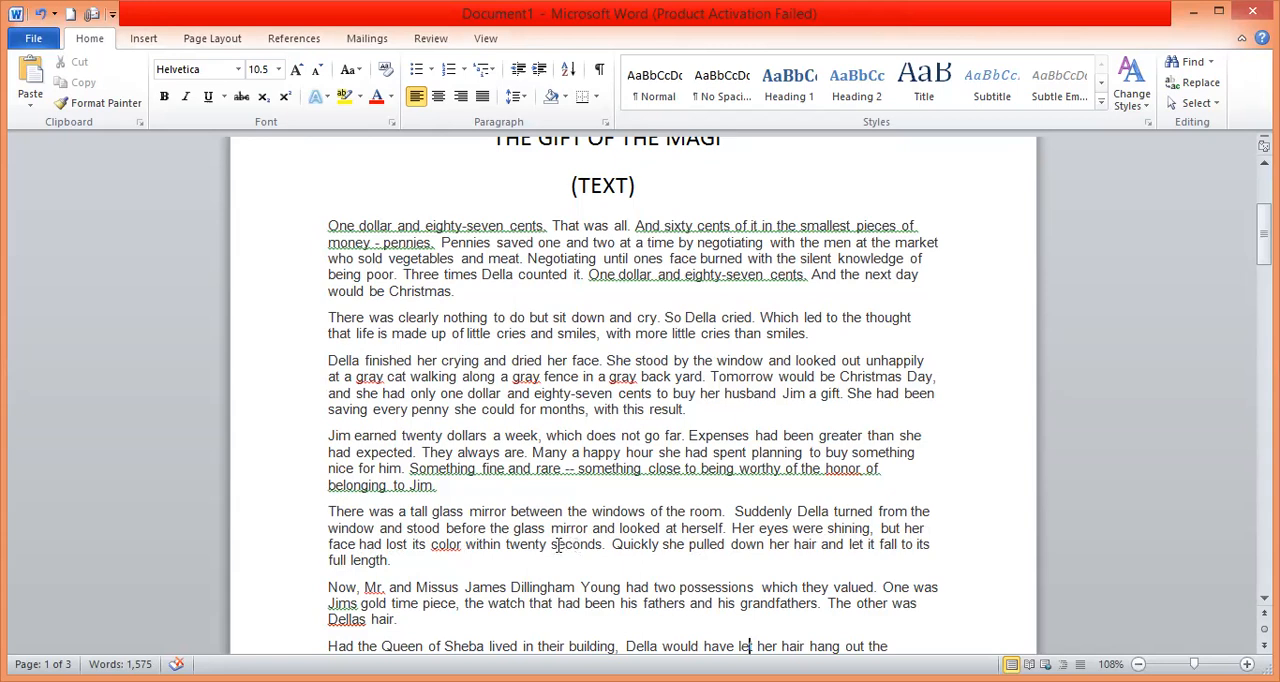
mouse_move(700, 548)
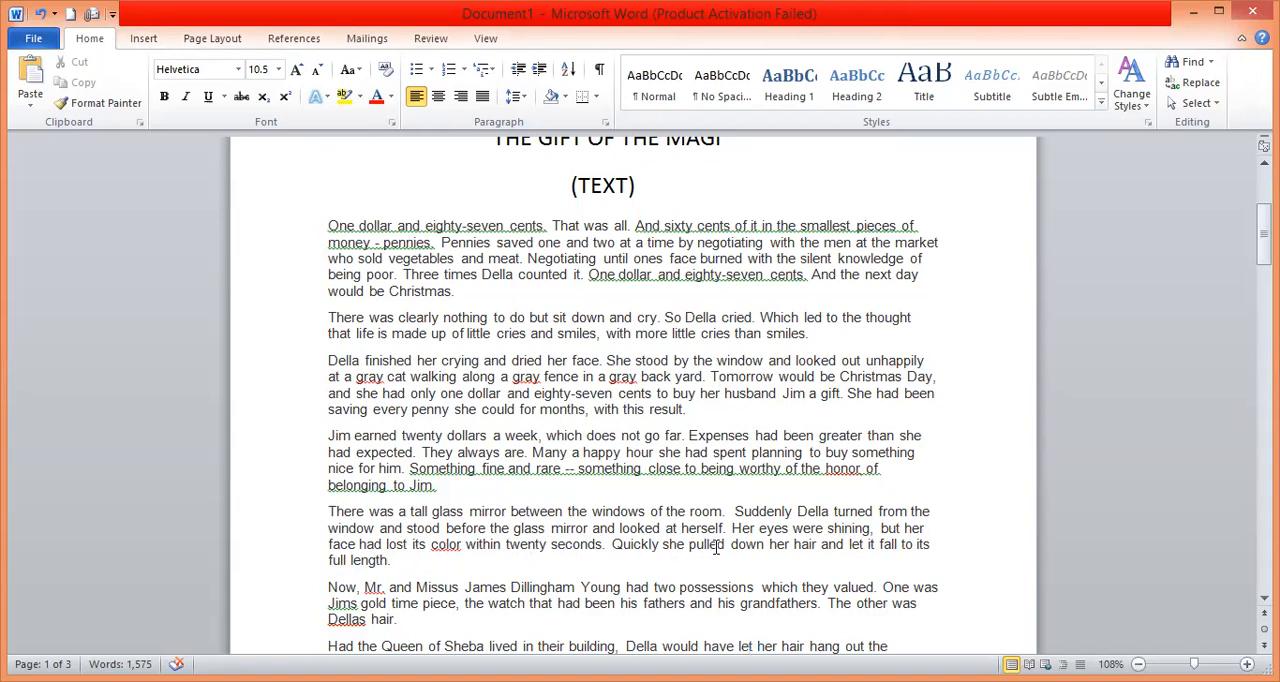
mouse_move(680, 552)
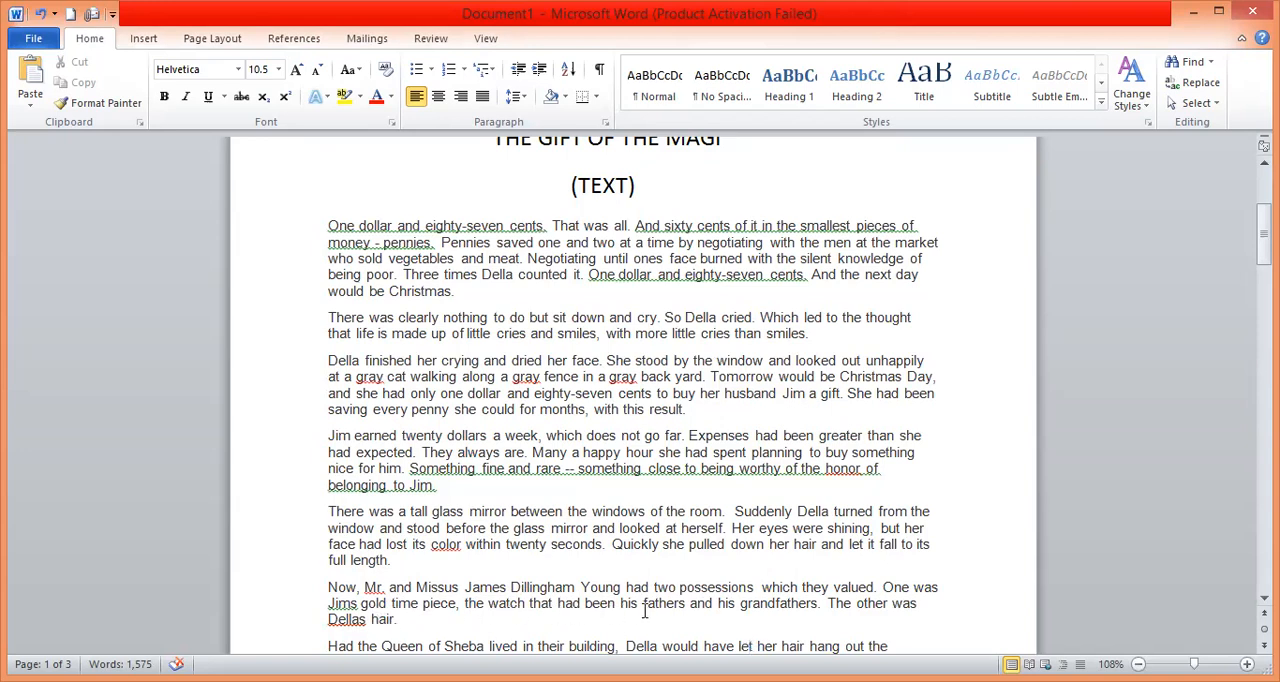
mouse_move(728, 608)
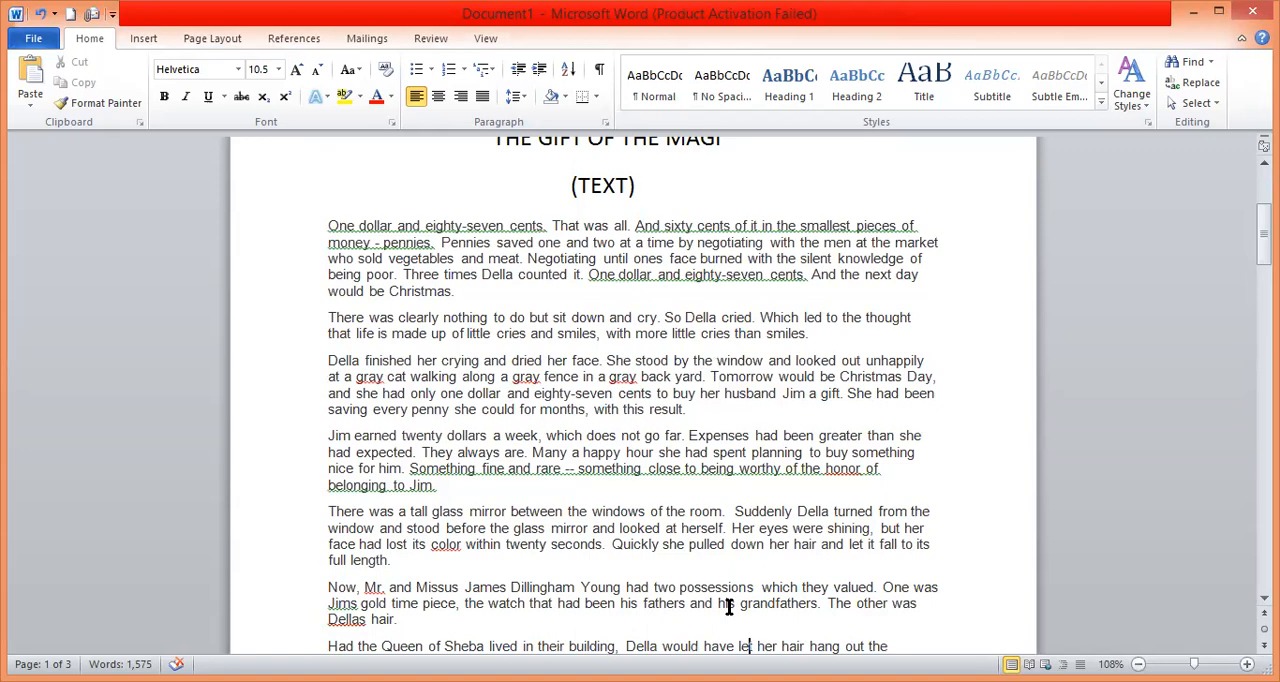
- Scroll down to the passage where Della reaches Madame Sofronie's shop
scroll("down", 3)
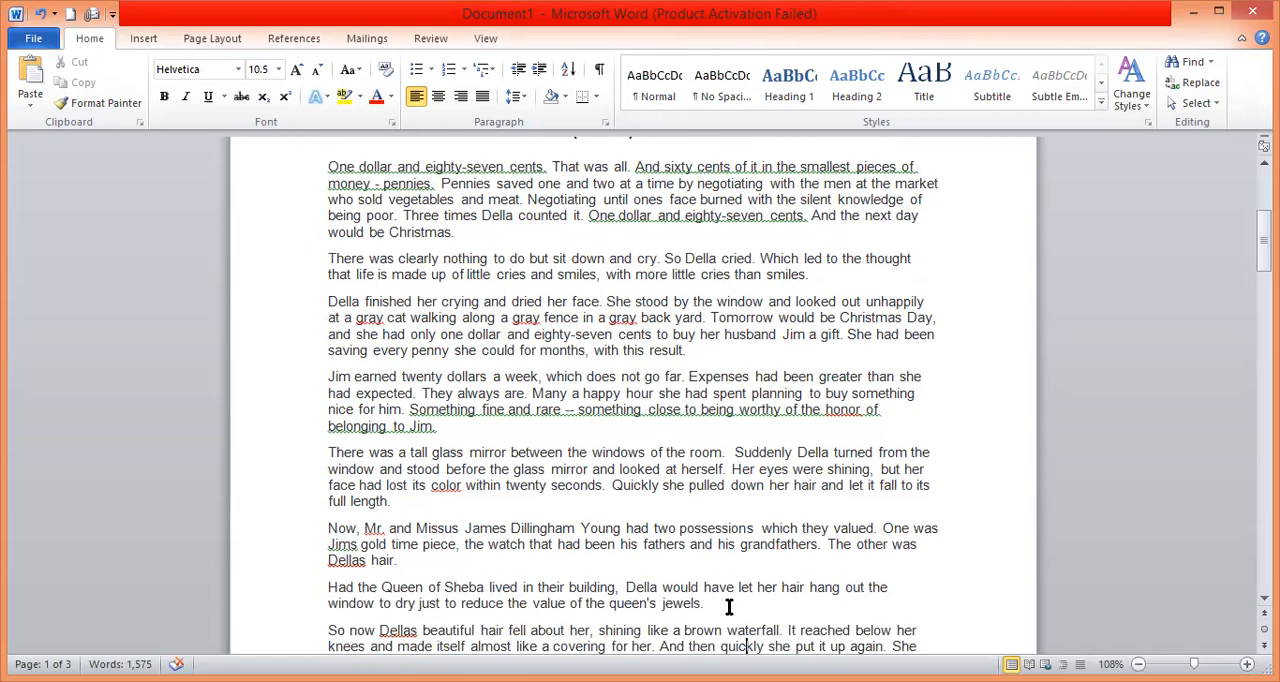
scroll("down", 3)
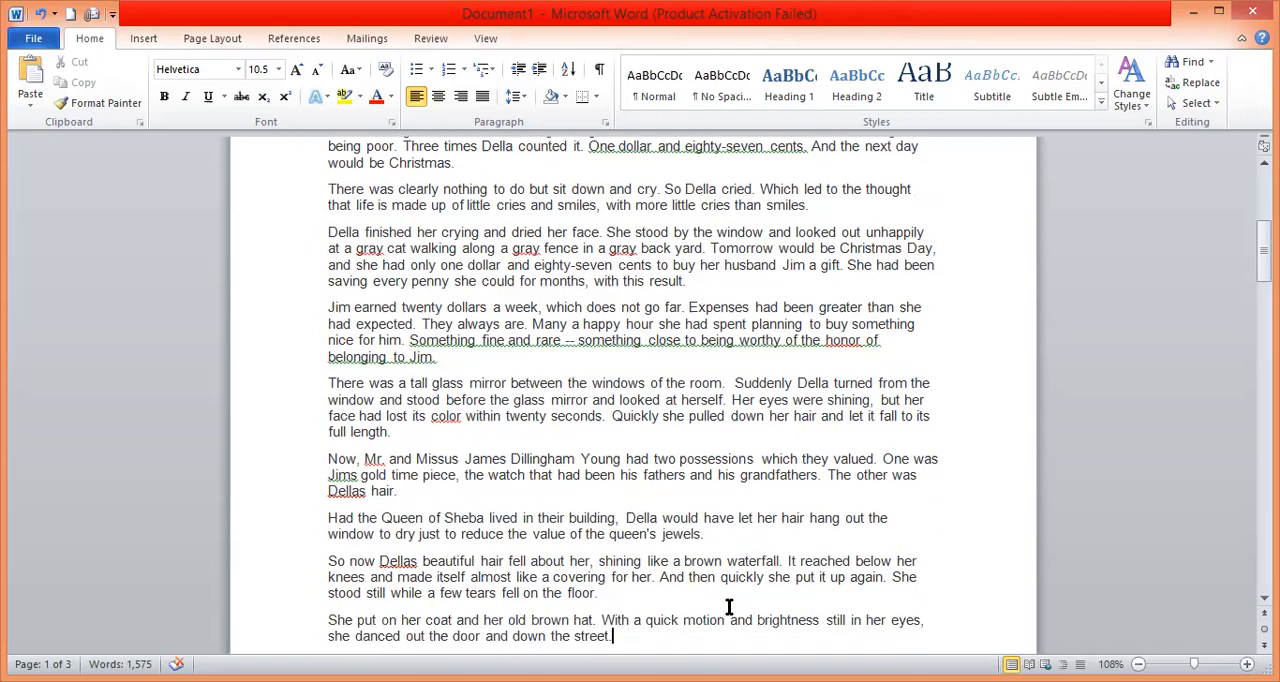
scroll("down", 3)
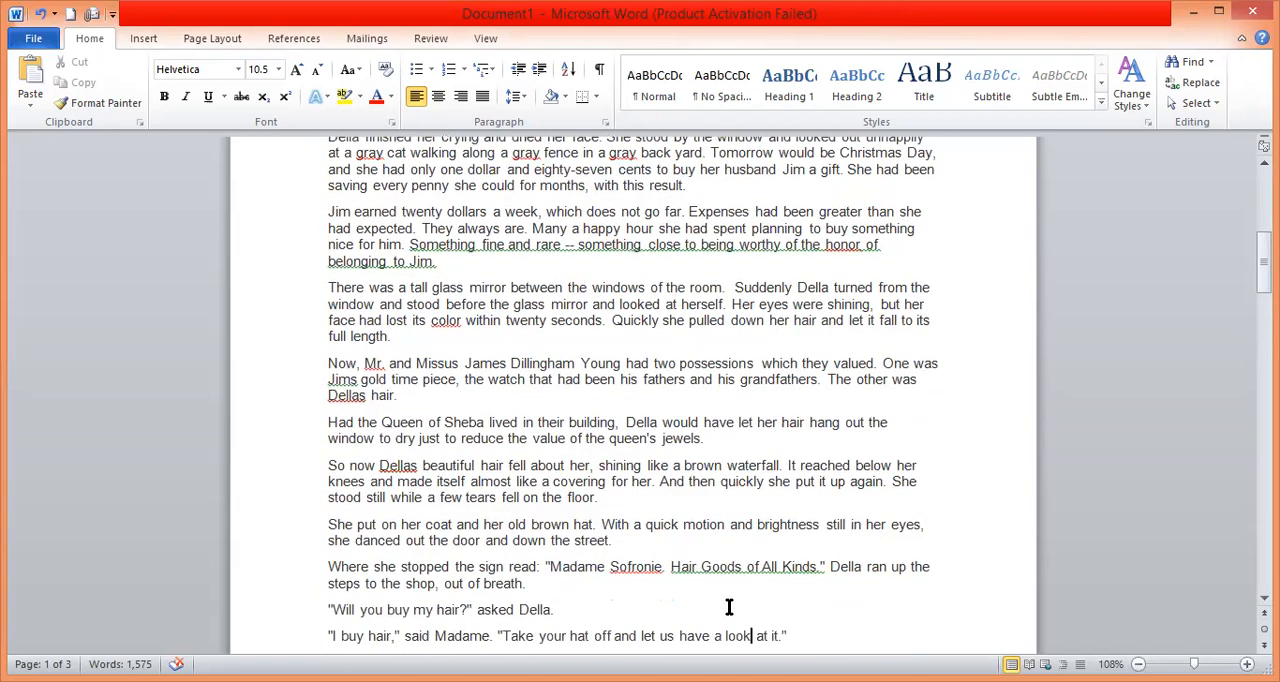
scroll("down", 3)
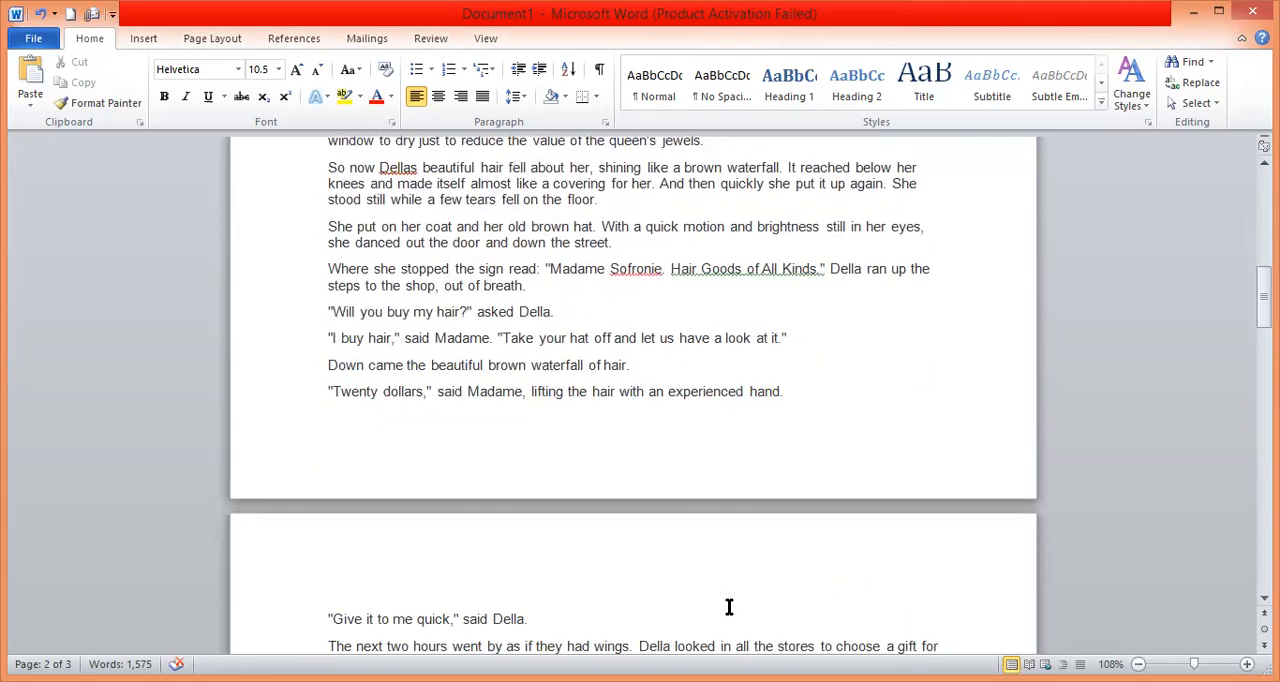
- Mark the ends of the falling-hair, shop-sign and Twenty dollars paragraphs while reading
left_click(750, 392)
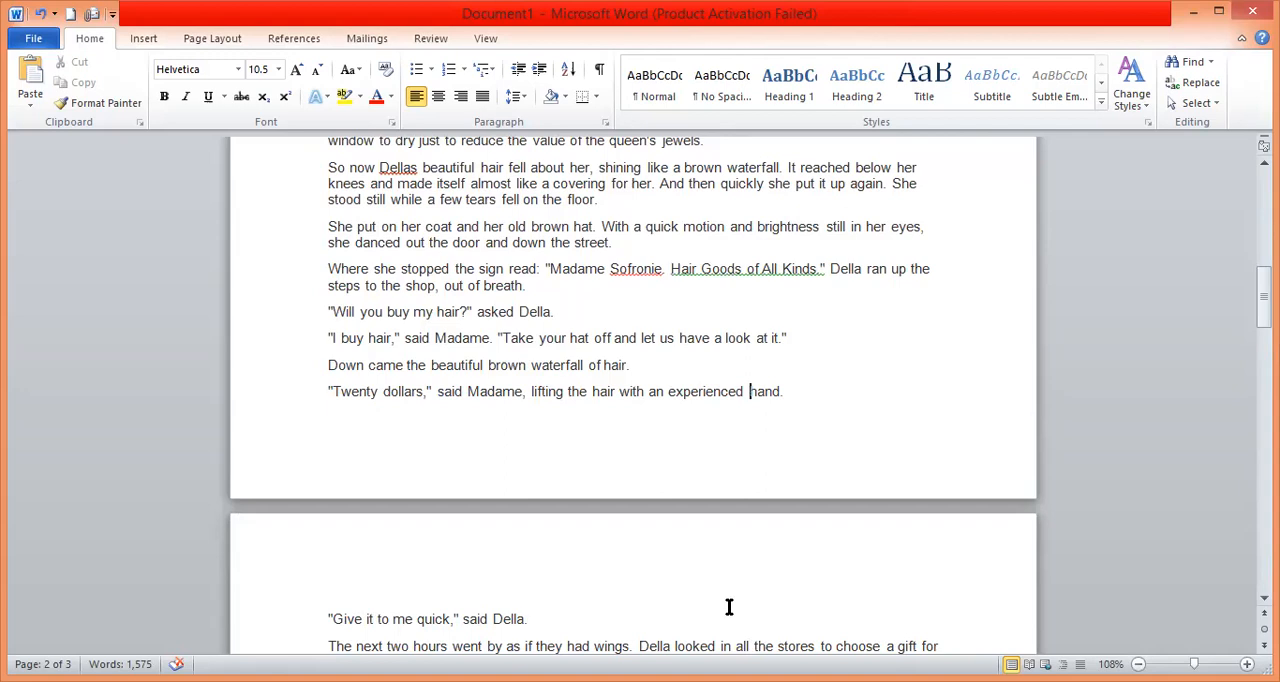
left_click(528, 284)
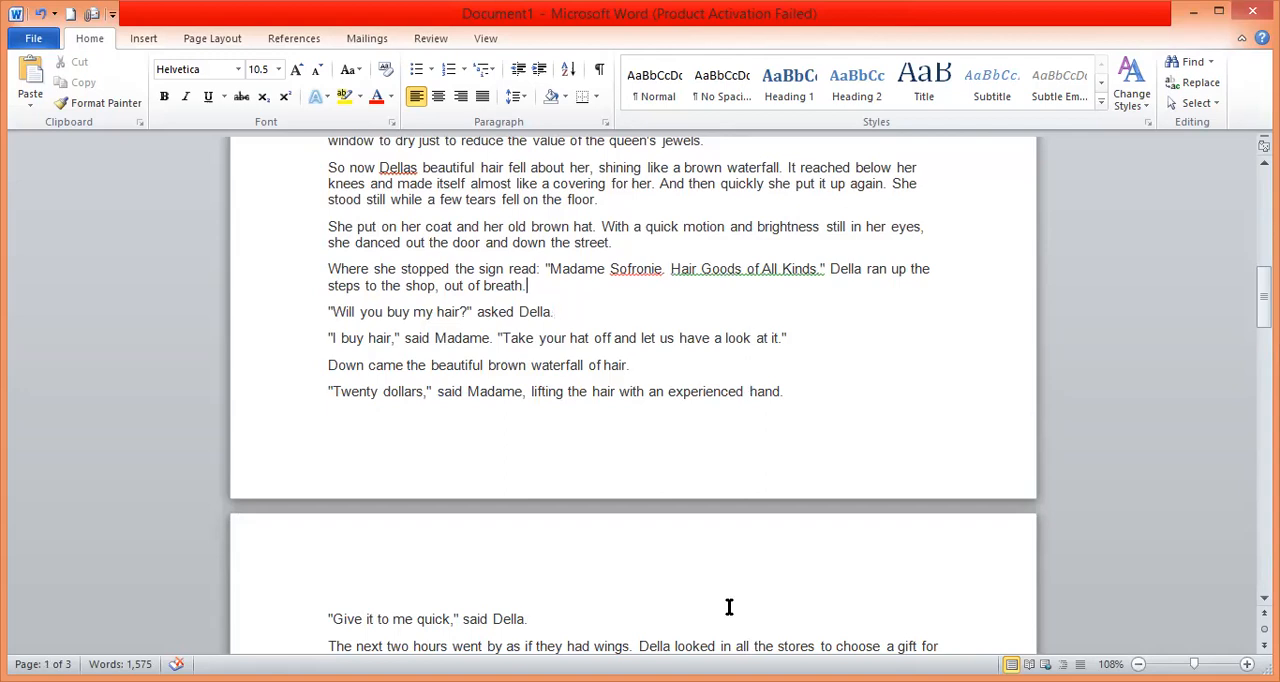
left_click(600, 200)
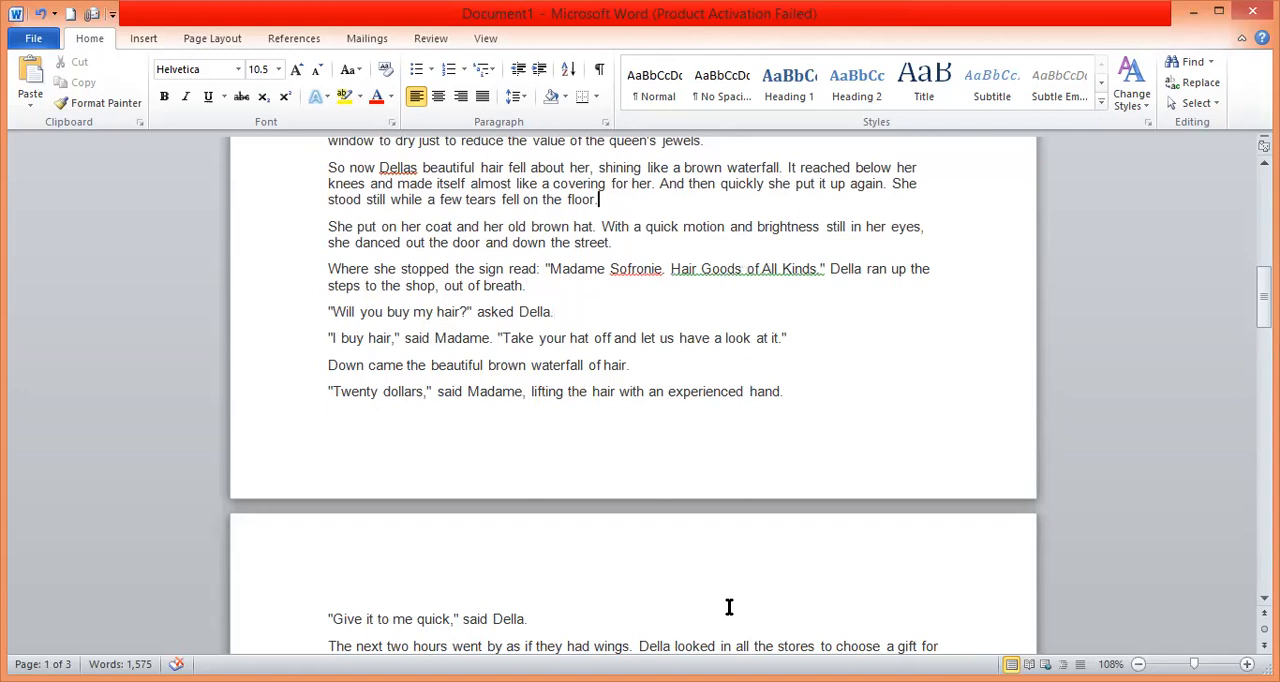
scroll("up", 3)
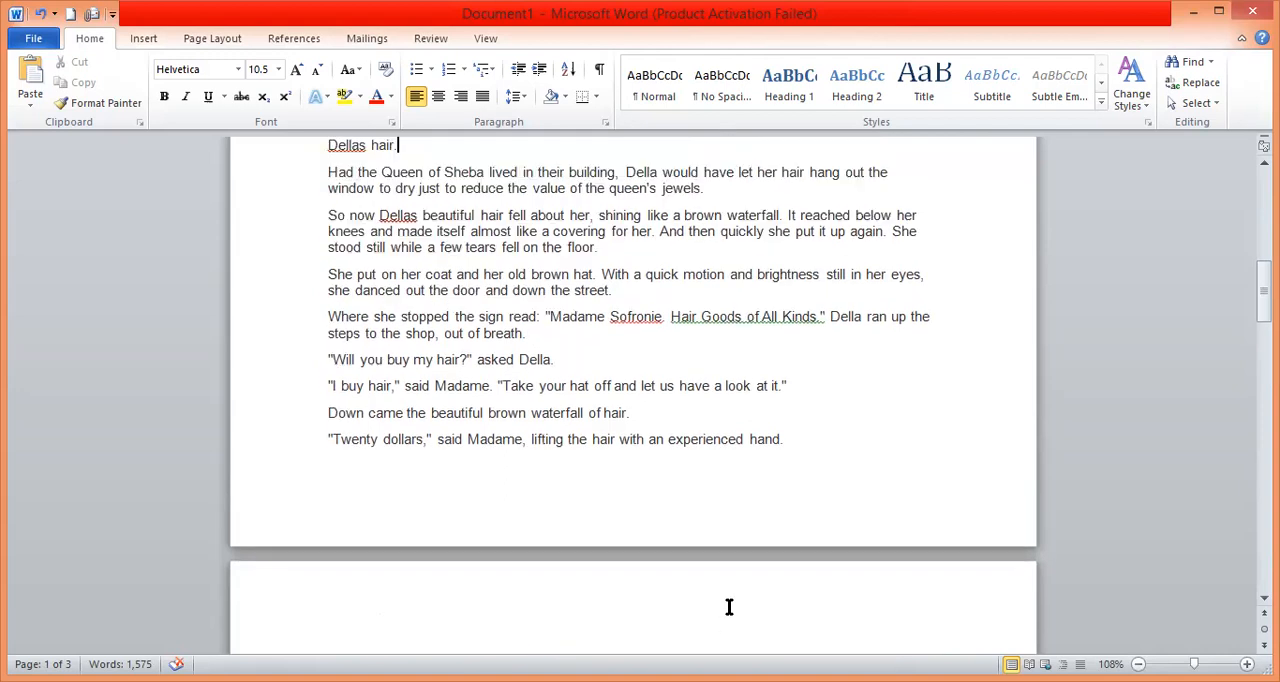
mouse_move(444, 328)
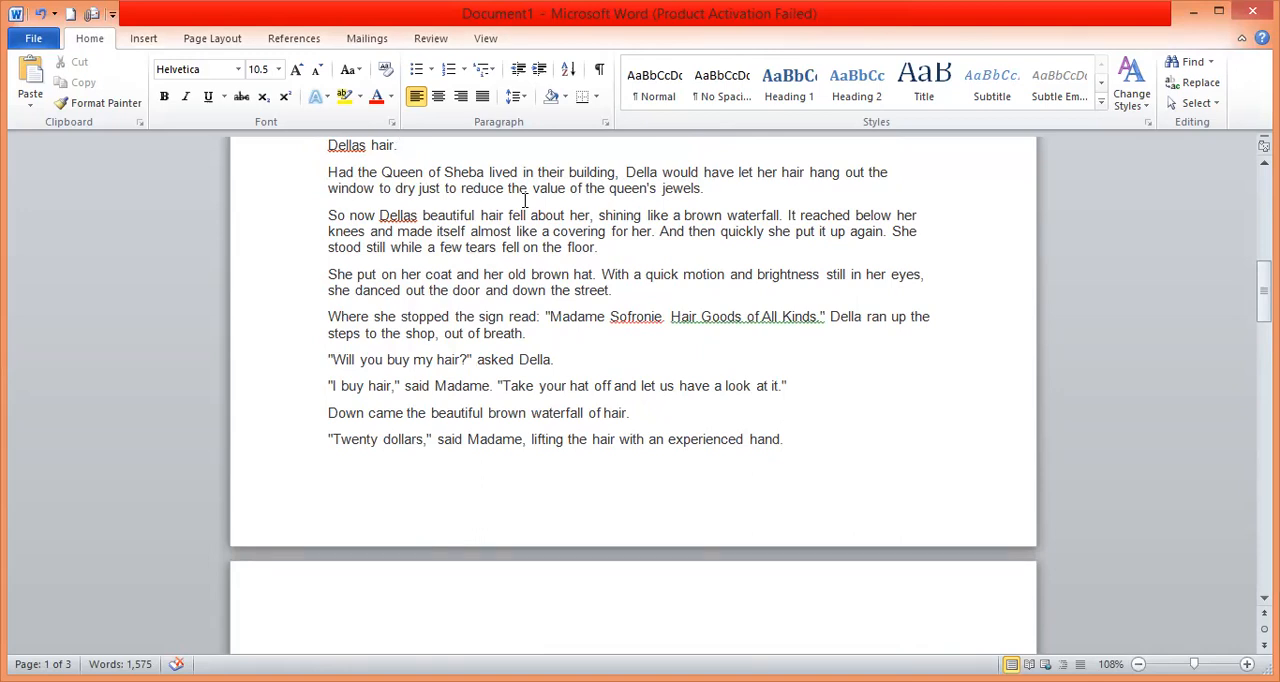
left_click(398, 144)
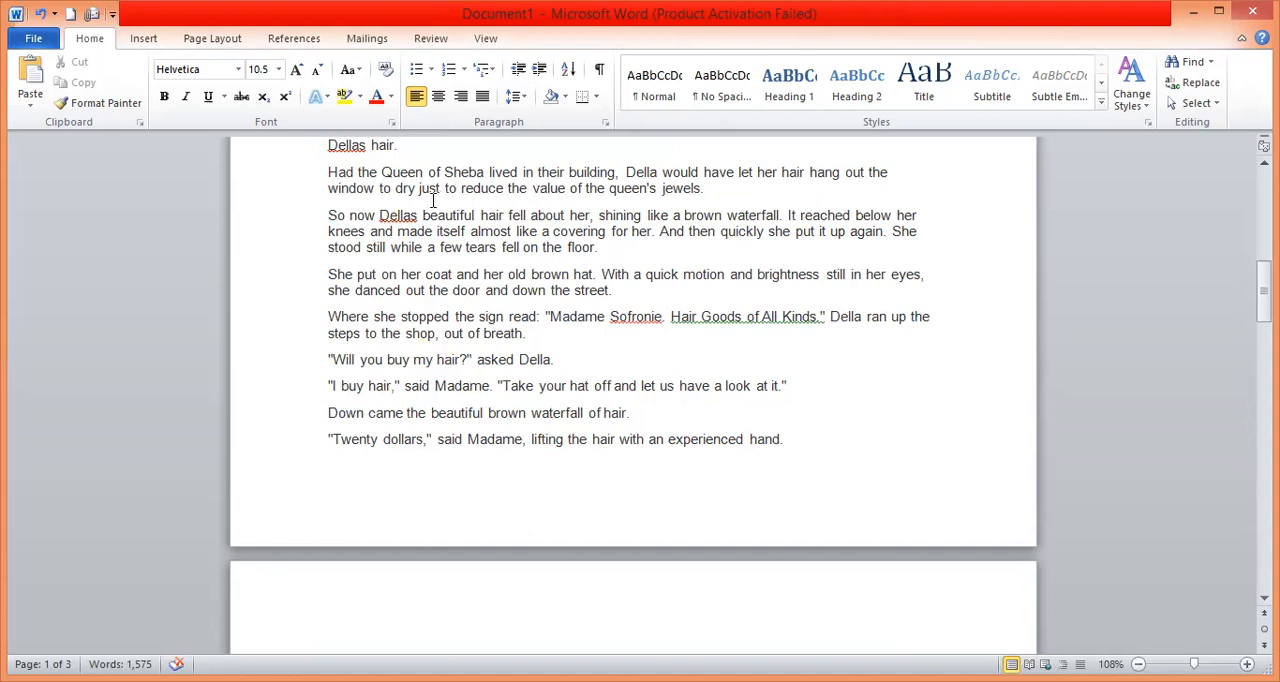
mouse_move(496, 190)
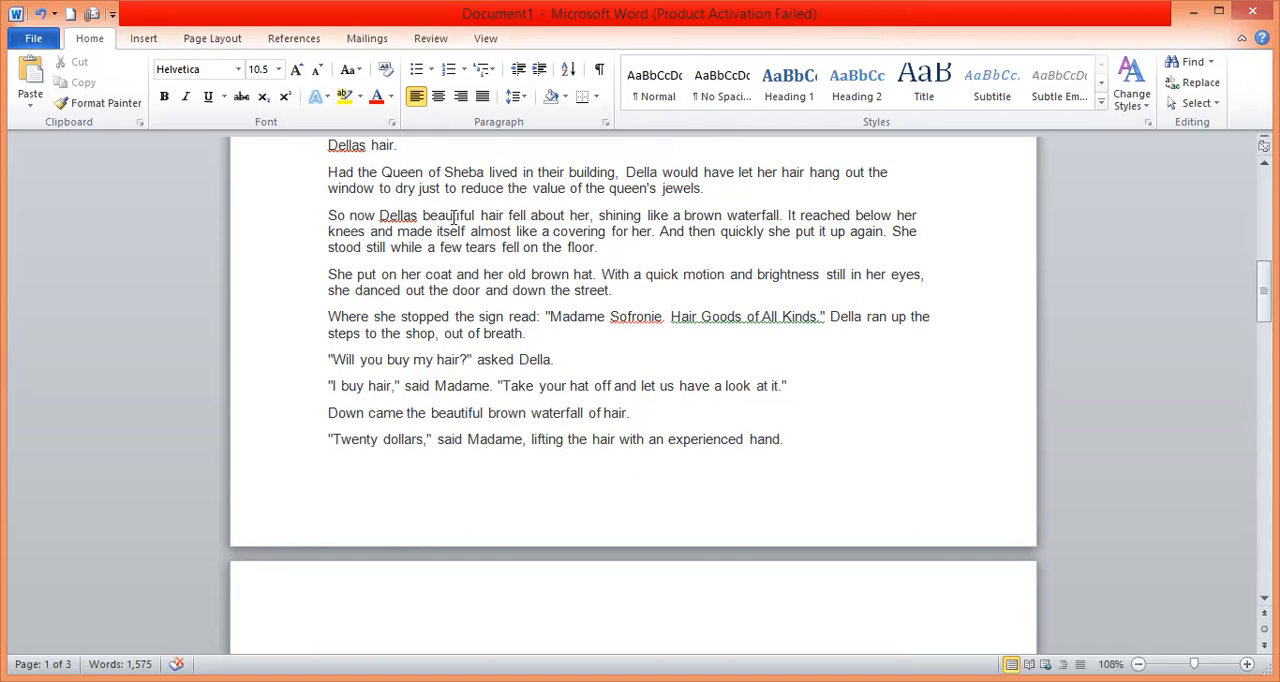
mouse_move(596, 228)
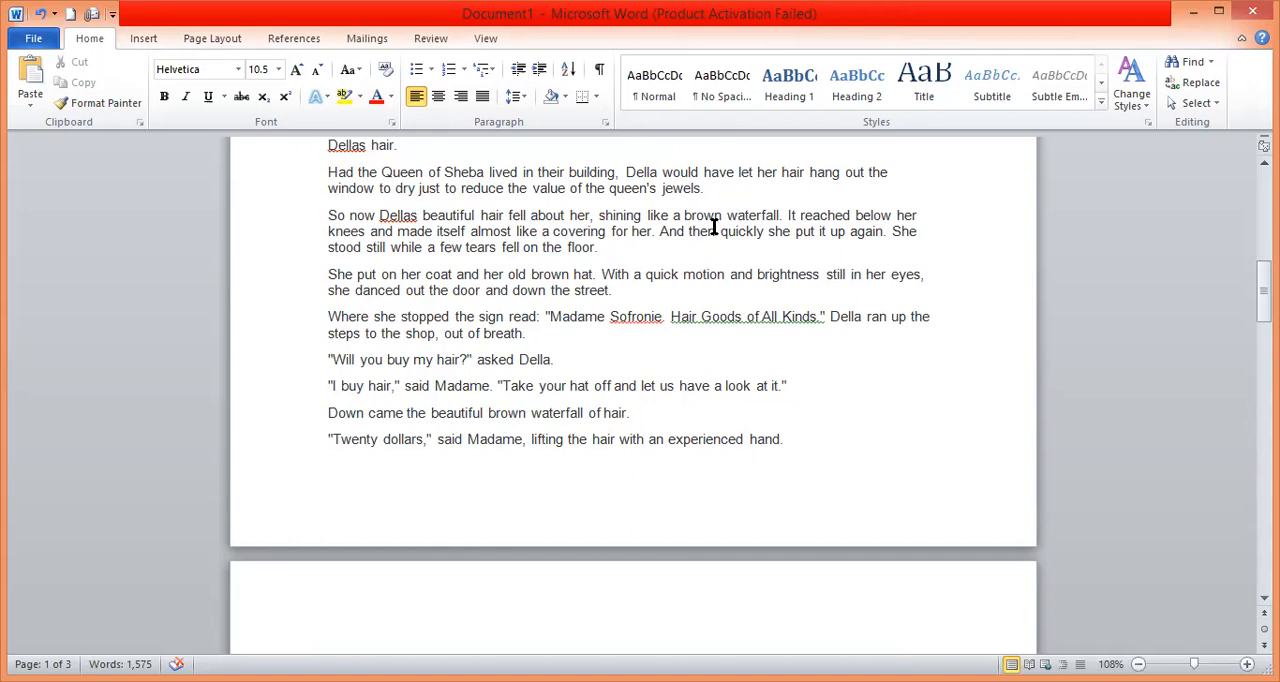
mouse_move(732, 216)
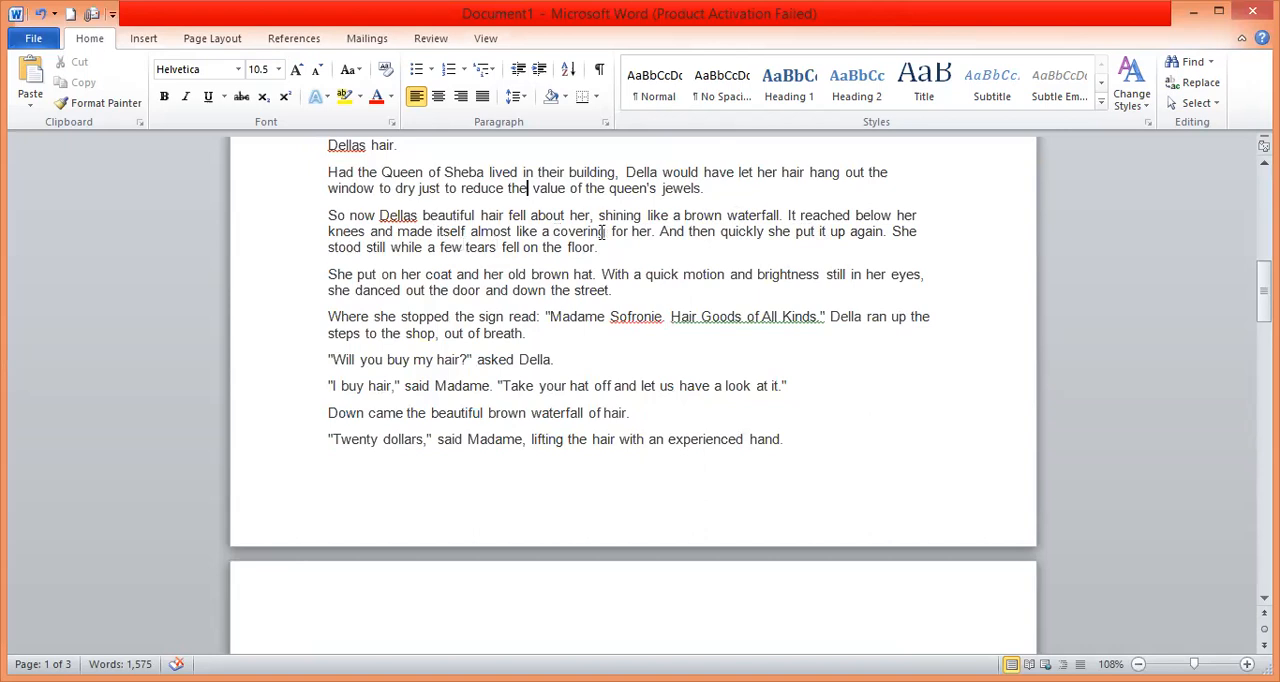
mouse_move(636, 236)
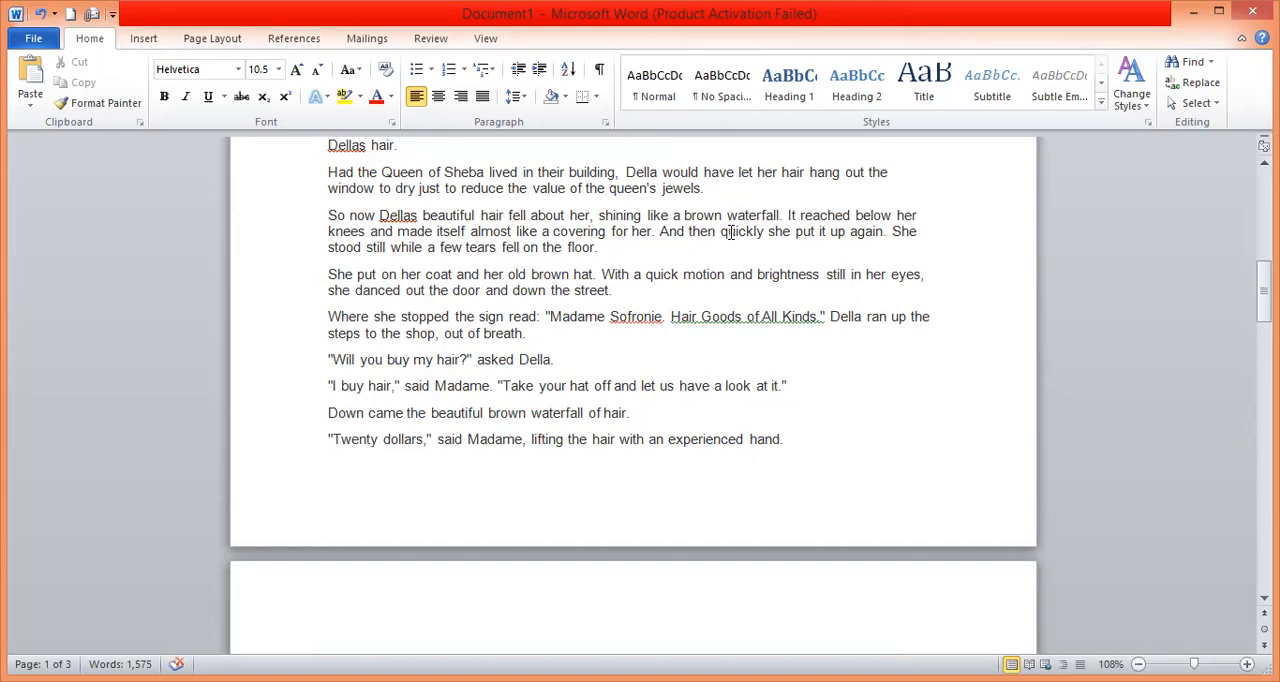
mouse_move(818, 238)
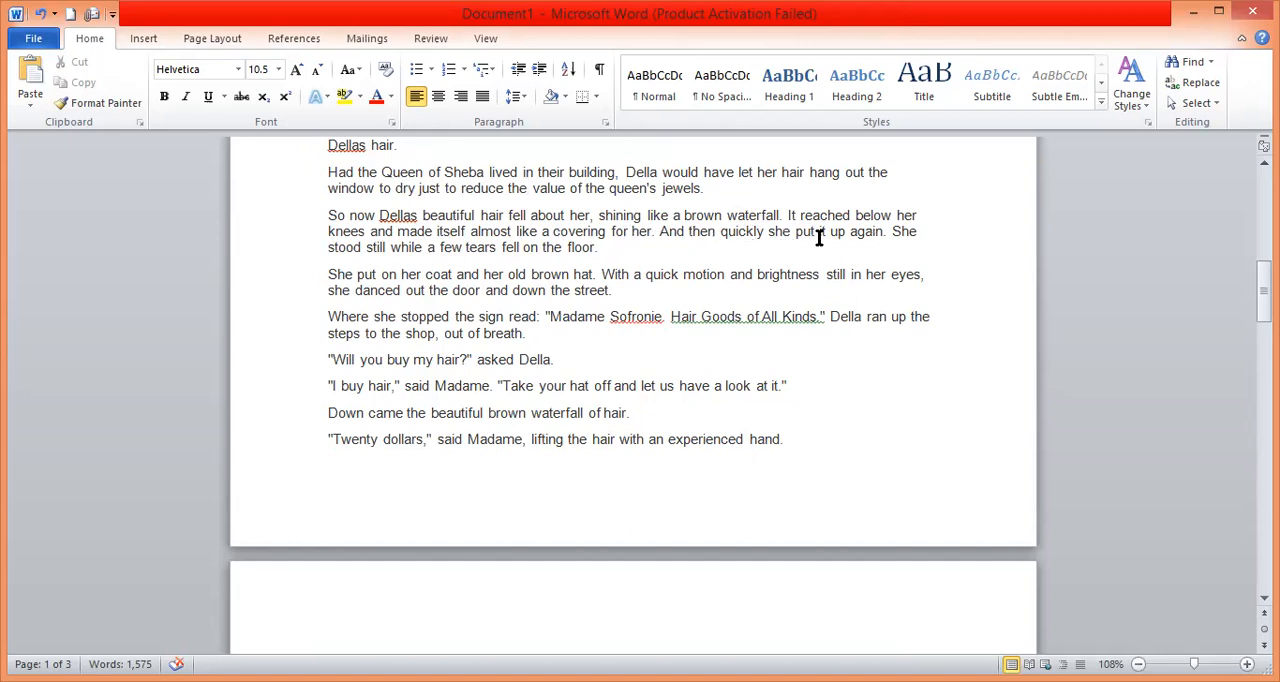
mouse_move(780, 238)
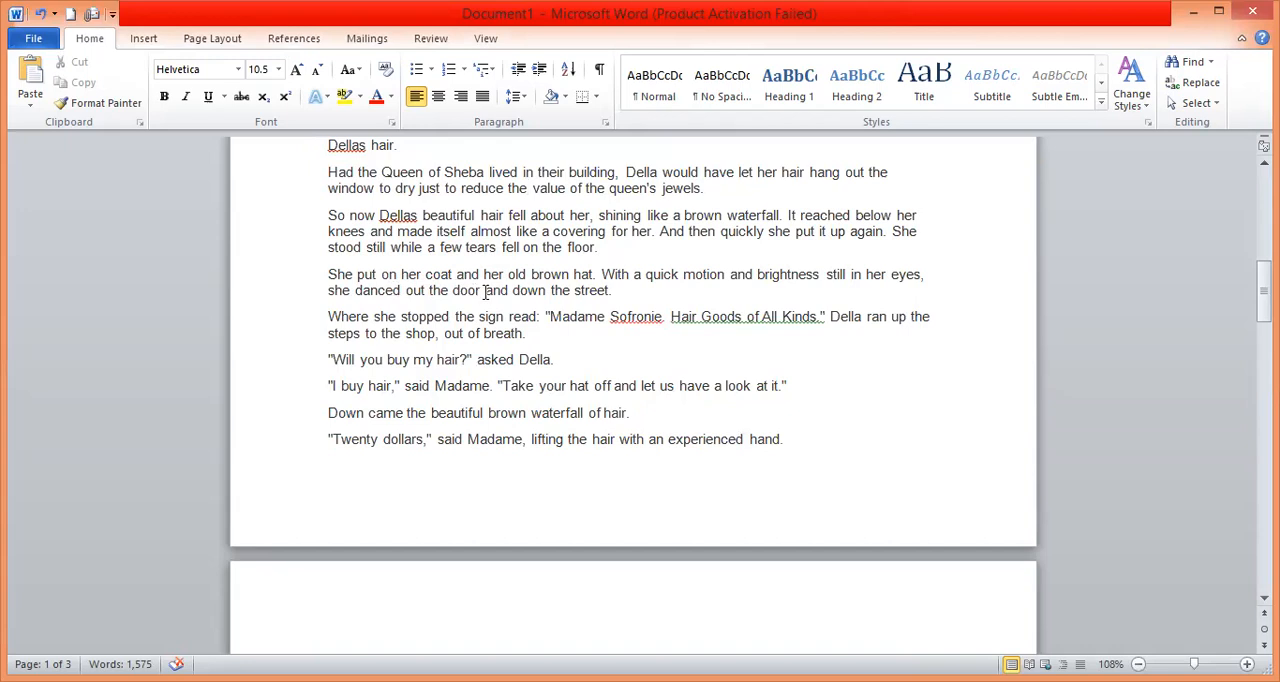
left_click(528, 188)
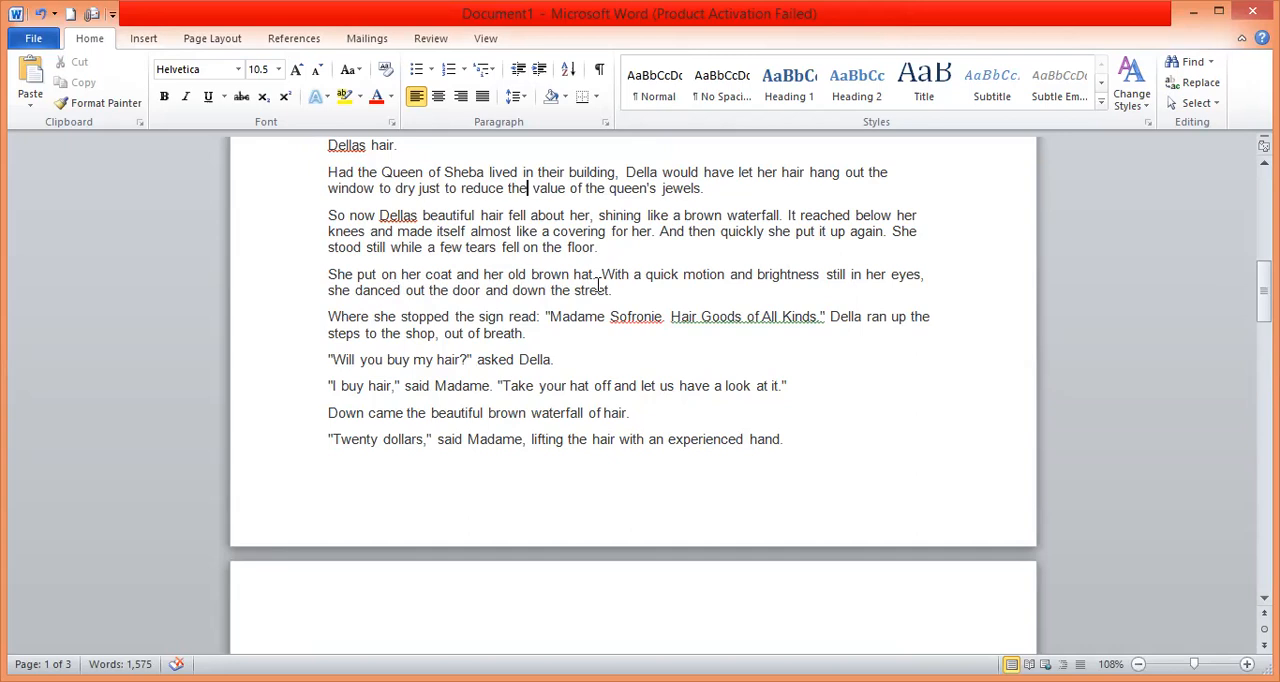
mouse_move(684, 294)
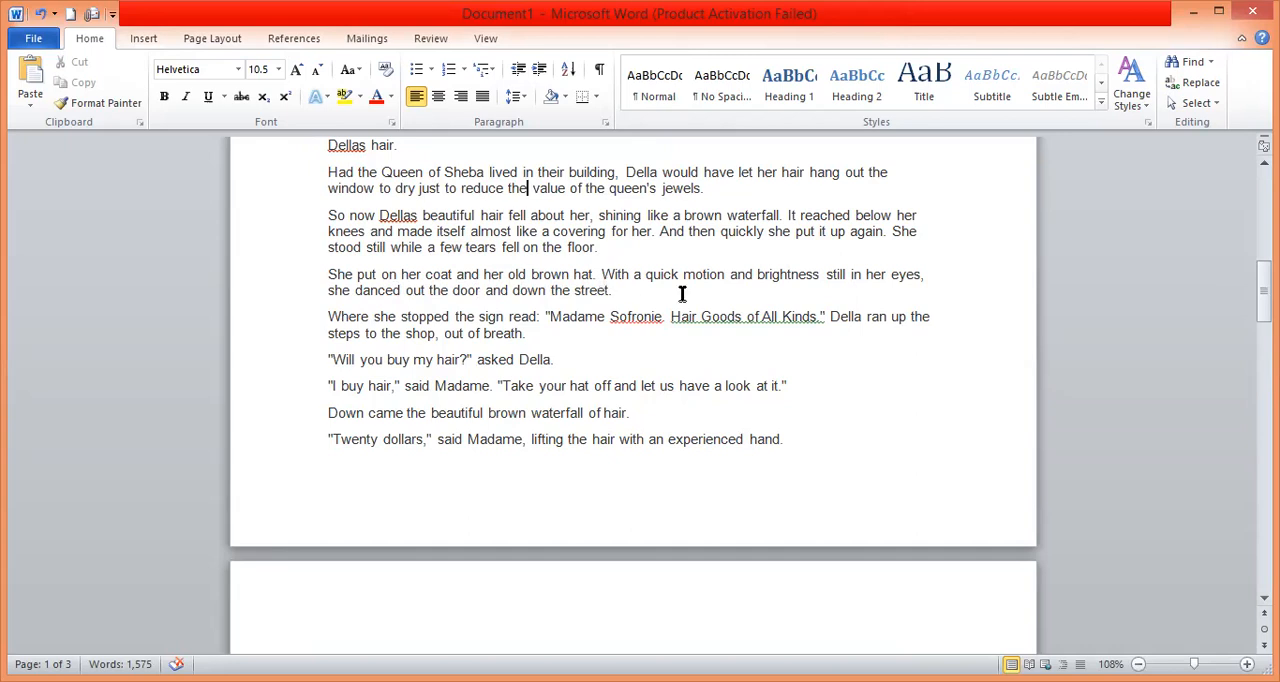
mouse_move(834, 294)
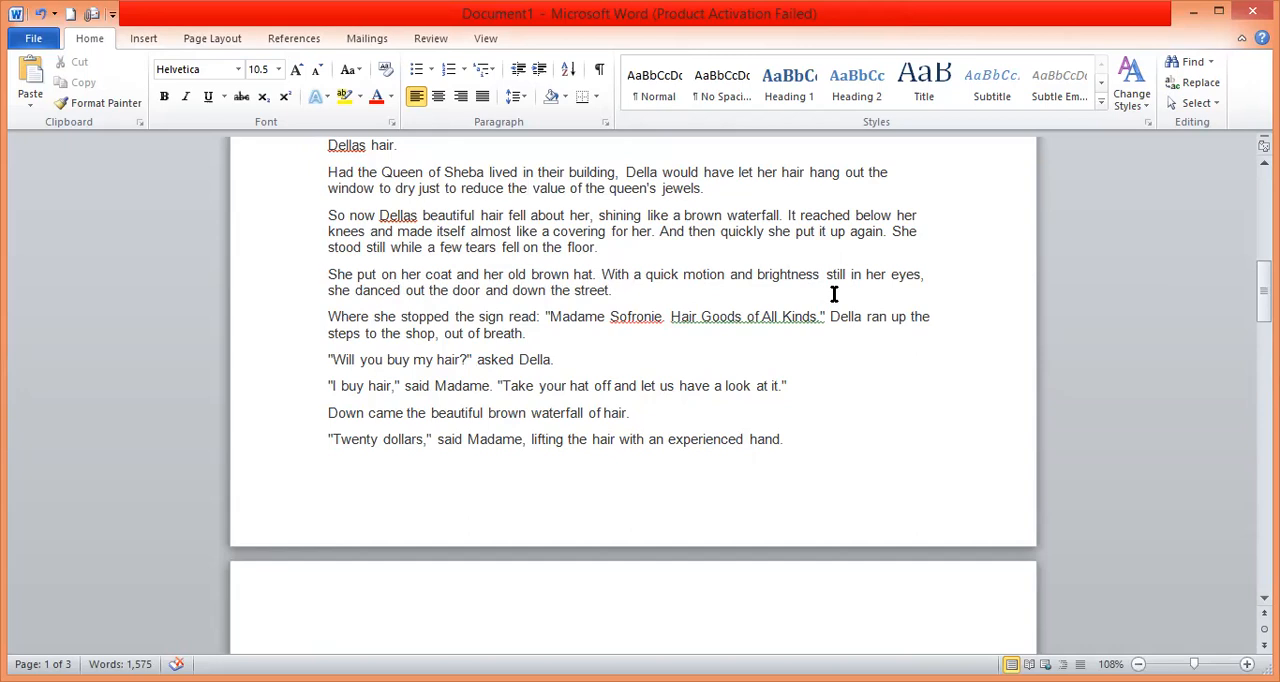
mouse_move(772, 284)
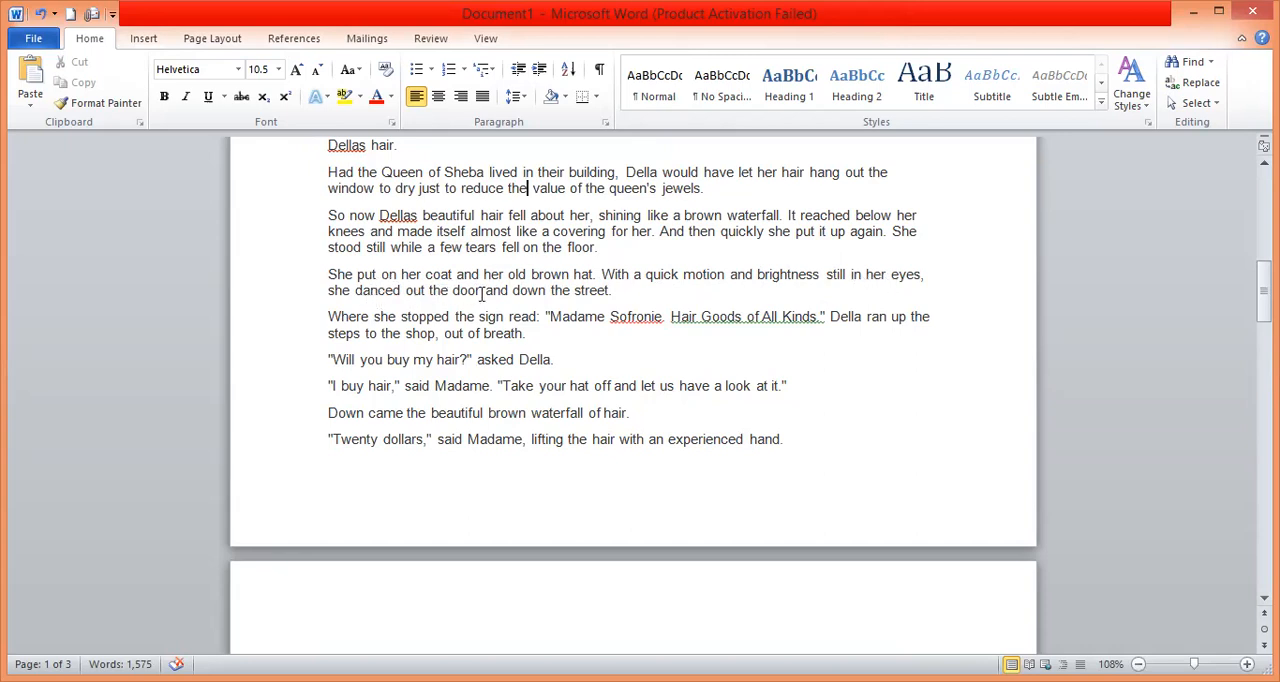
mouse_move(376, 302)
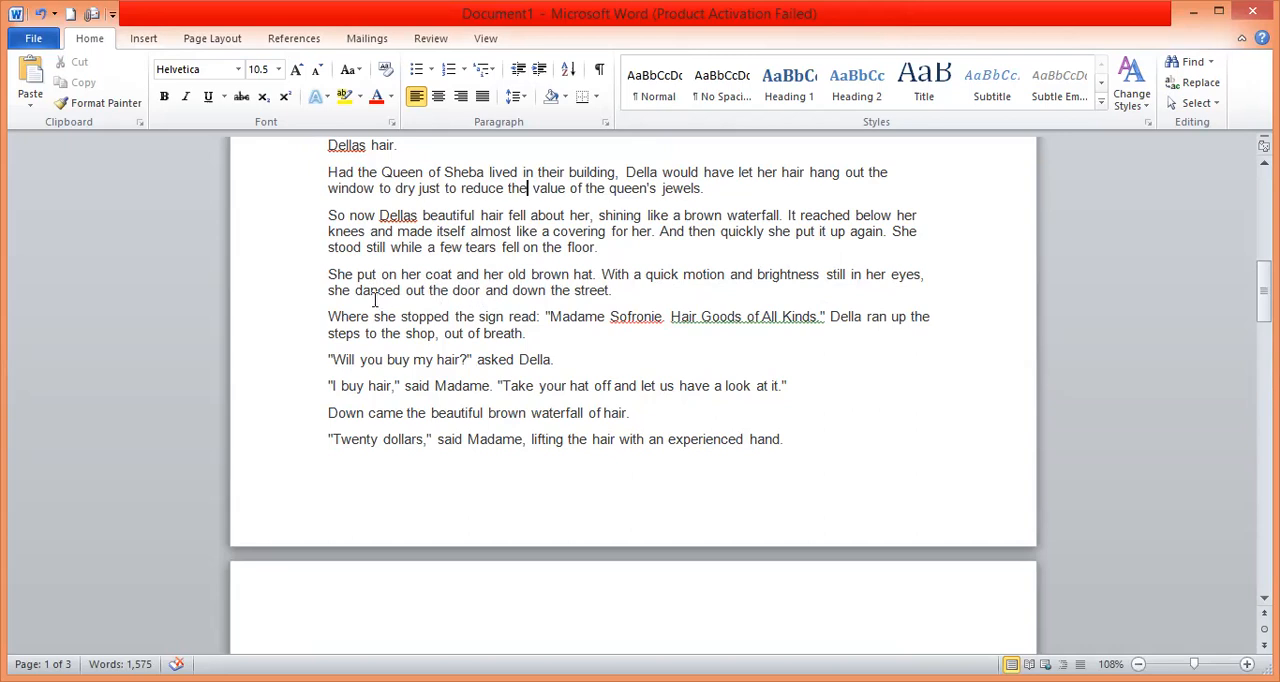
mouse_move(556, 290)
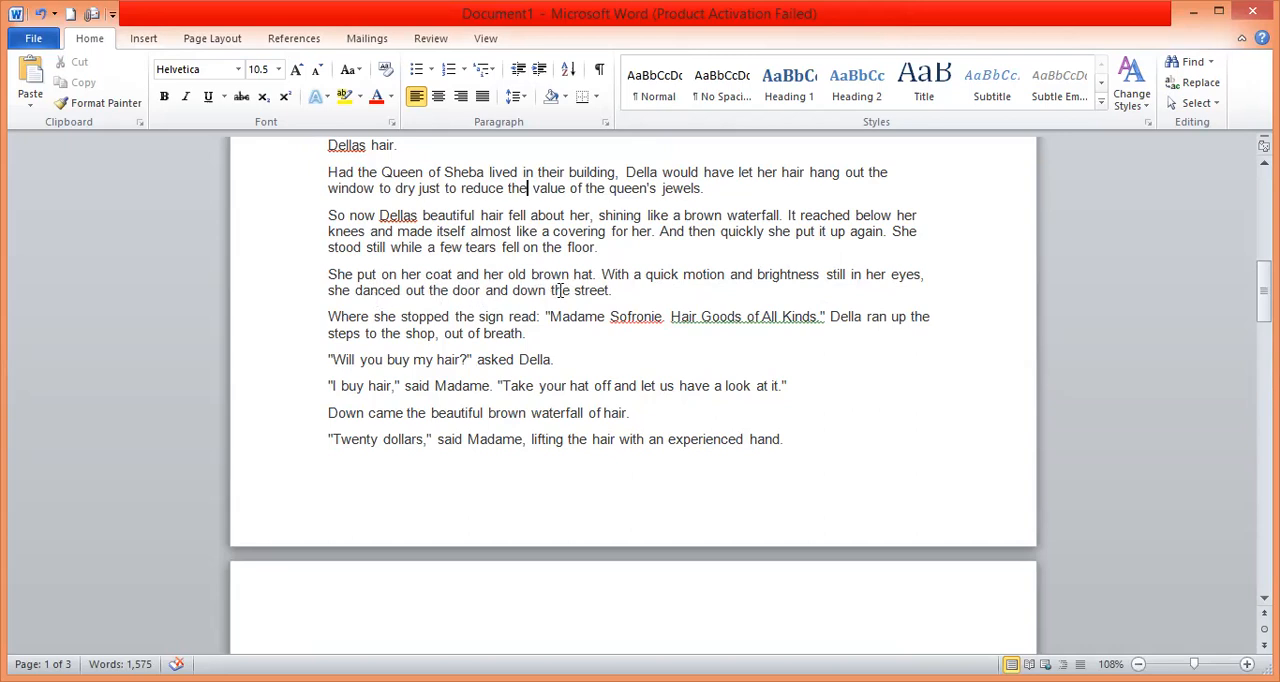
mouse_move(448, 312)
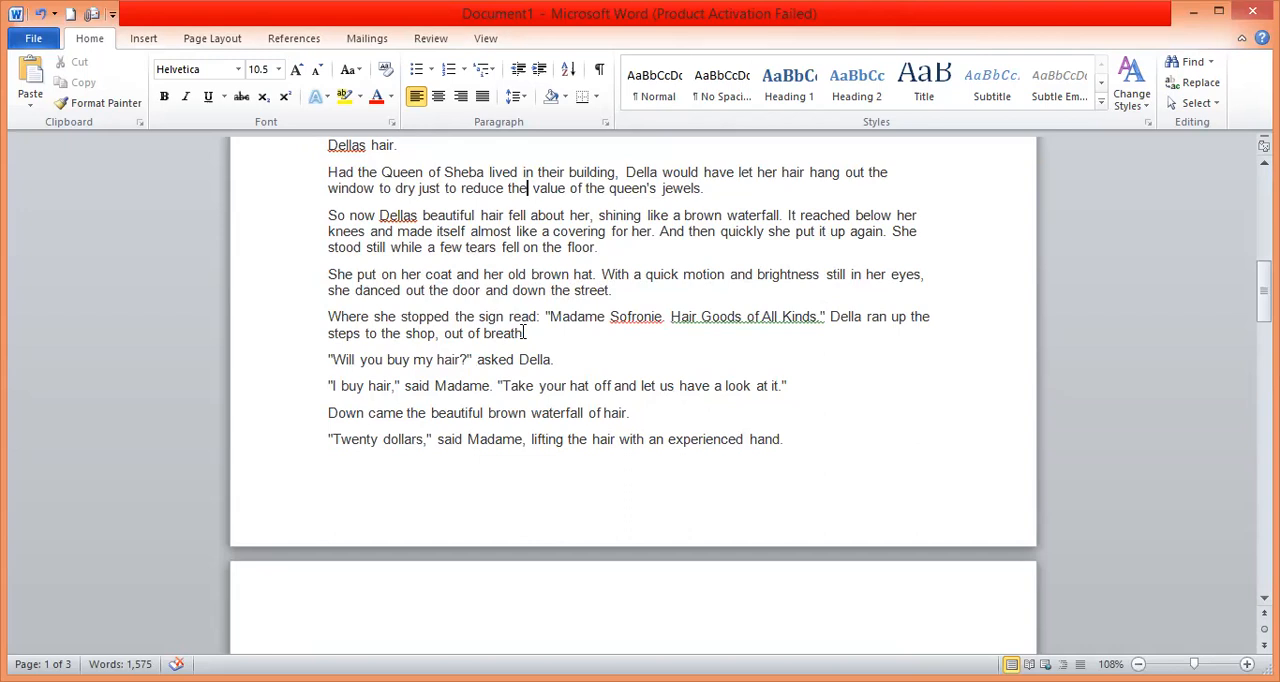
mouse_move(636, 332)
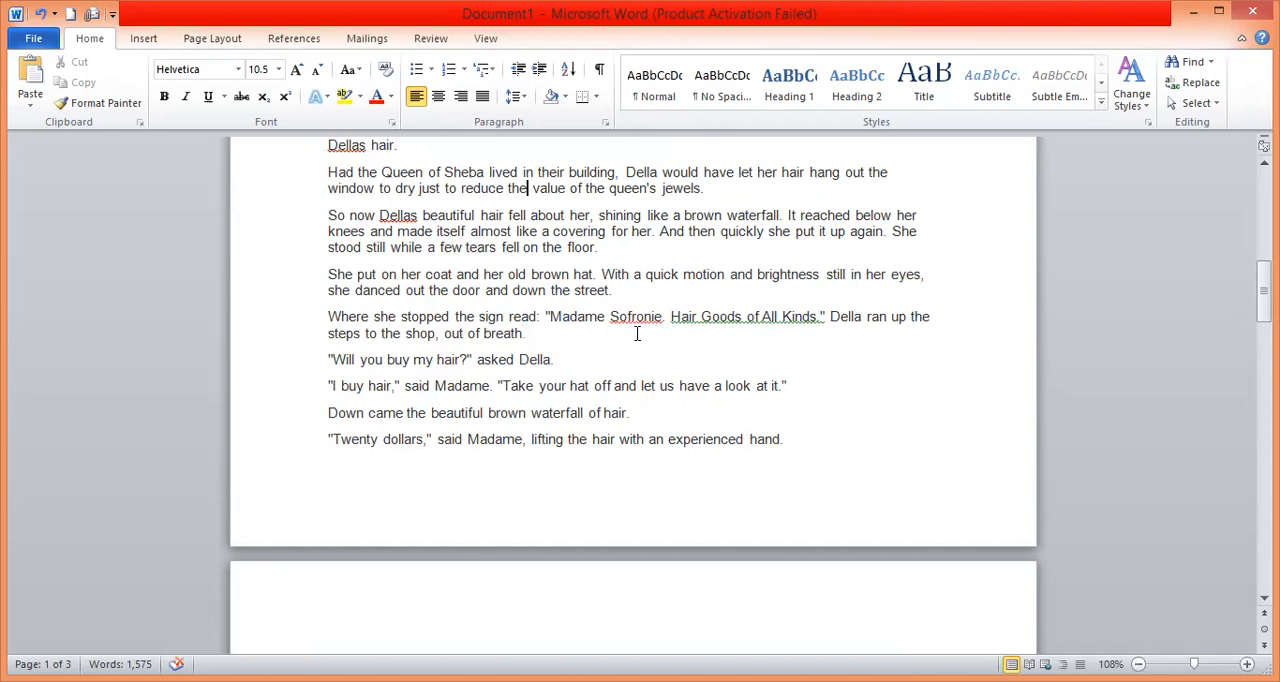
mouse_move(824, 330)
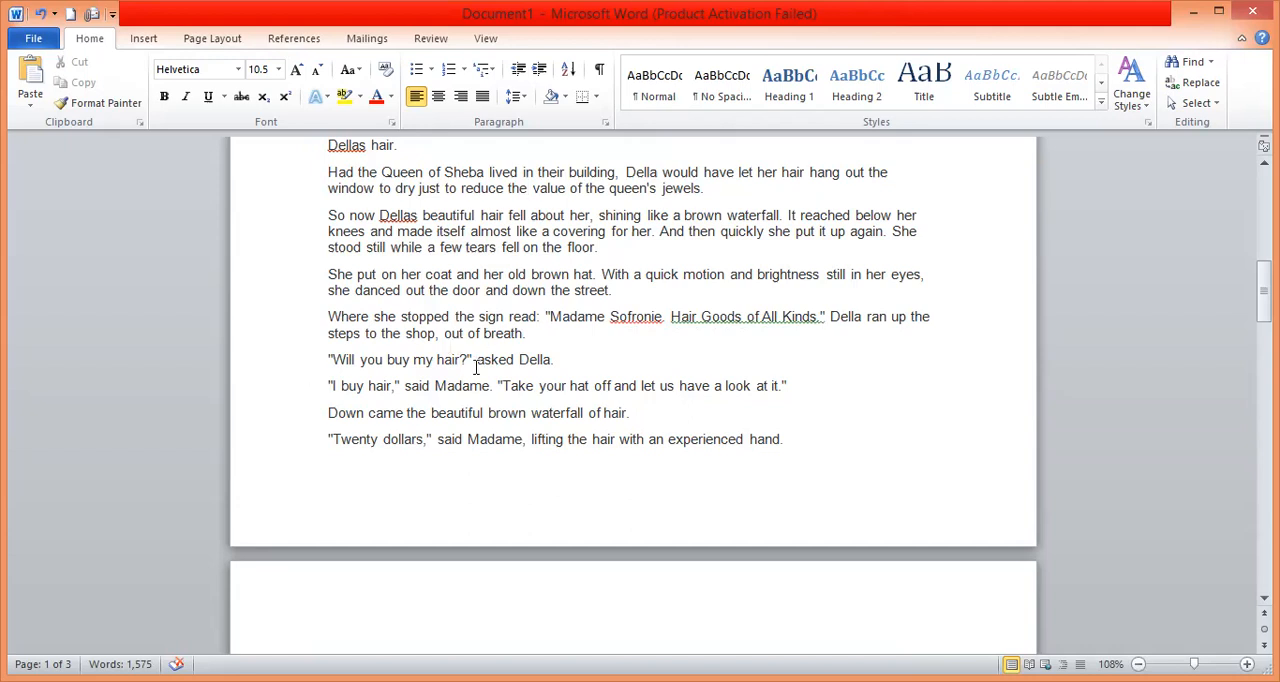
mouse_move(458, 382)
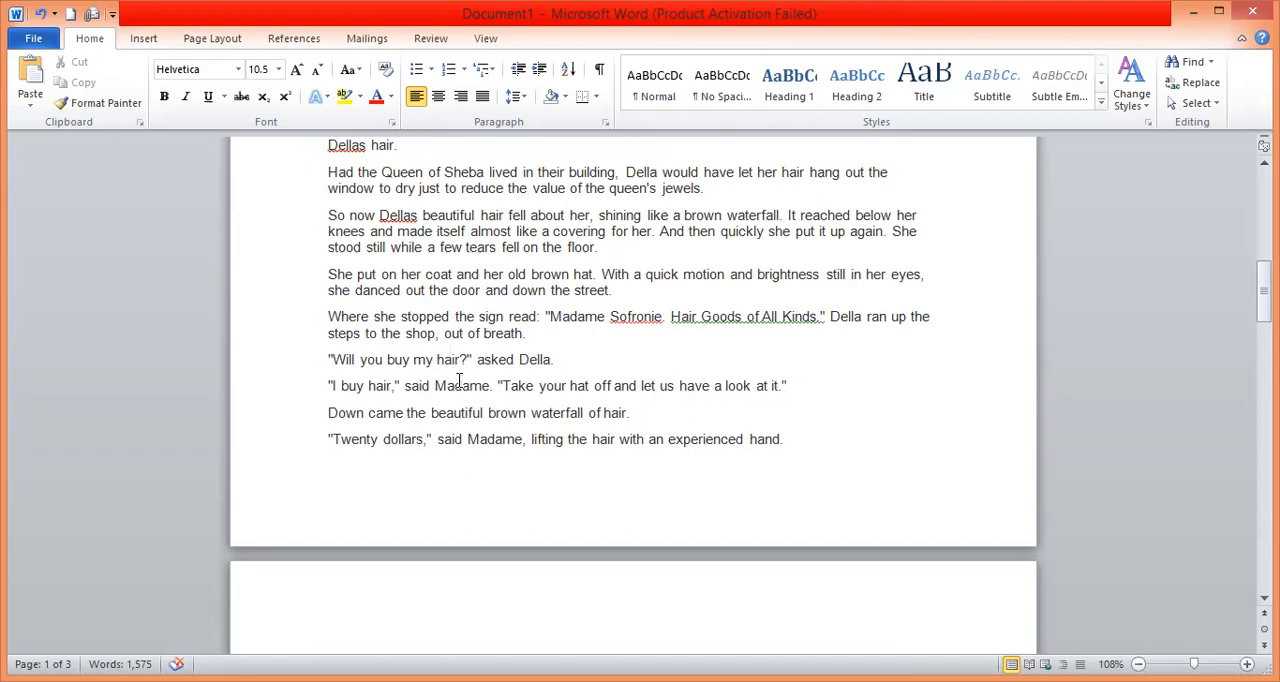
mouse_move(568, 374)
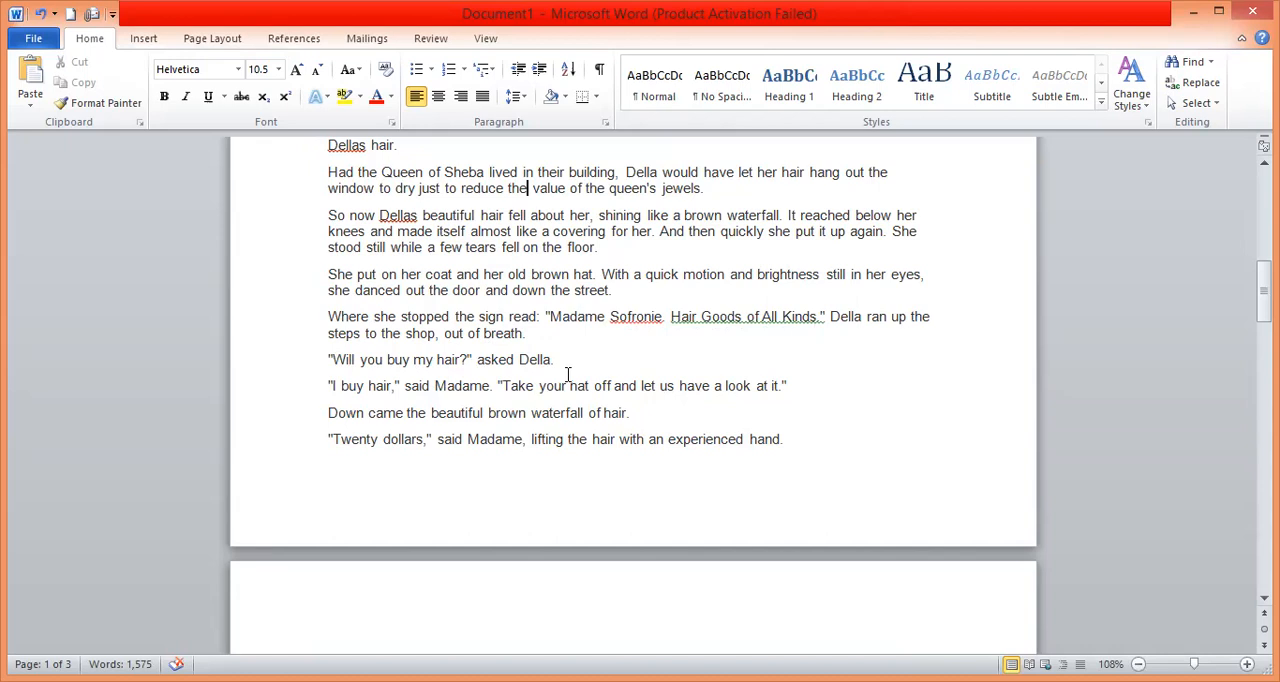
mouse_move(464, 396)
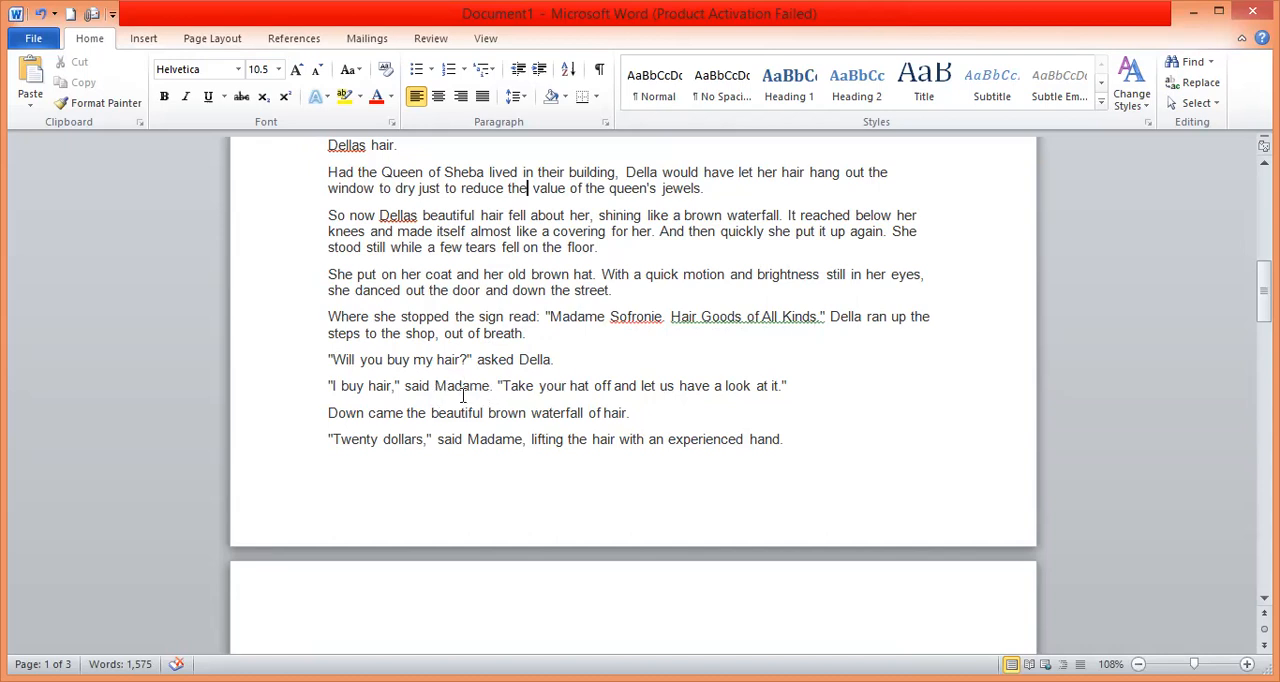
mouse_move(338, 404)
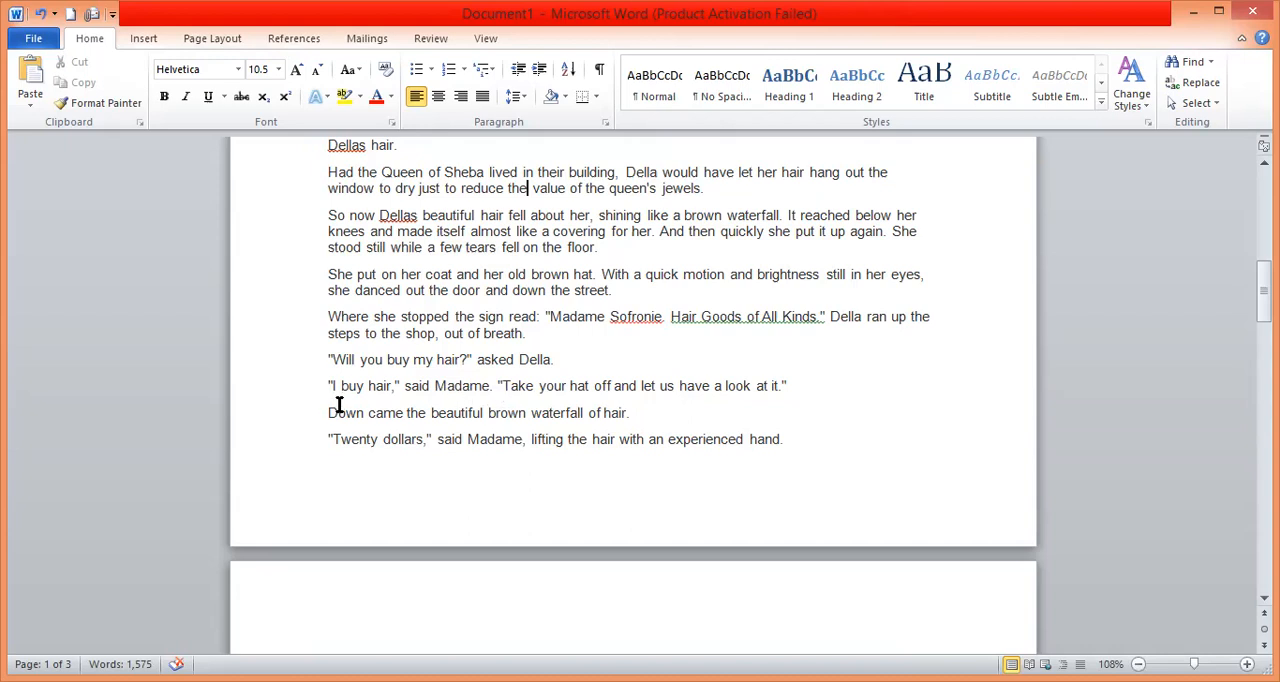
mouse_move(566, 400)
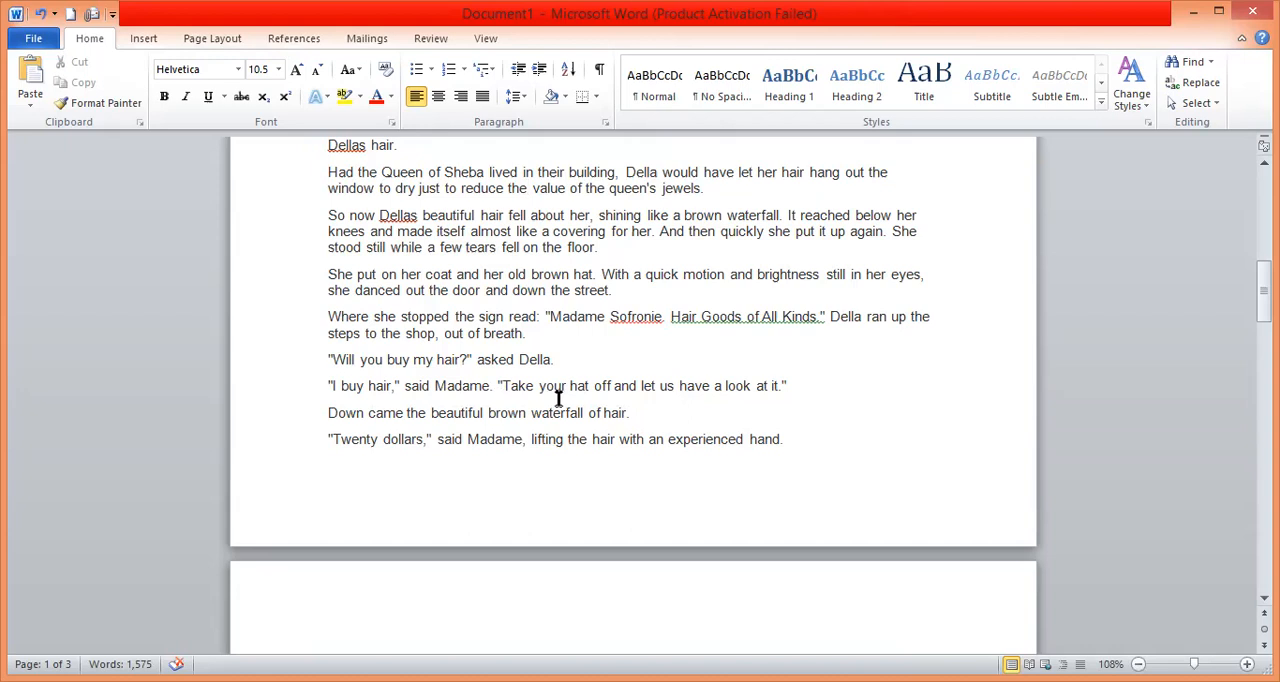
mouse_move(728, 390)
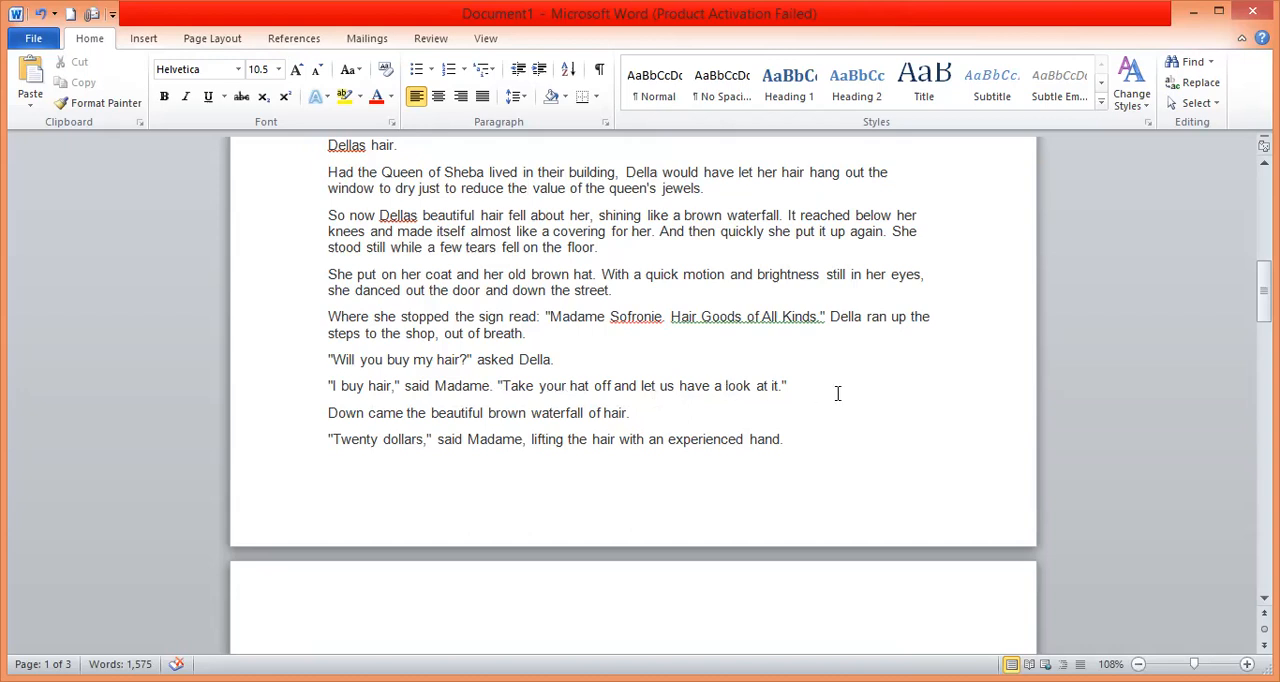
mouse_move(368, 418)
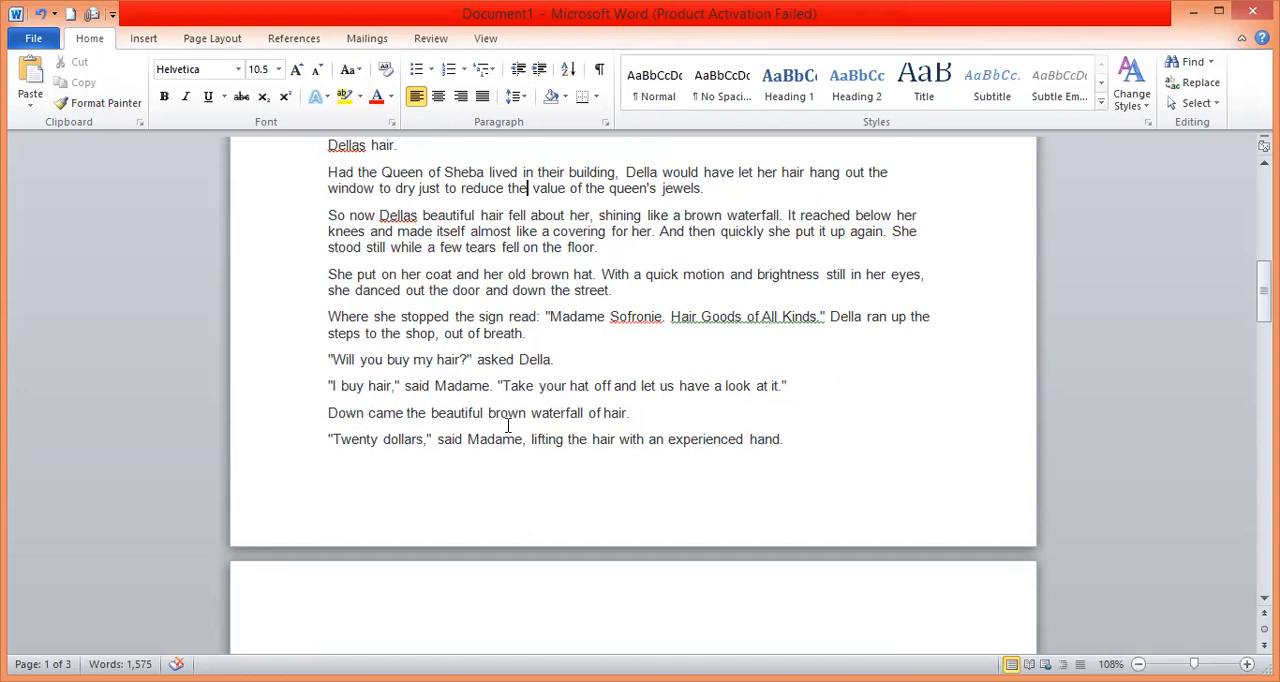
mouse_move(400, 440)
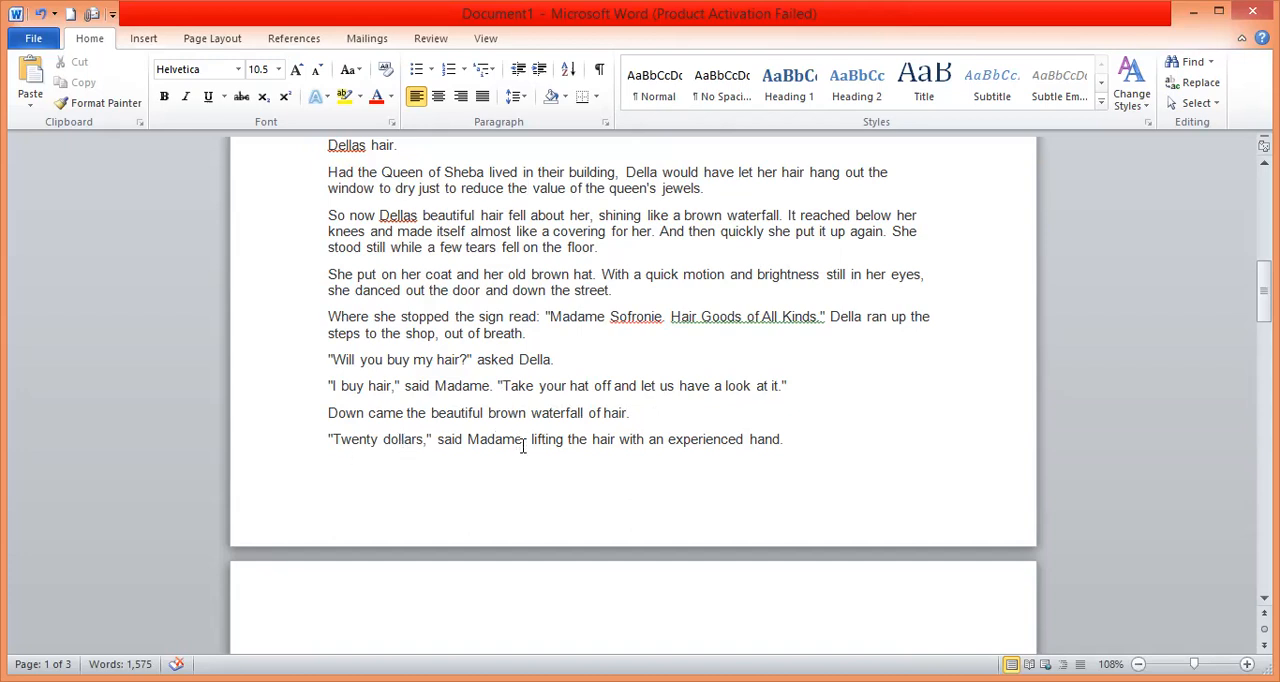
mouse_move(438, 458)
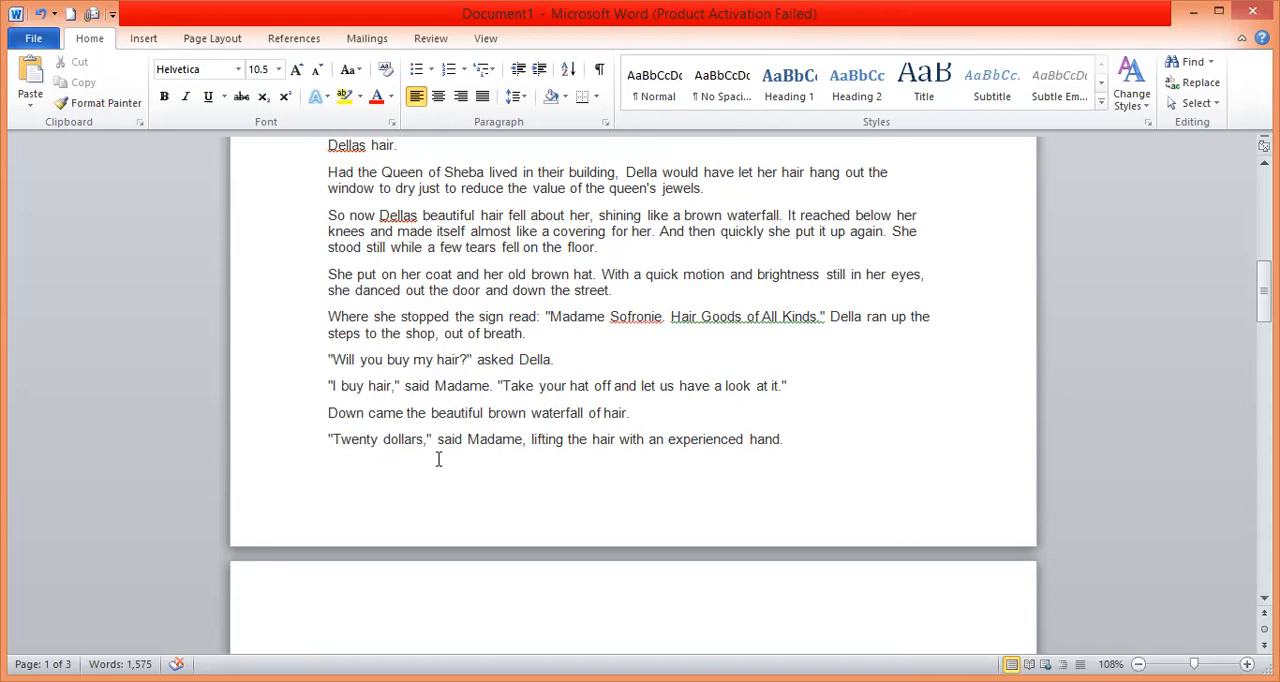
mouse_move(410, 456)
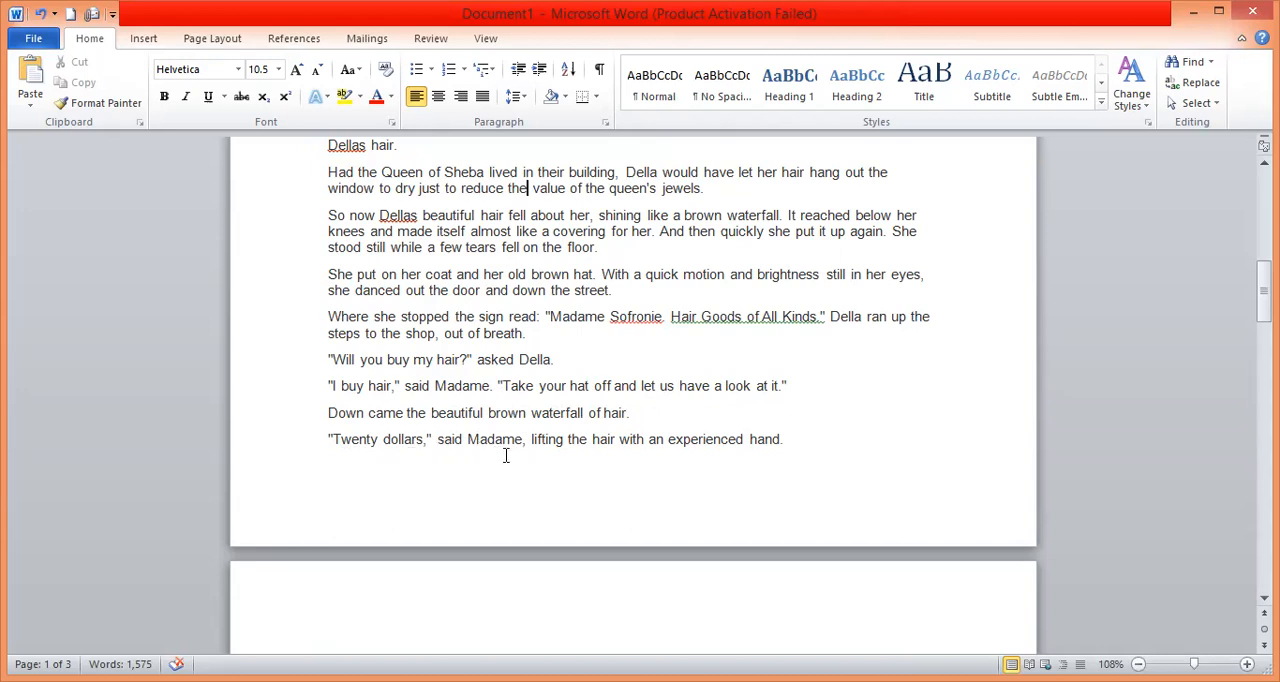
mouse_move(668, 448)
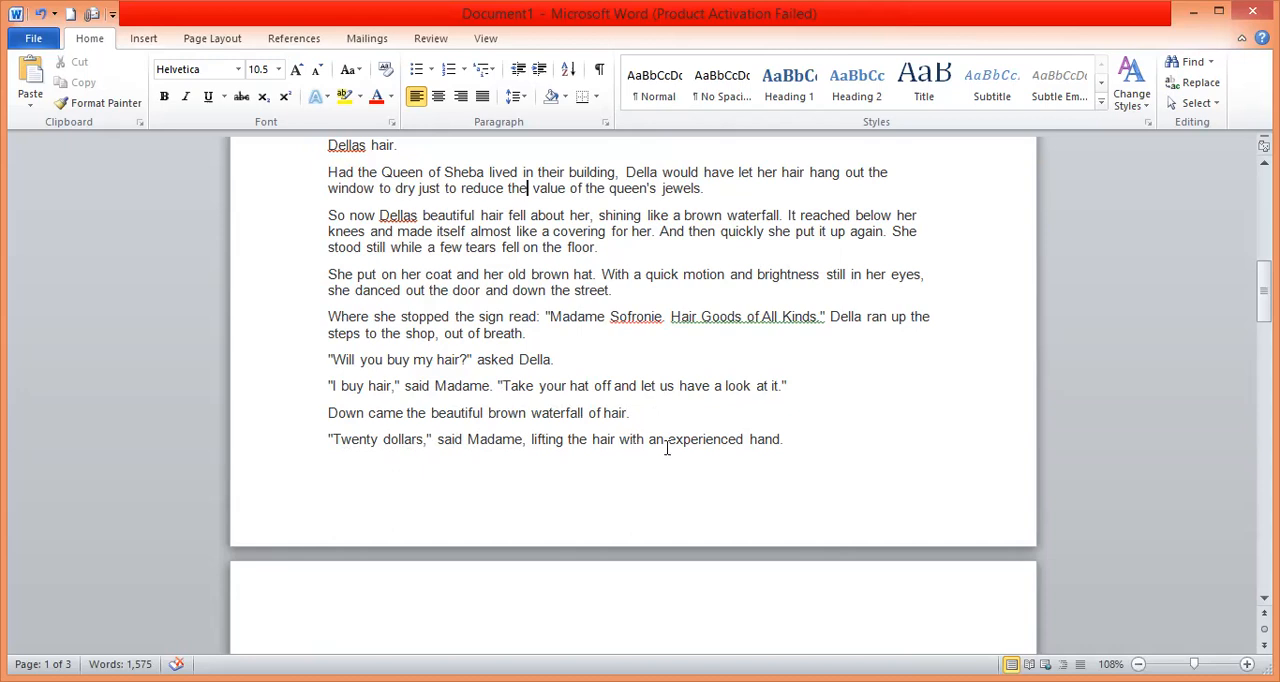
mouse_move(728, 444)
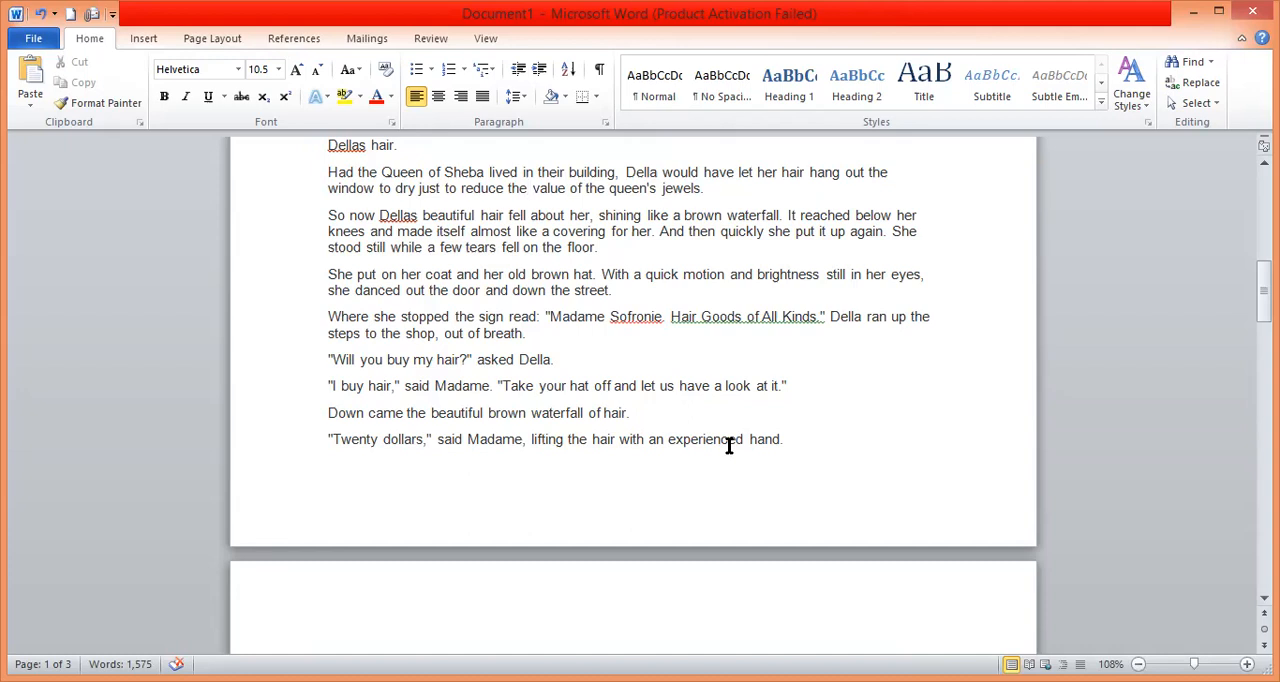
mouse_move(798, 484)
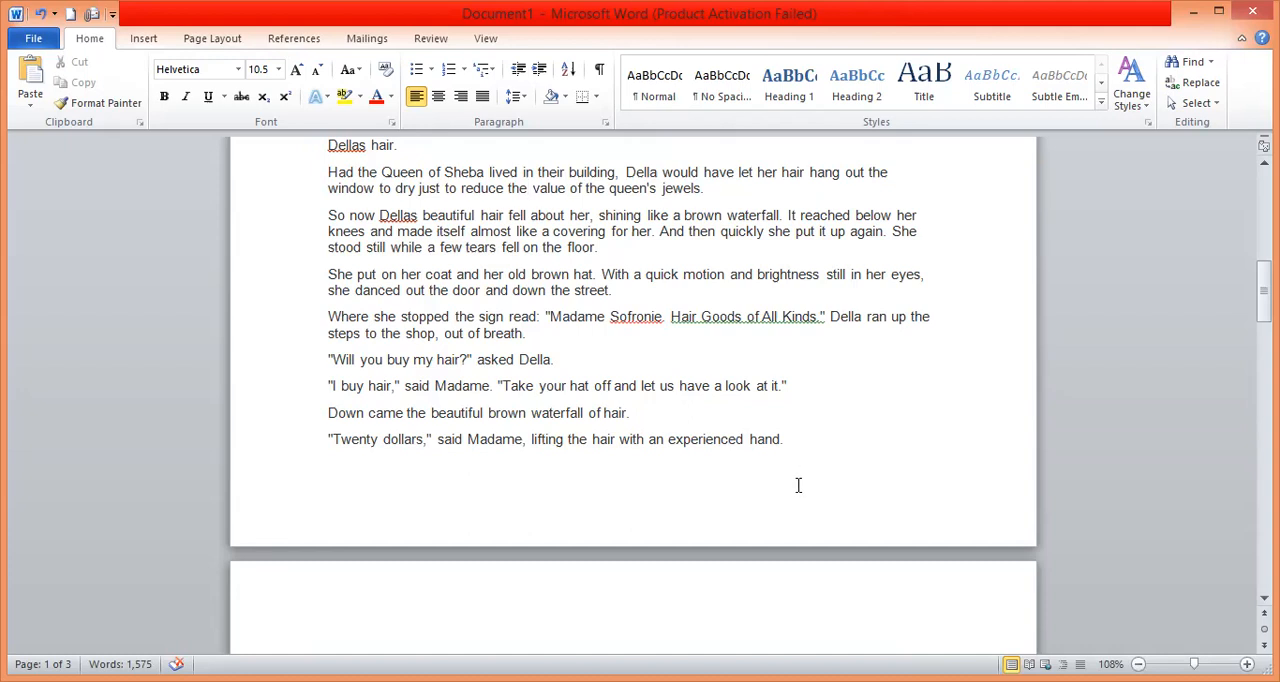
left_click(528, 188)
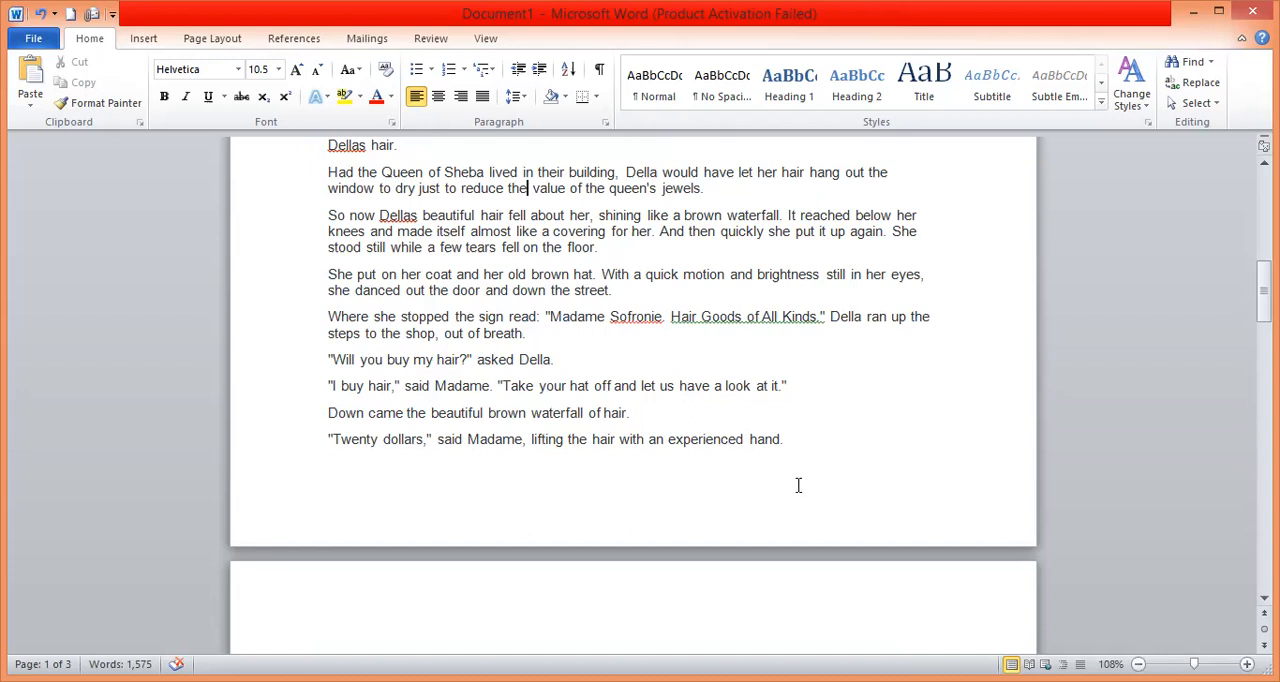
mouse_move(830, 578)
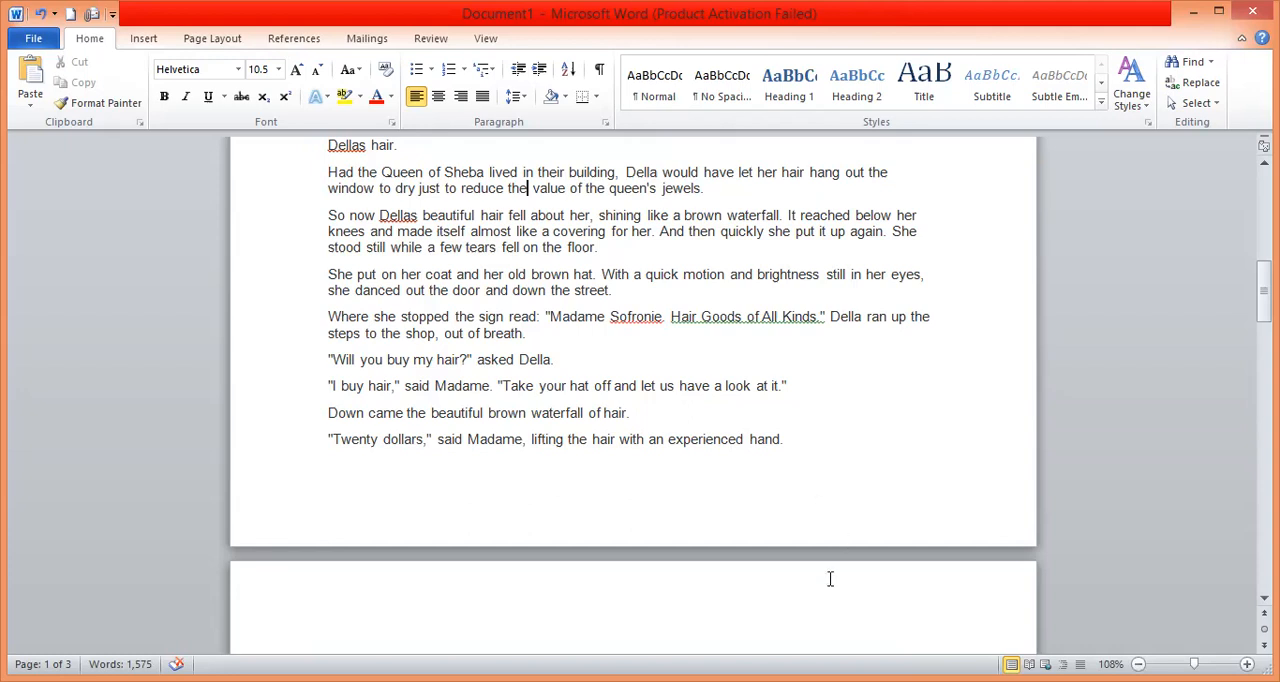
mouse_move(812, 648)
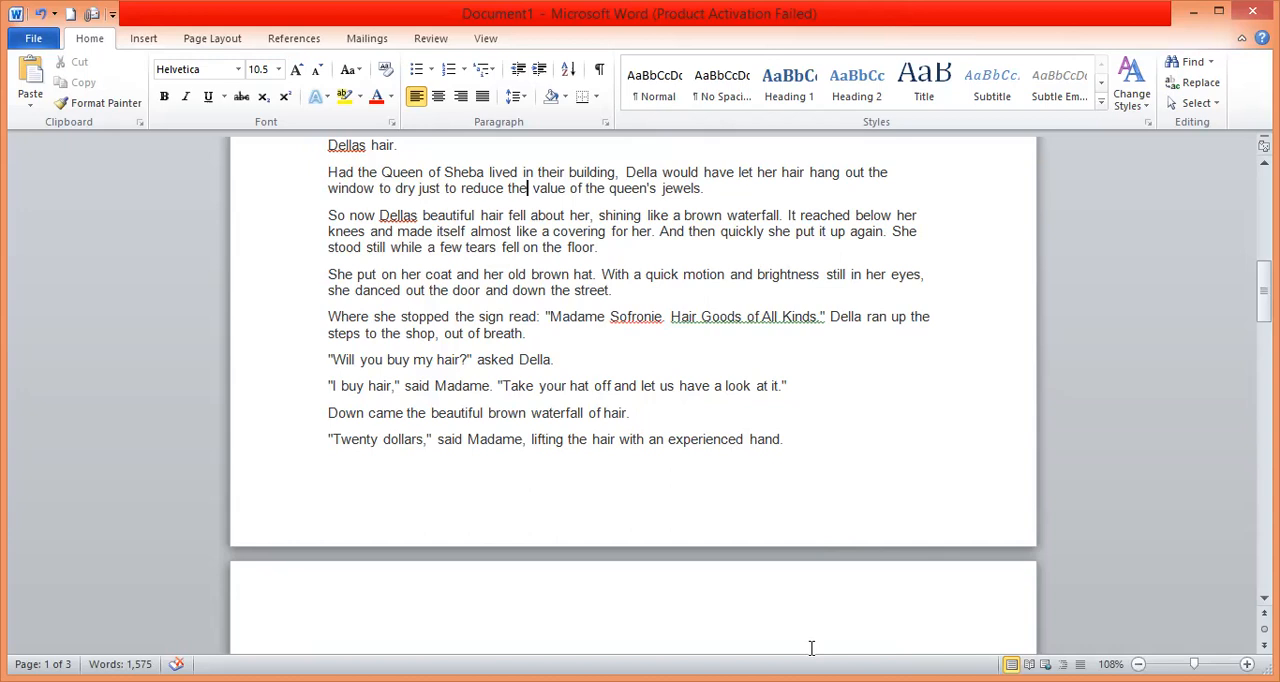
mouse_move(828, 380)
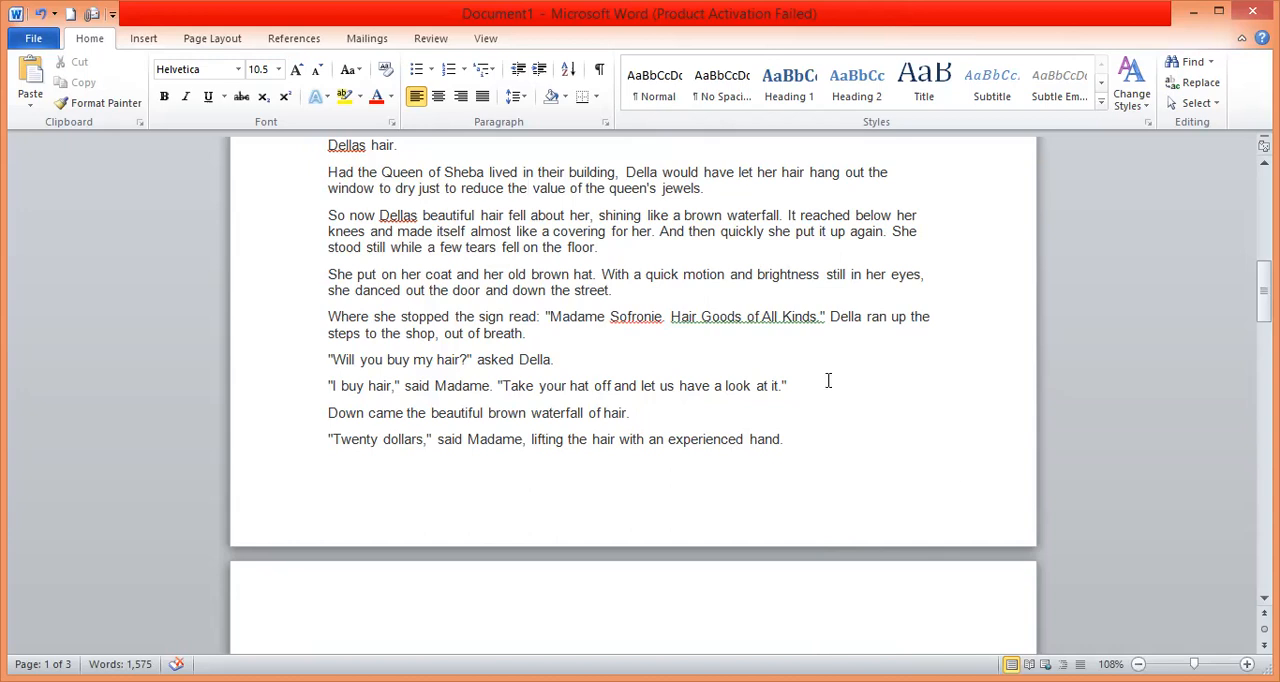